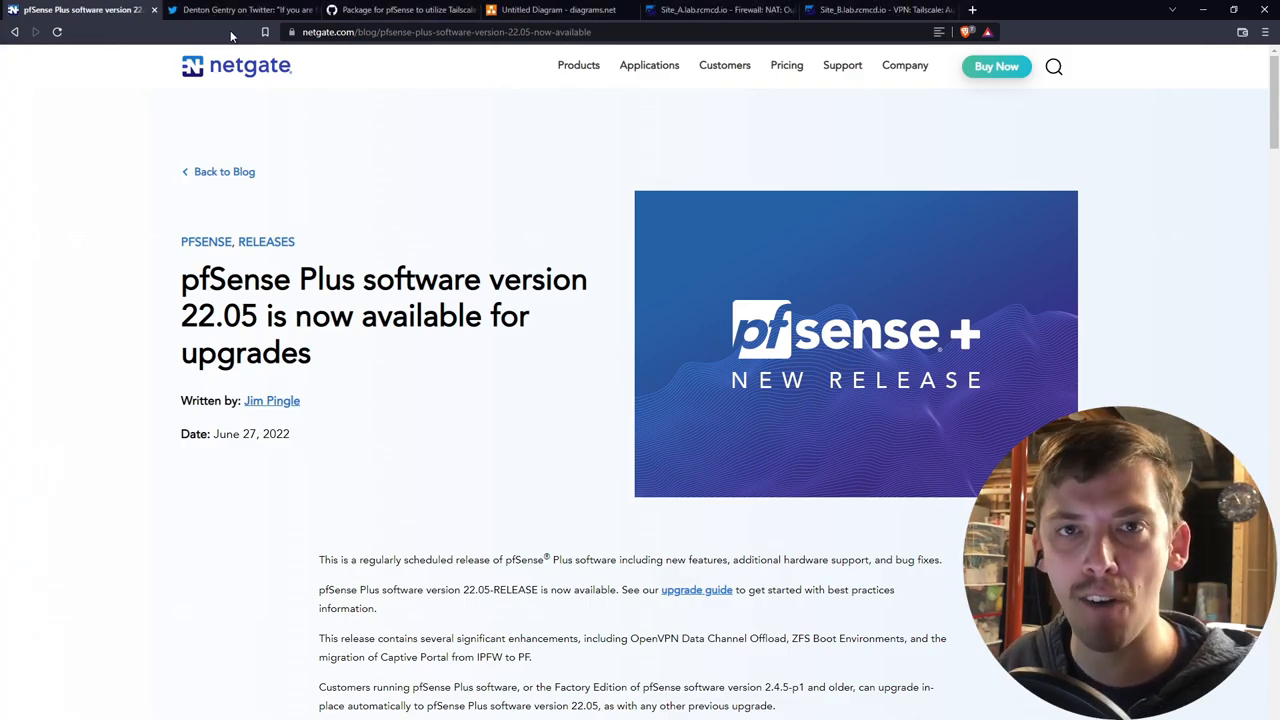
Show the tweet seeking pfSense developers for Tailscale plugin contract work
click(240, 10)
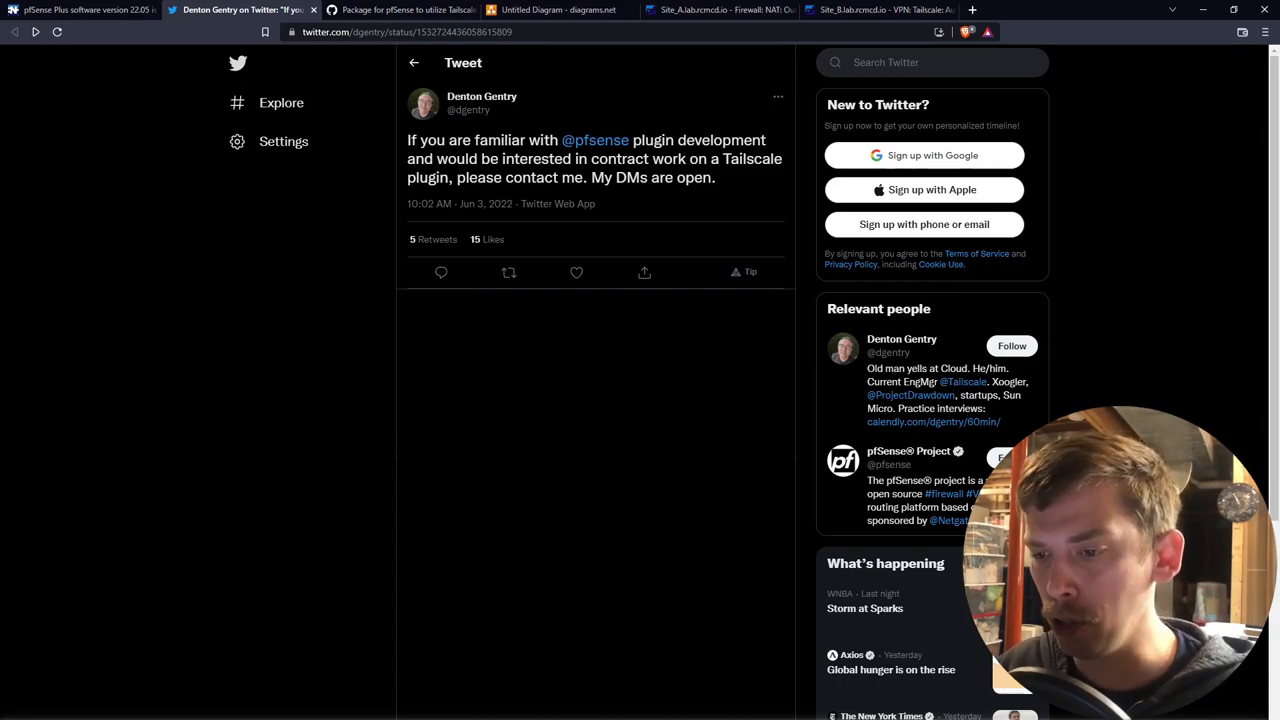
mouse_move(370, 28)
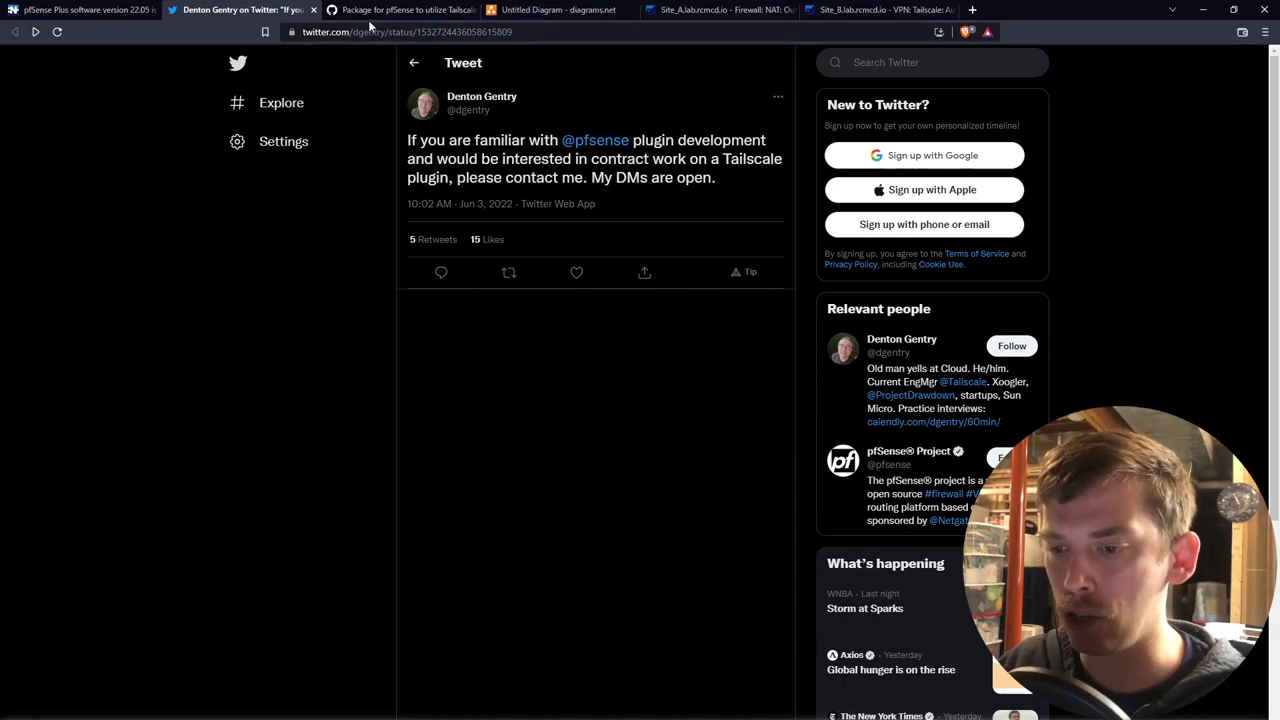
Review GitHub issue #787 on a pfSense Tailscale package down to its latest comments, then show the site-to-site diagram
click(396, 8)
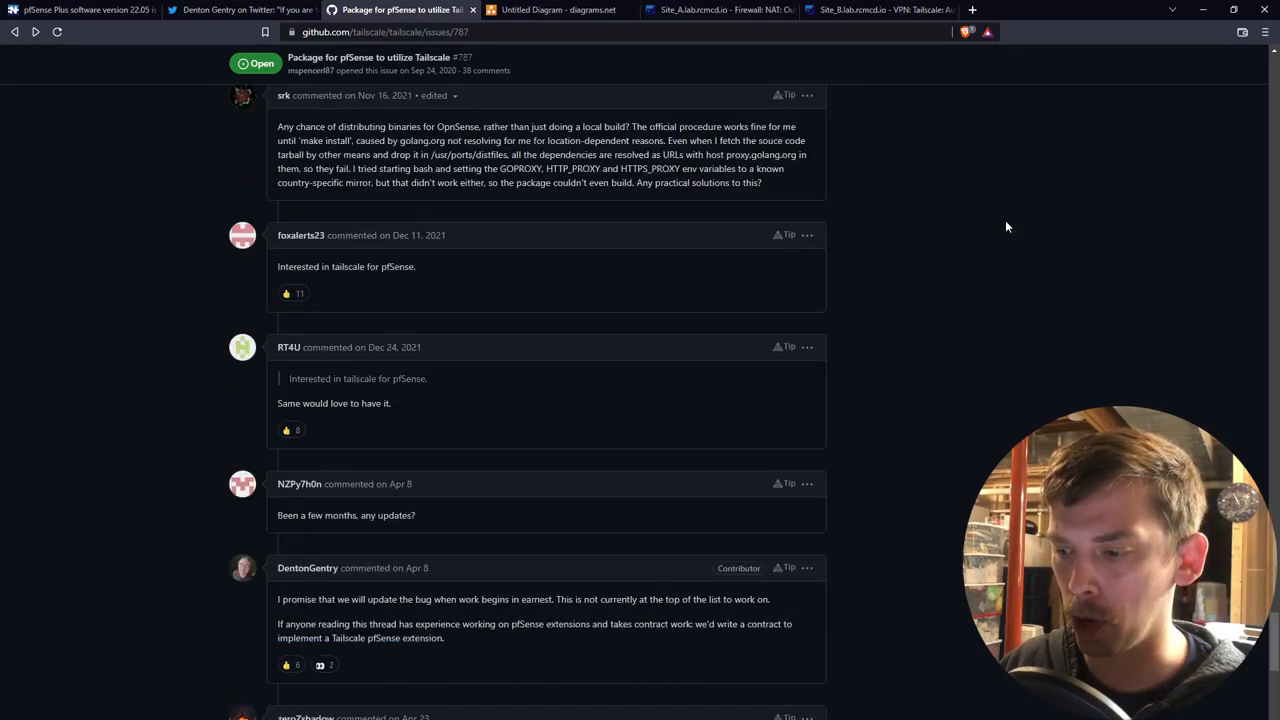
scroll(up, 3)
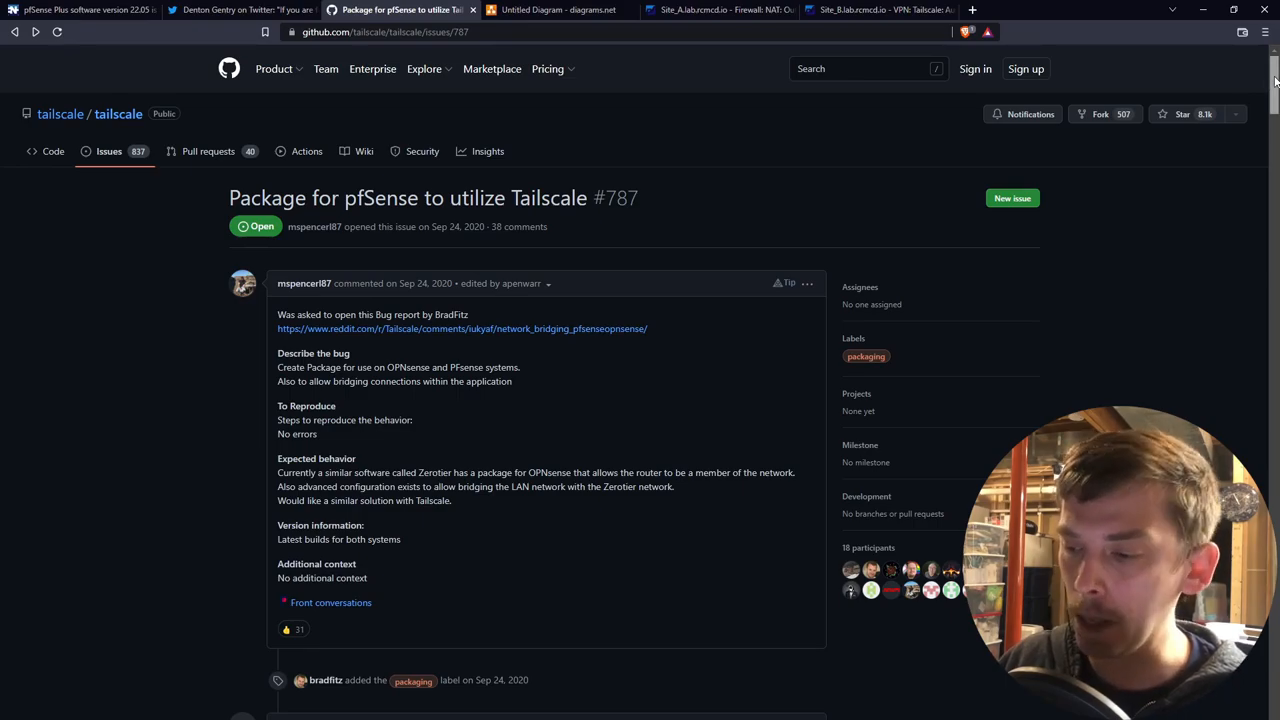
scroll(down, 3)
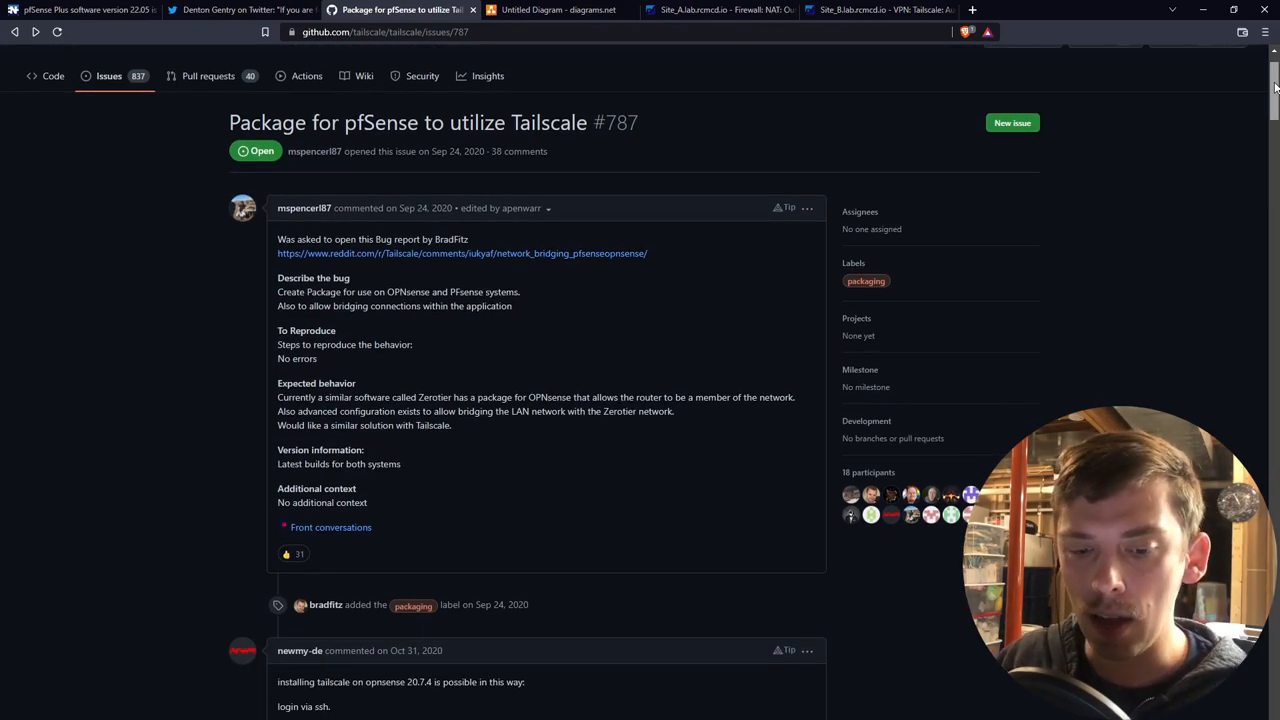
scroll(down, 3)
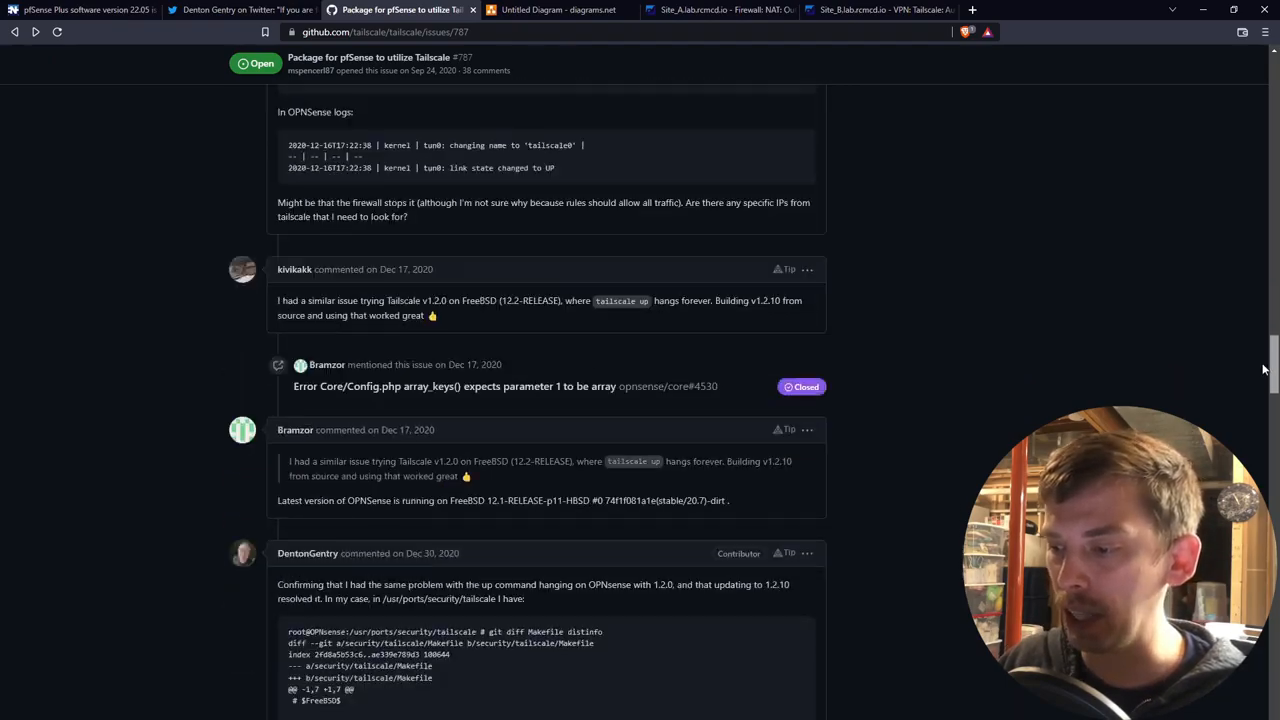
scroll(down, 3)
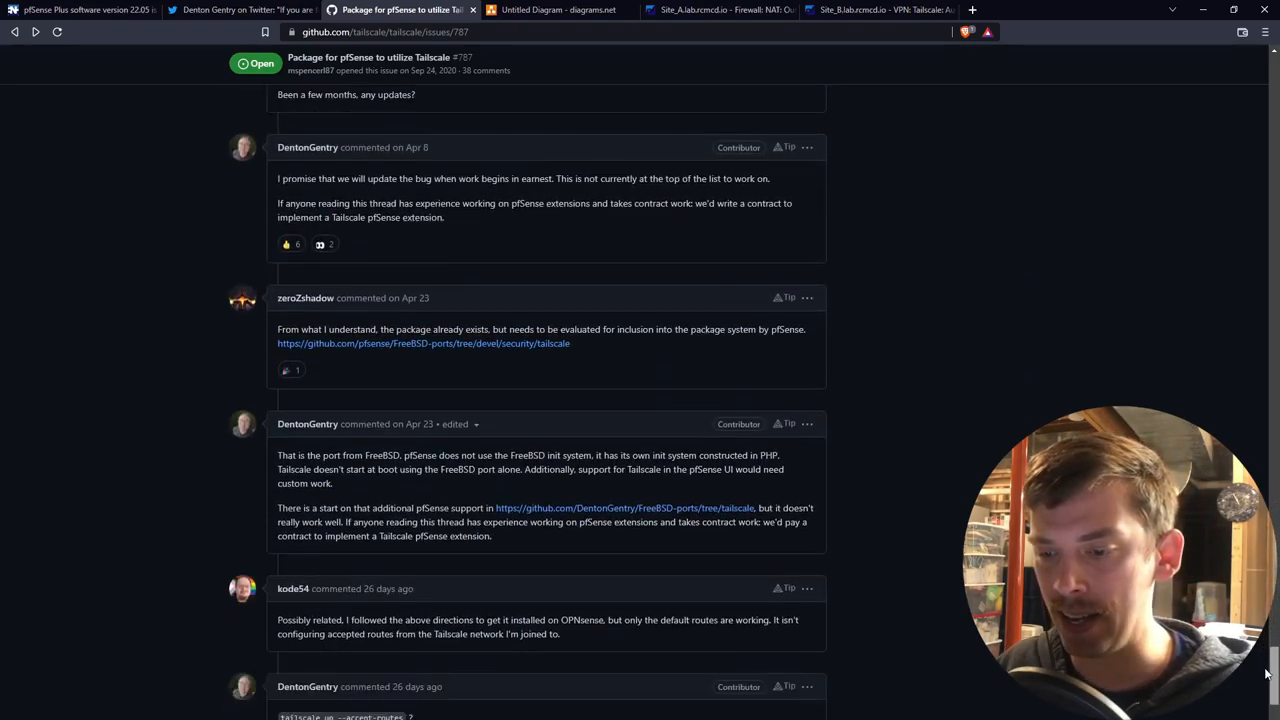
scroll(down, 3)
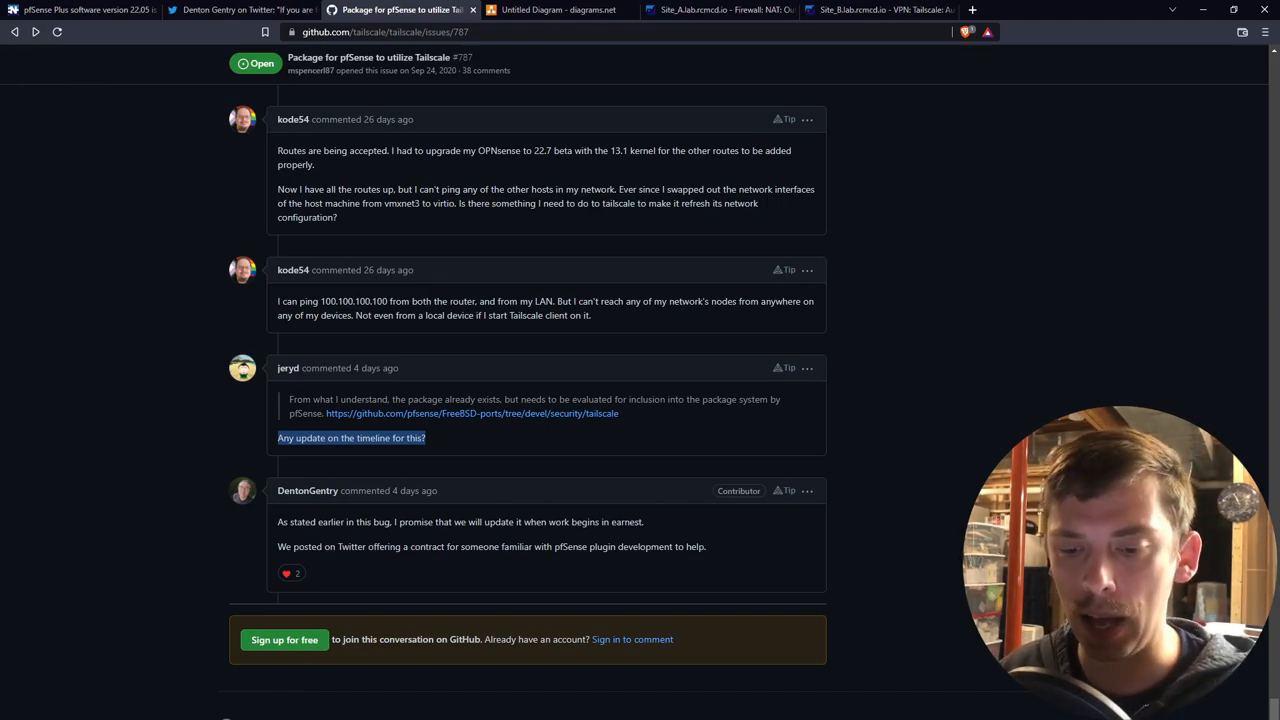
click(552, 10)
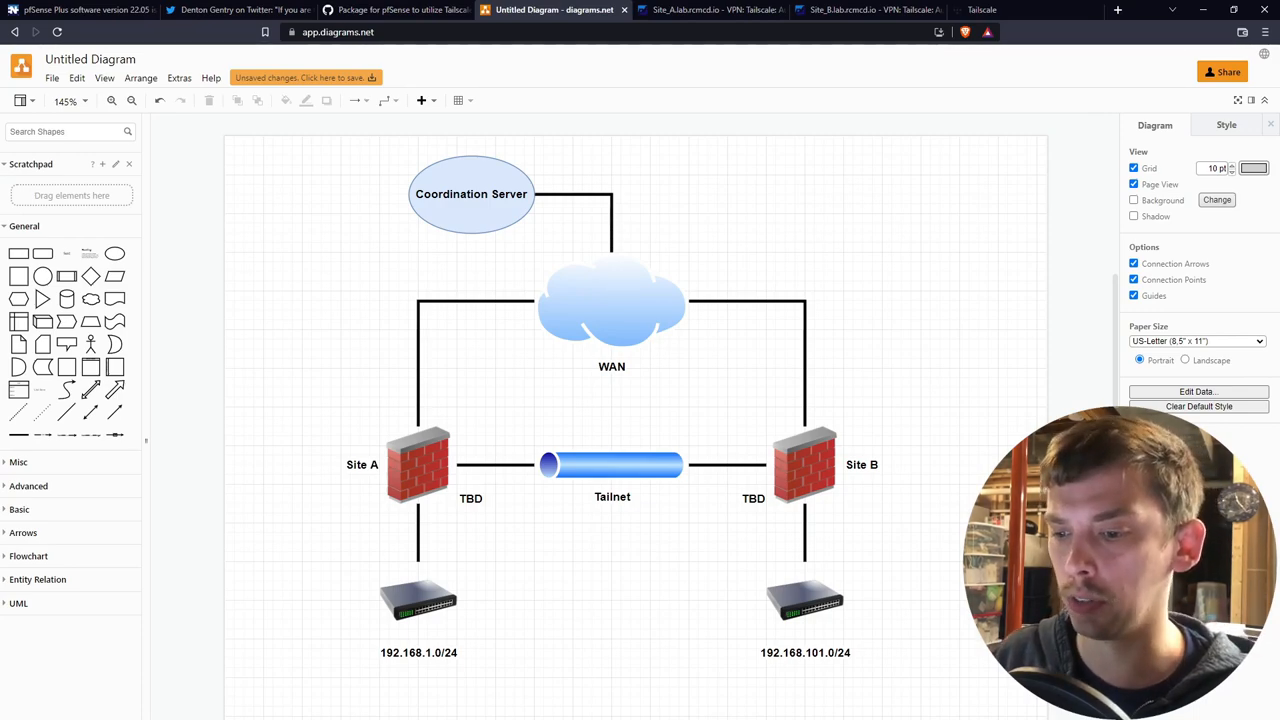
mouse_move(468, 332)
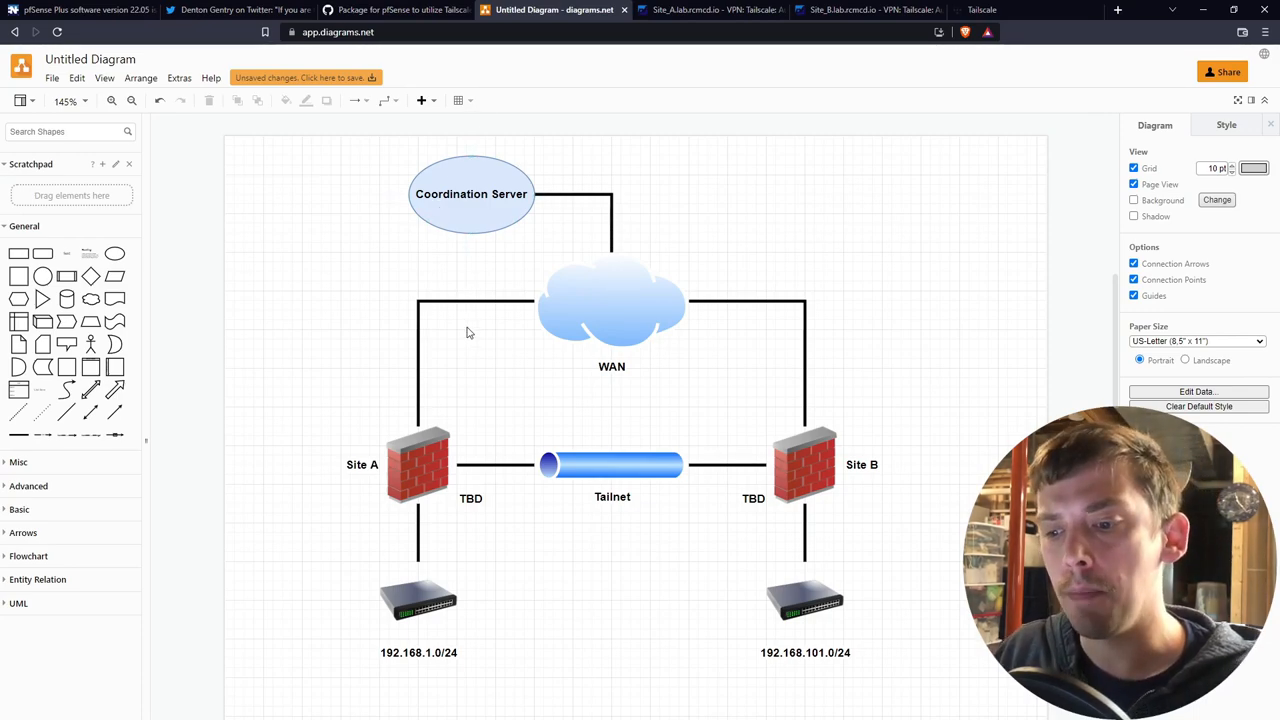
mouse_move(592, 452)
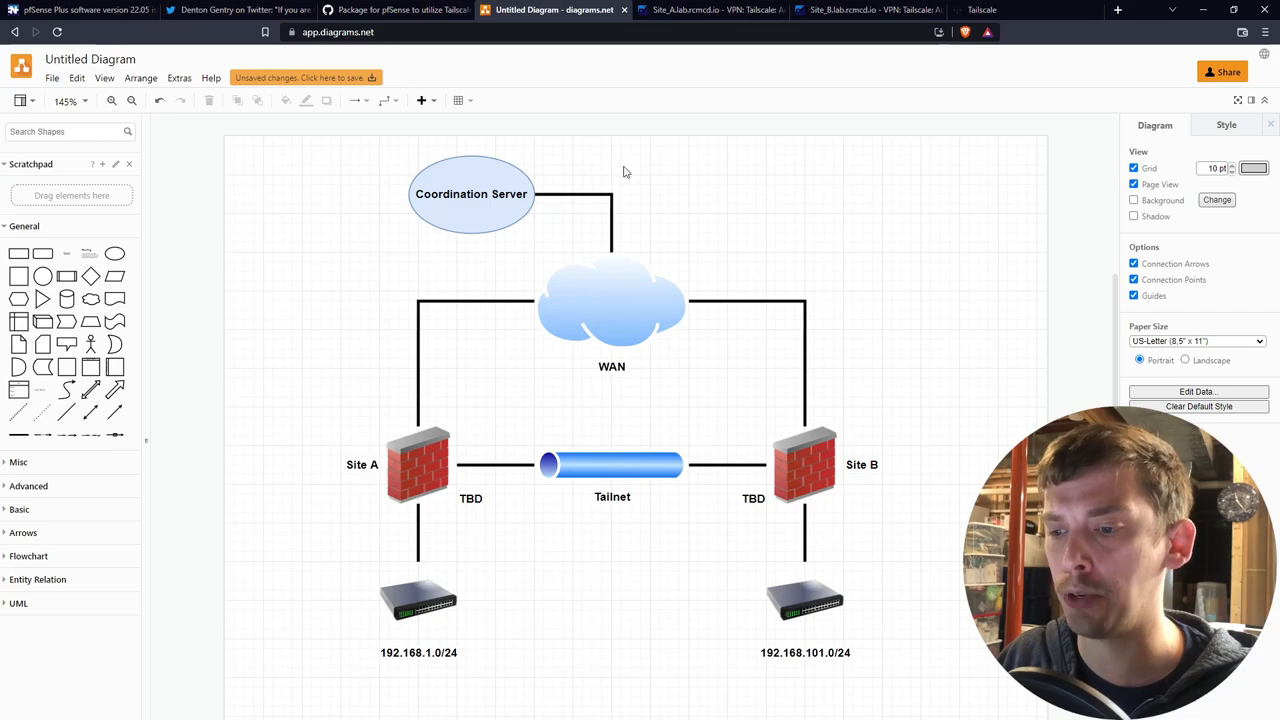
click(804, 464)
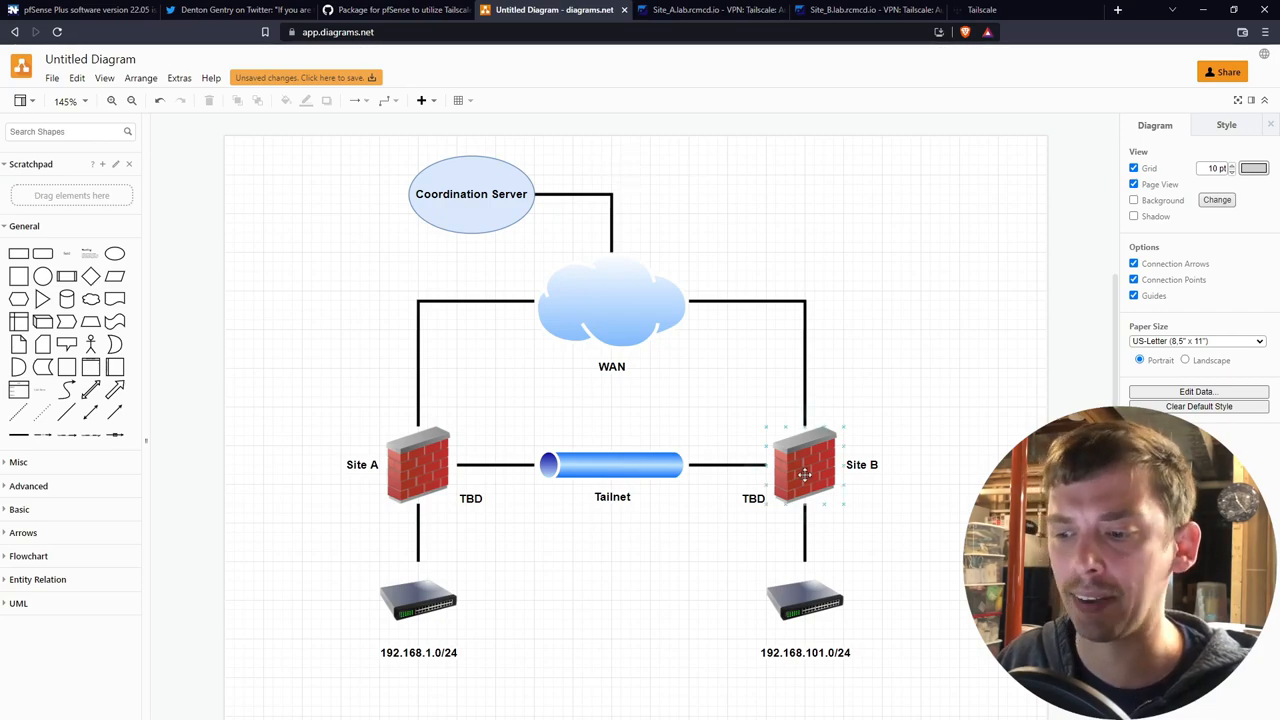
click(418, 464)
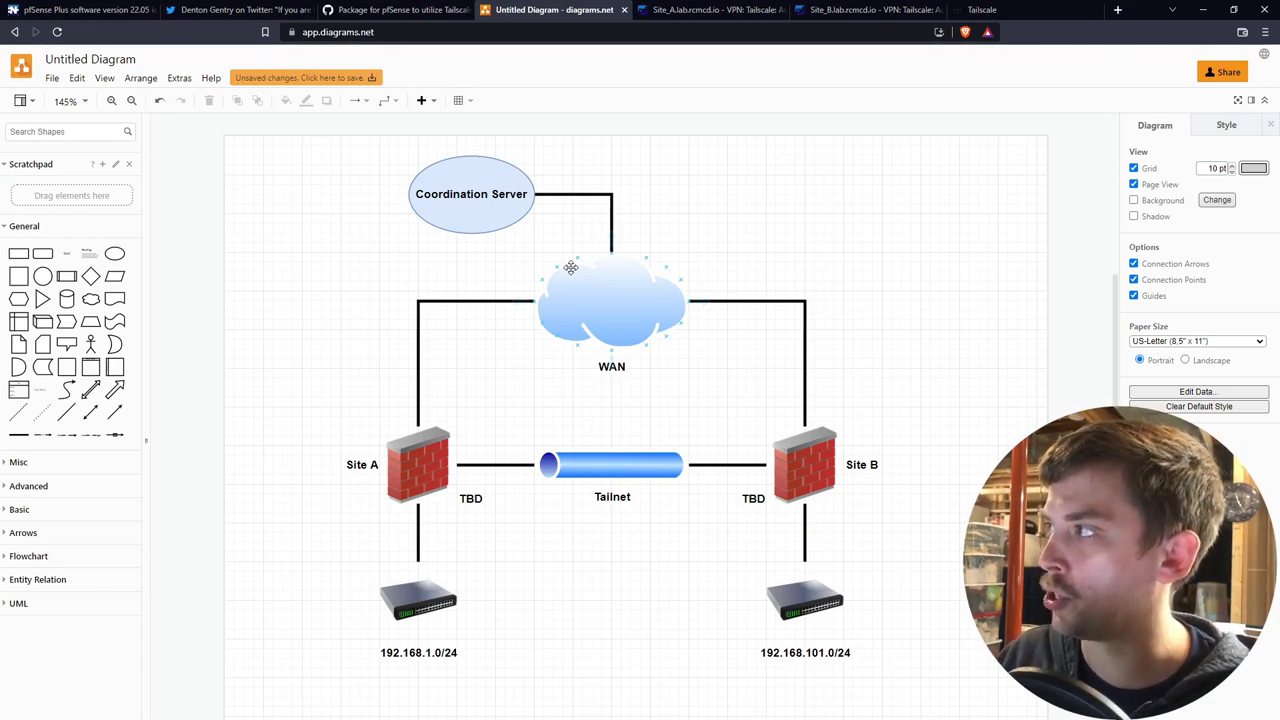
Go to VPN > Tailscale on the Site A pfSense firewall
click(712, 8)
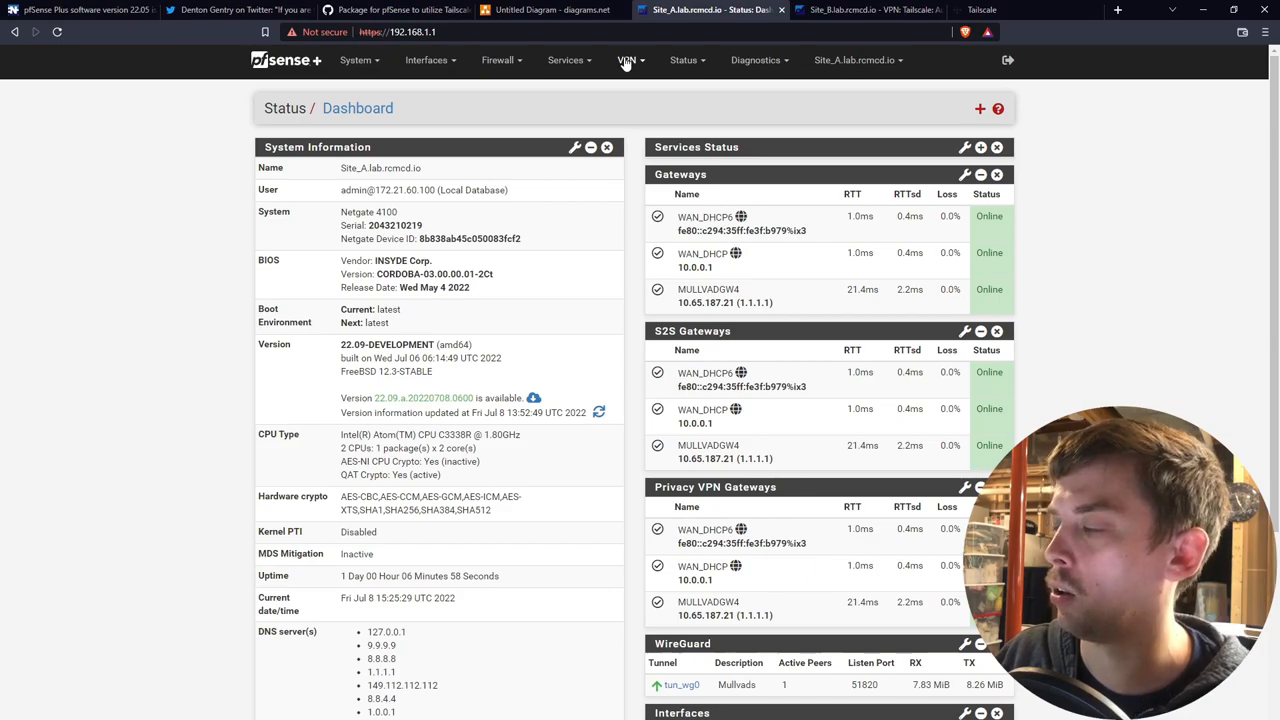
click(628, 60)
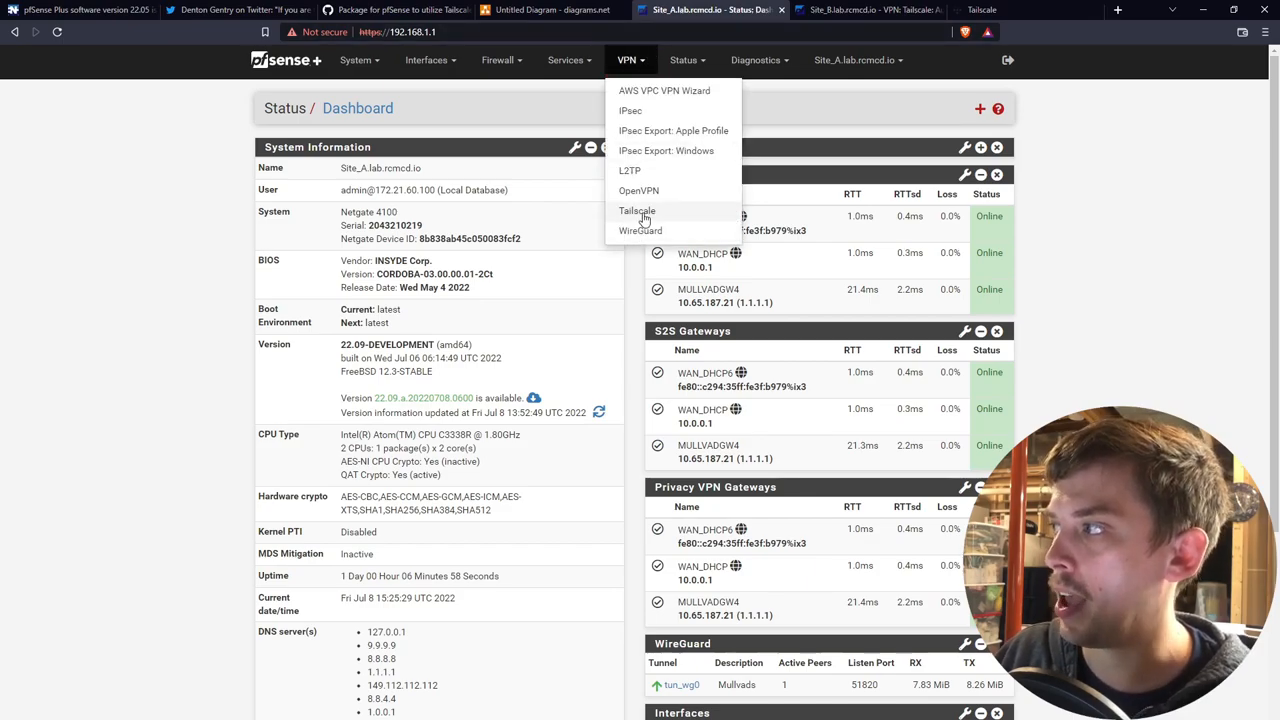
click(636, 210)
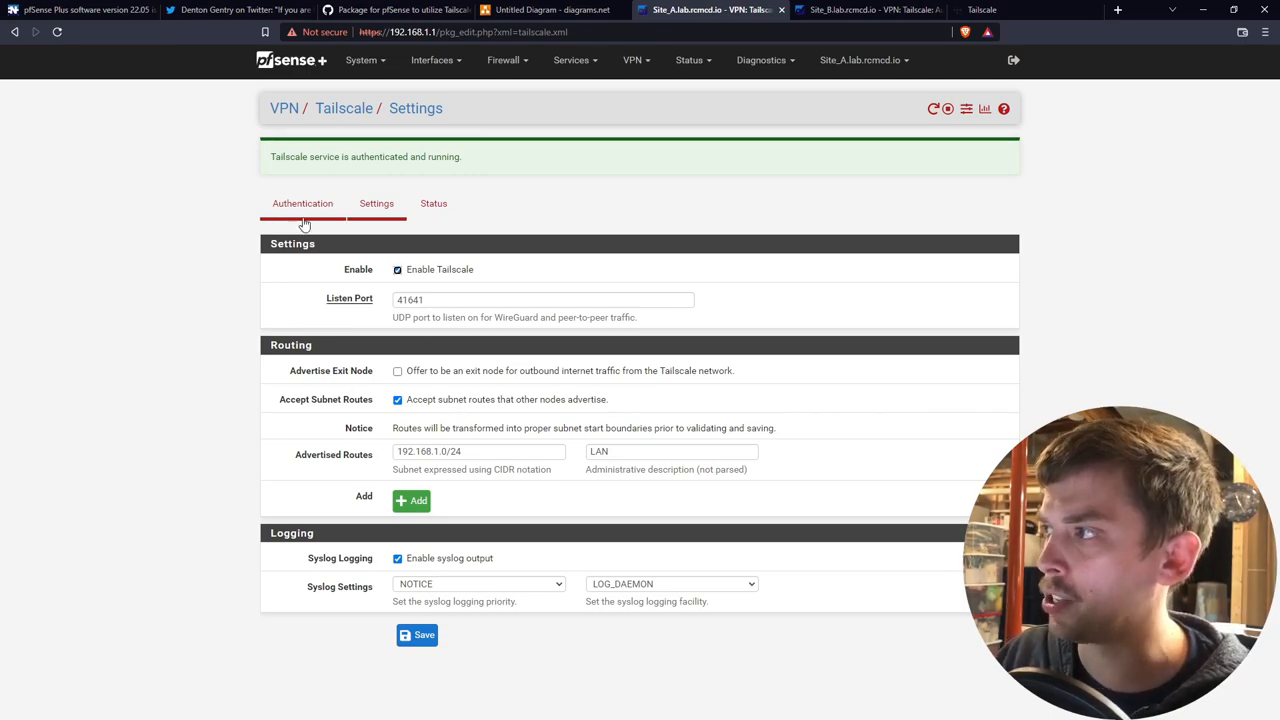
Review Site A's Tailscale login server and pre-authentication key, then return to the diagram
click(302, 204)
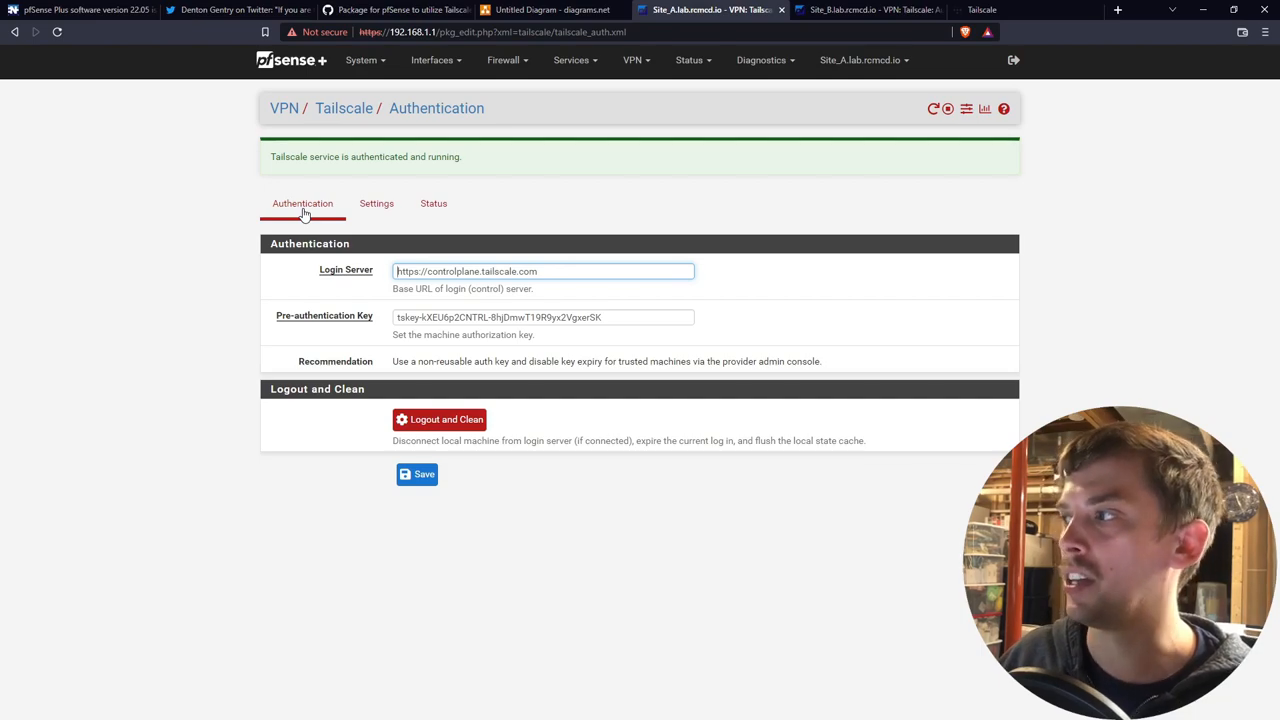
click(552, 8)
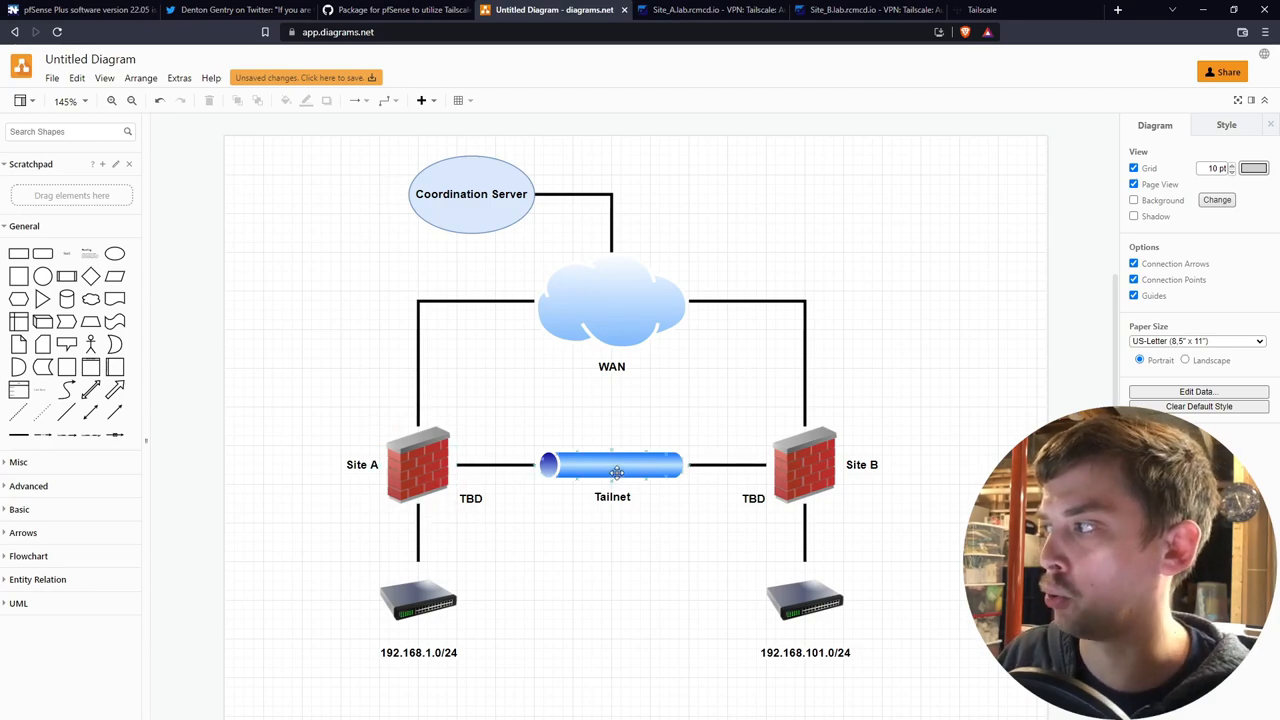
Return to Site A's Tailscale authentication page with its controlplane.tailscale.com login server
click(710, 8)
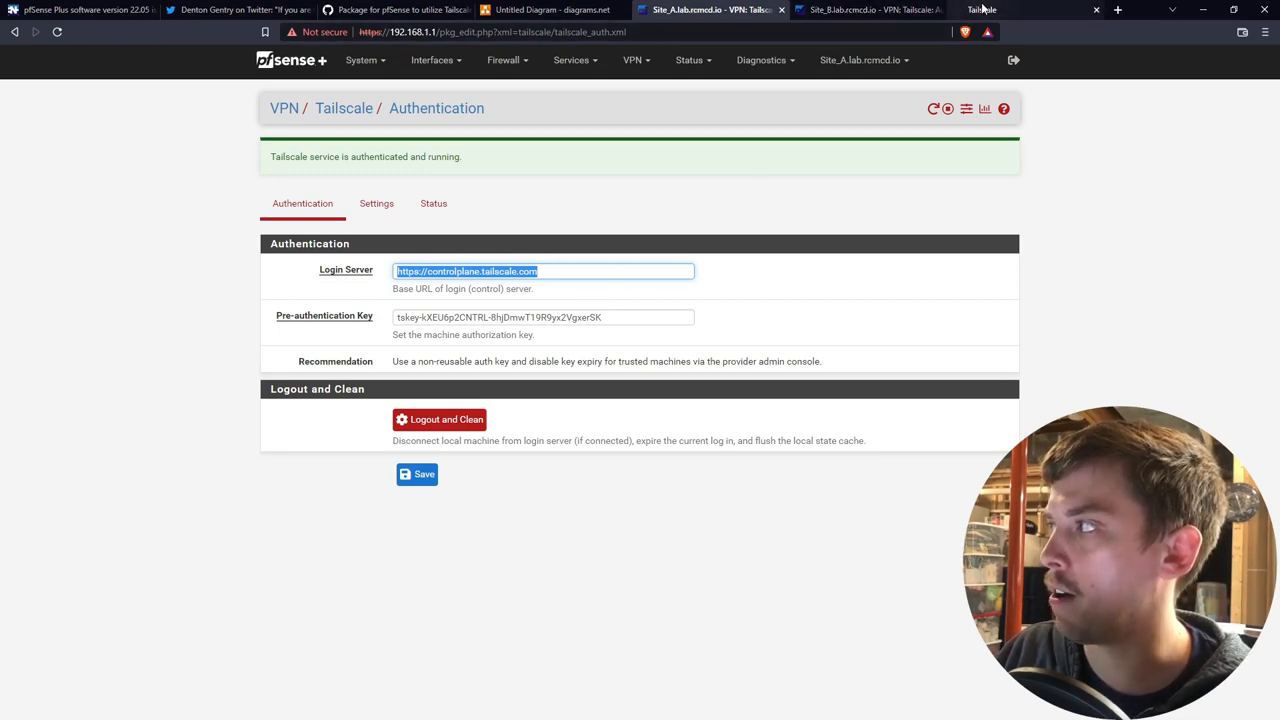
Start generating a new auth key from the Tailscale admin console Keys settings
click(984, 8)
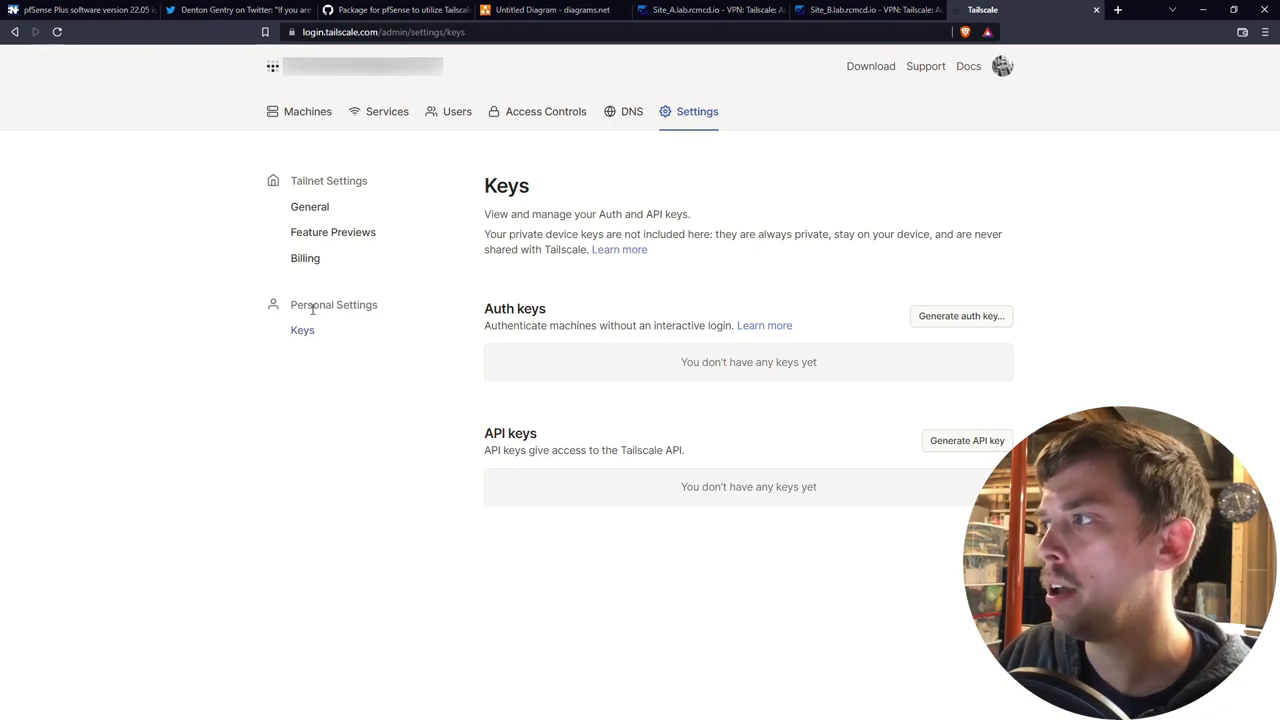
mouse_move(302, 330)
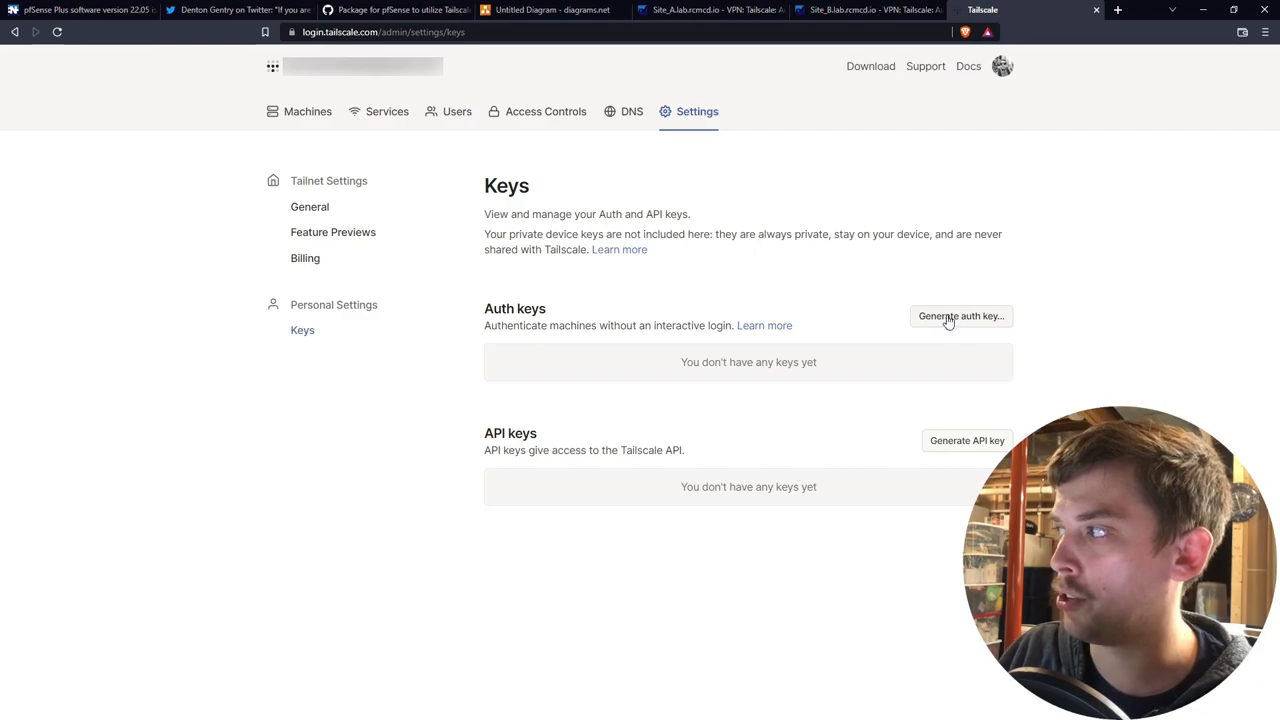
click(960, 316)
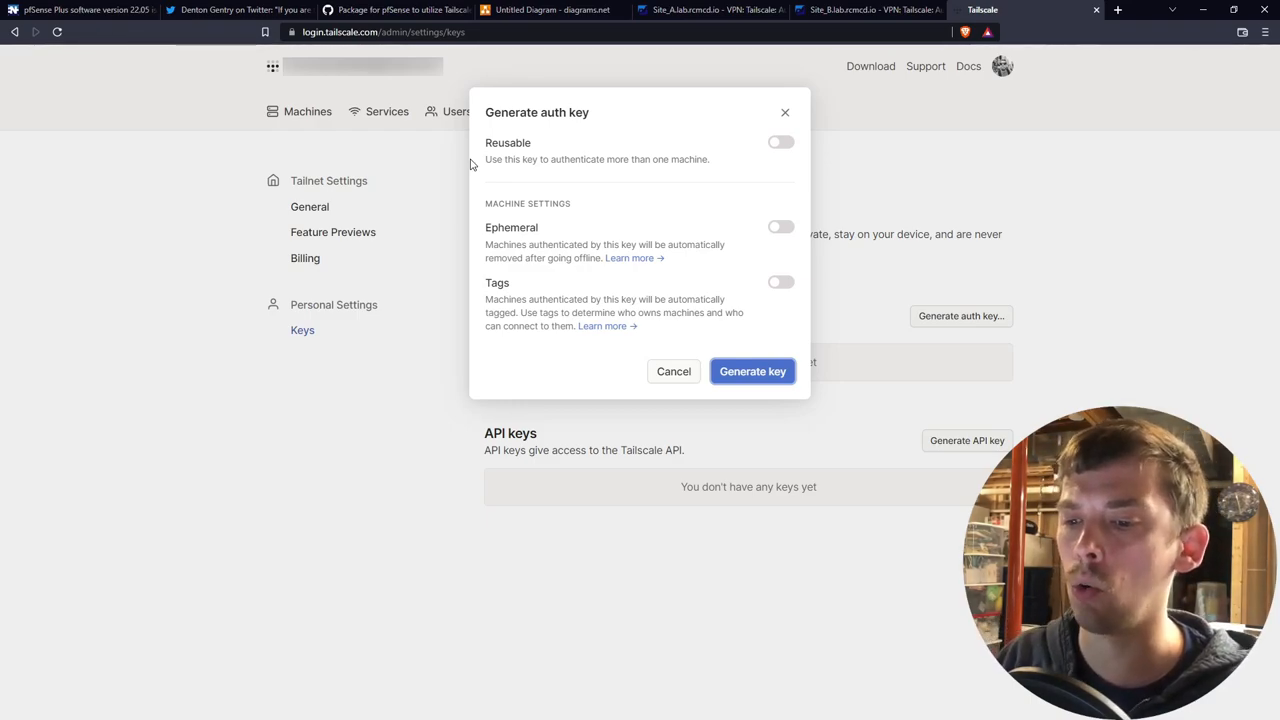
Cancel the auth key dialog, review General settings with 180-day key expiry, and return to Keys
click(672, 370)
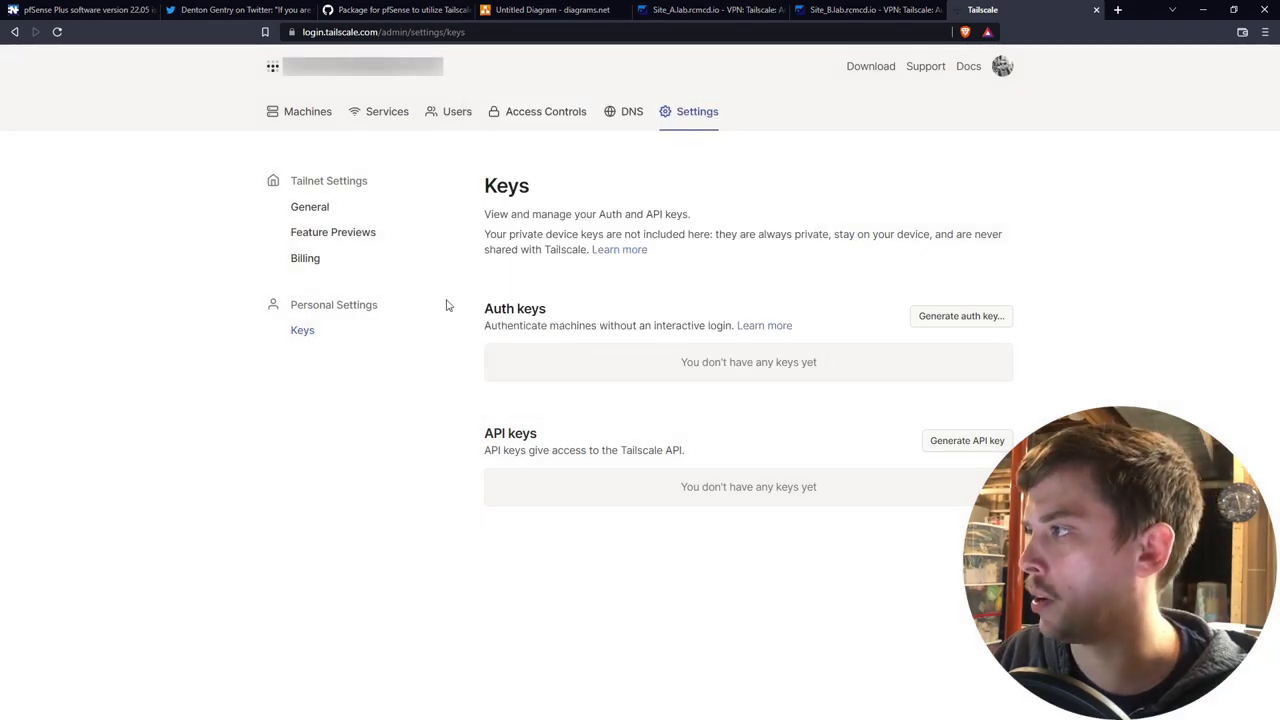
click(308, 206)
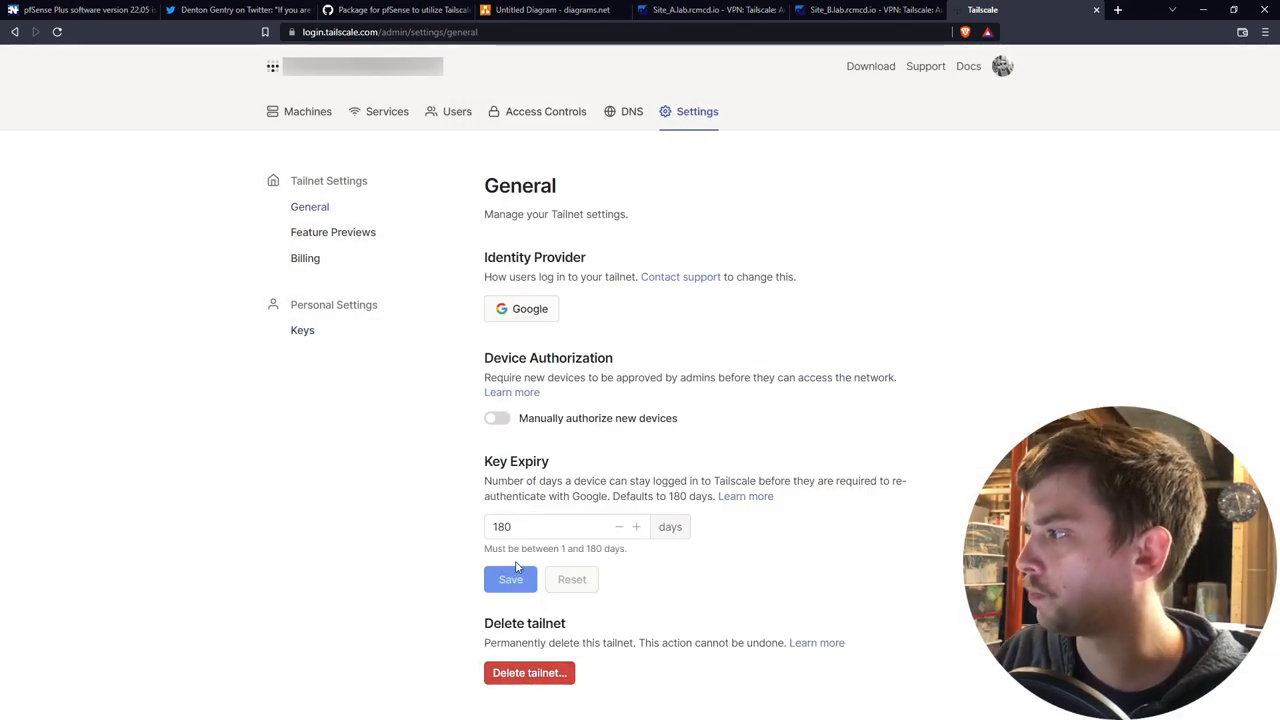
click(496, 418)
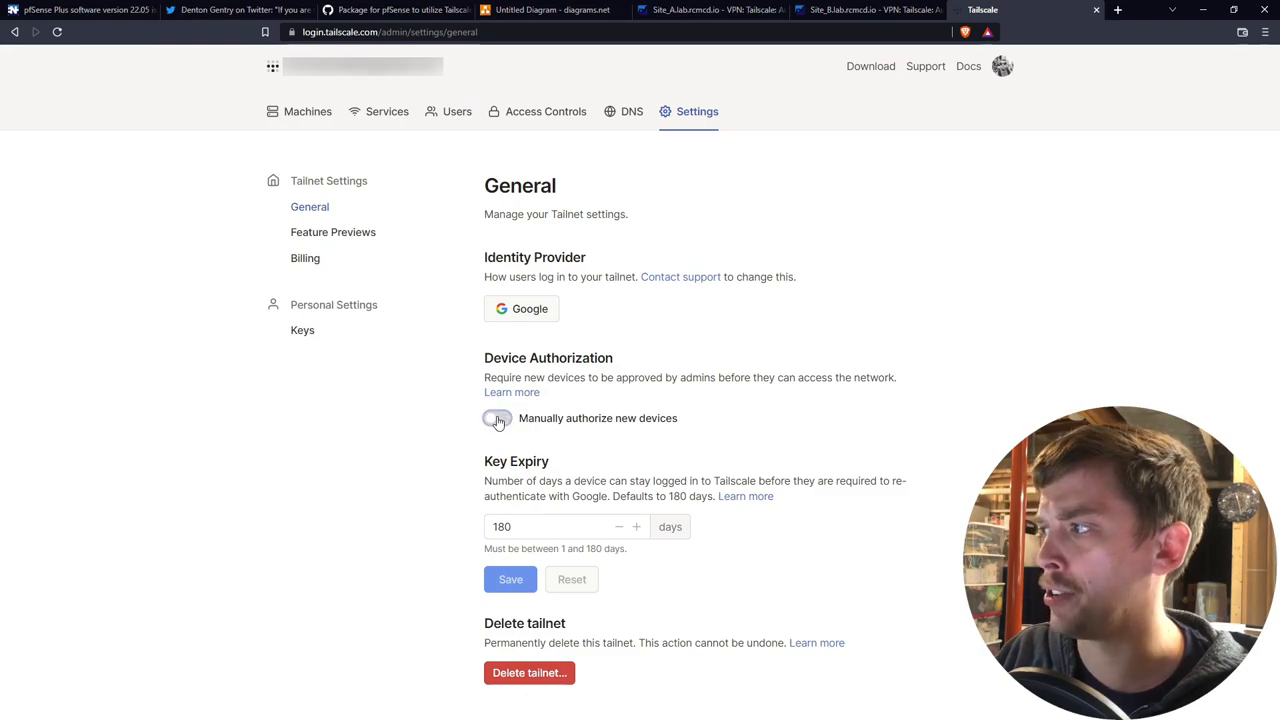
click(302, 330)
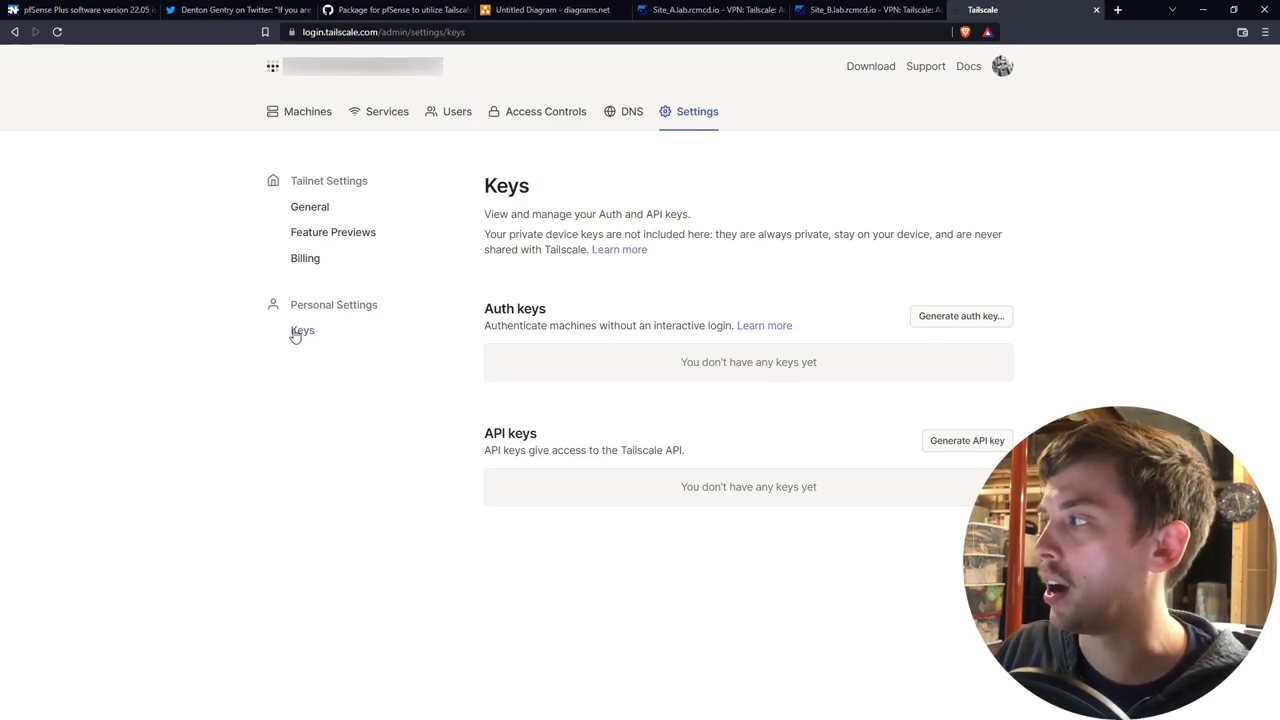
Review the reusable, ephemeral and tag auth key options without generating a key
click(960, 316)
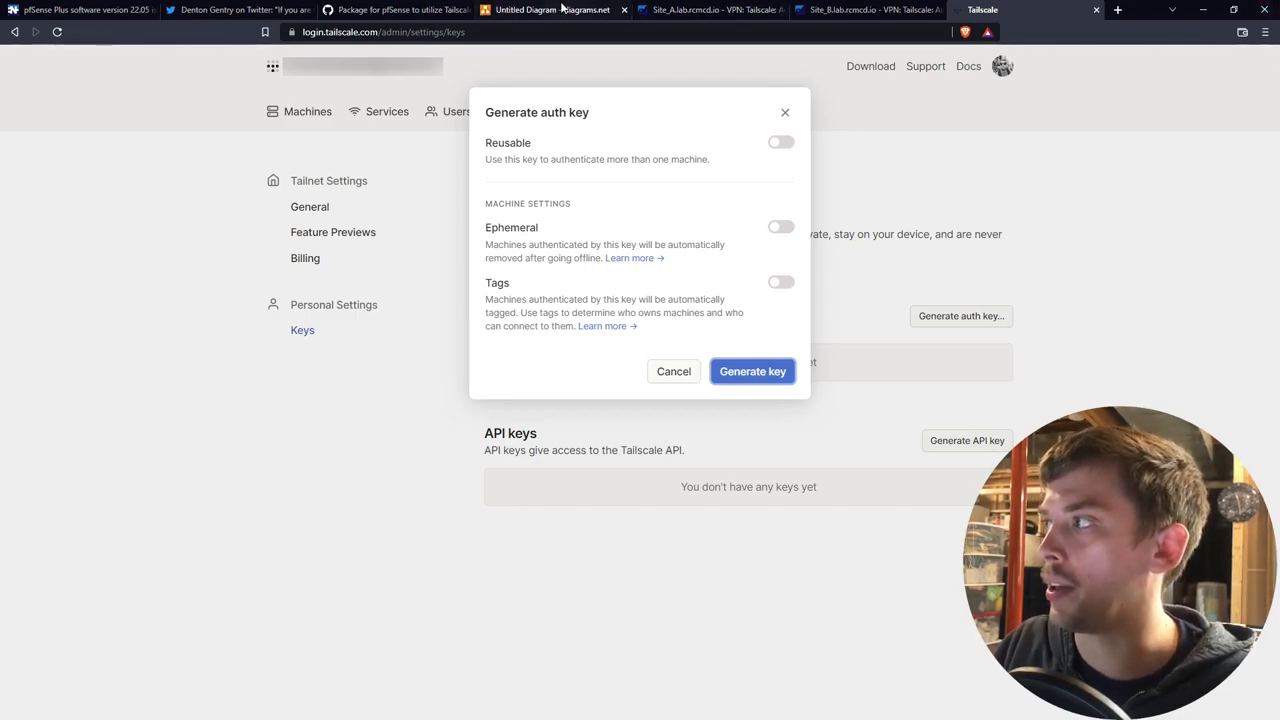
click(710, 10)
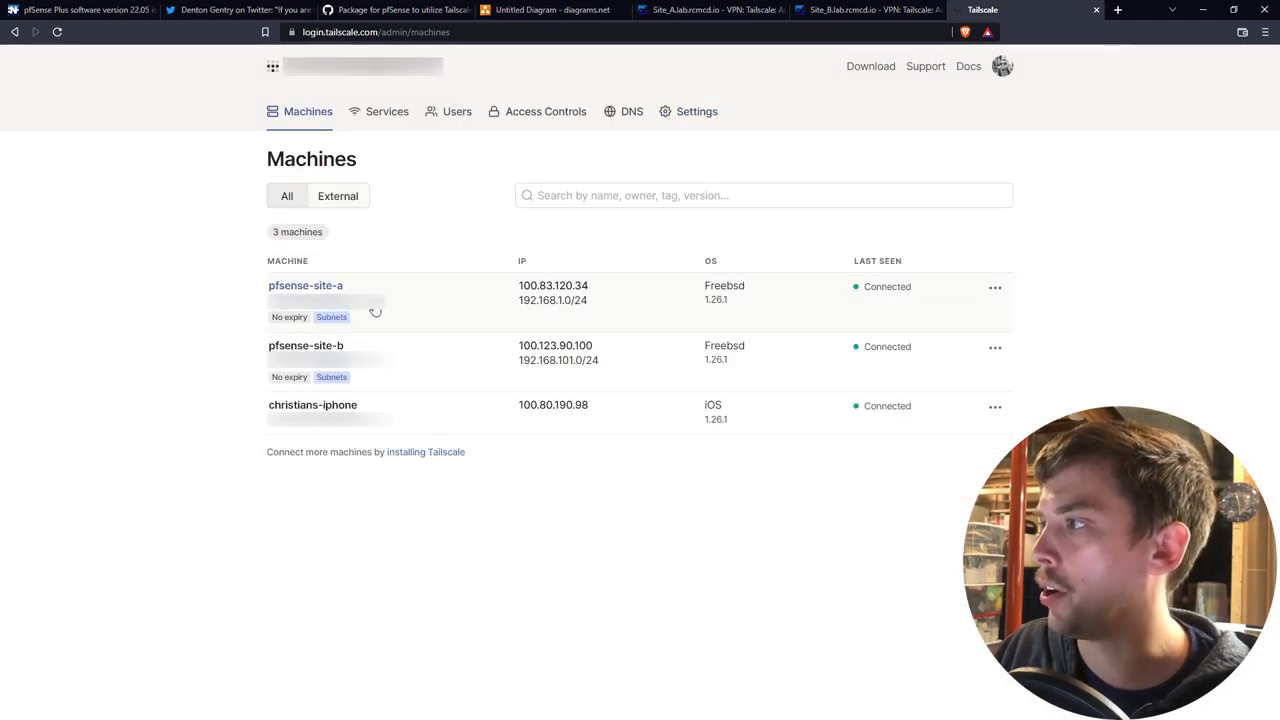
Toggle key expiry for pfsense-site-a via its ⋯ menu, ending with Disable key expiry
click(996, 288)
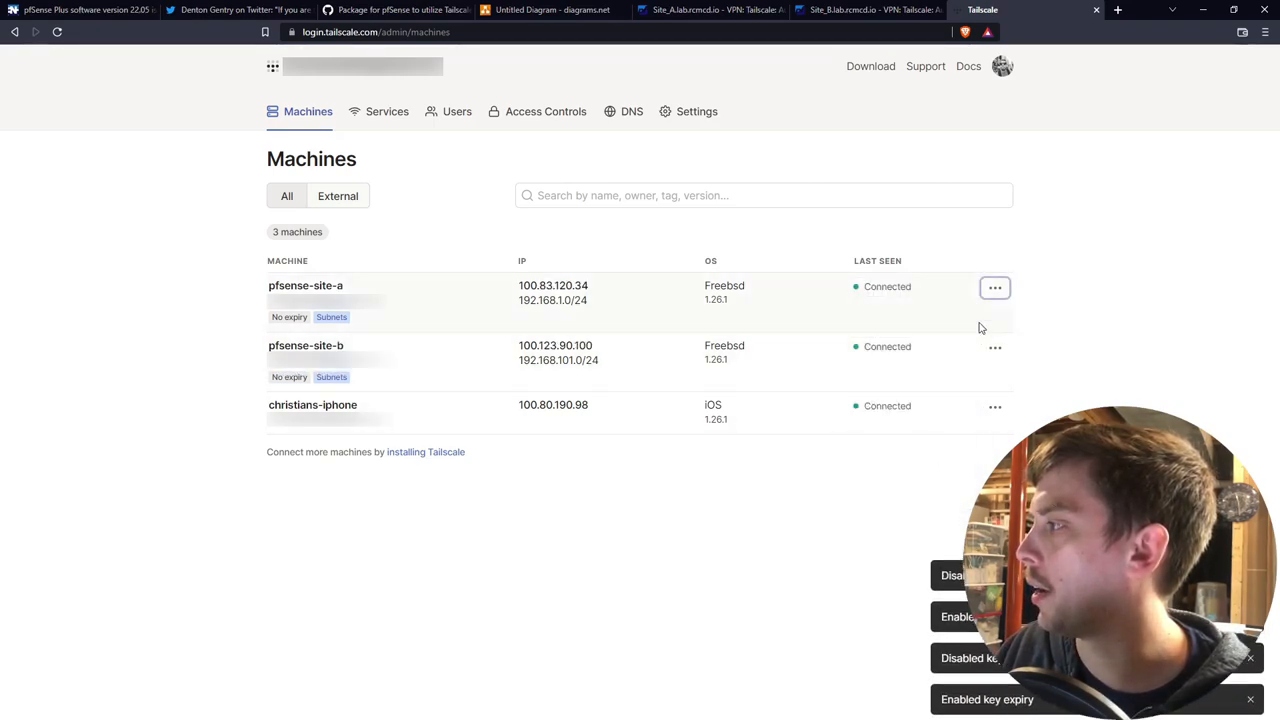
click(996, 288)
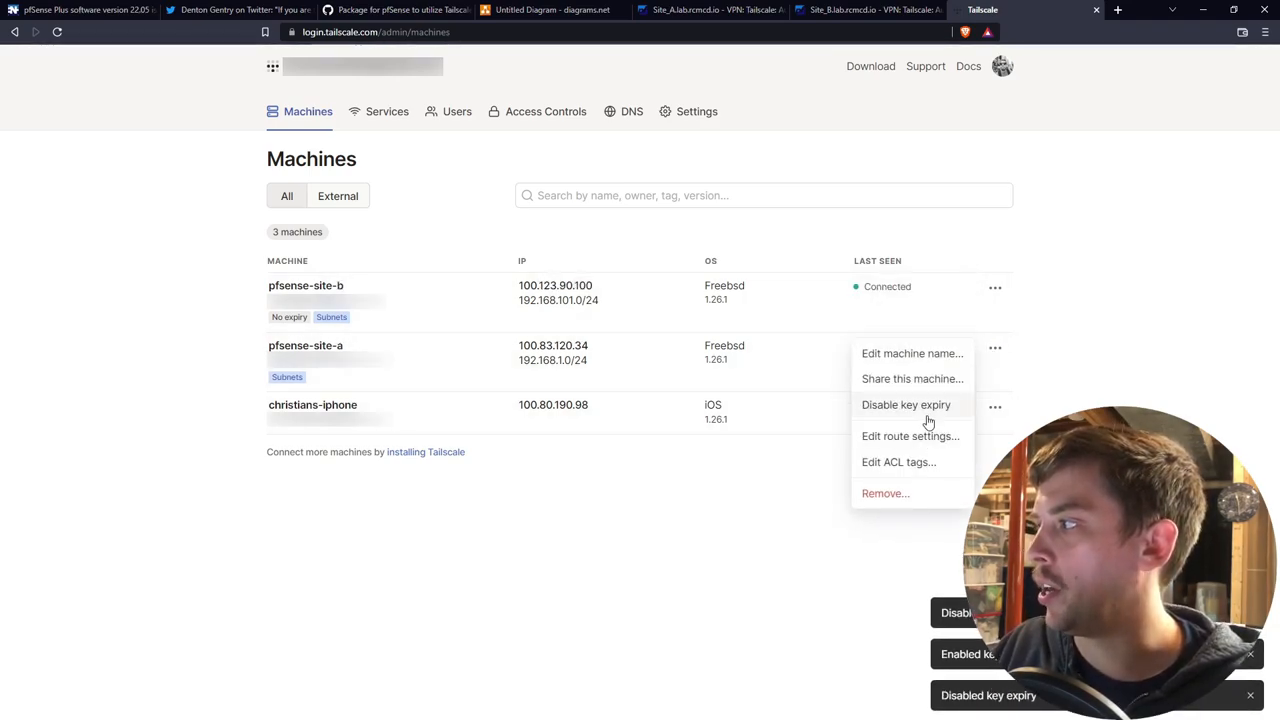
click(696, 112)
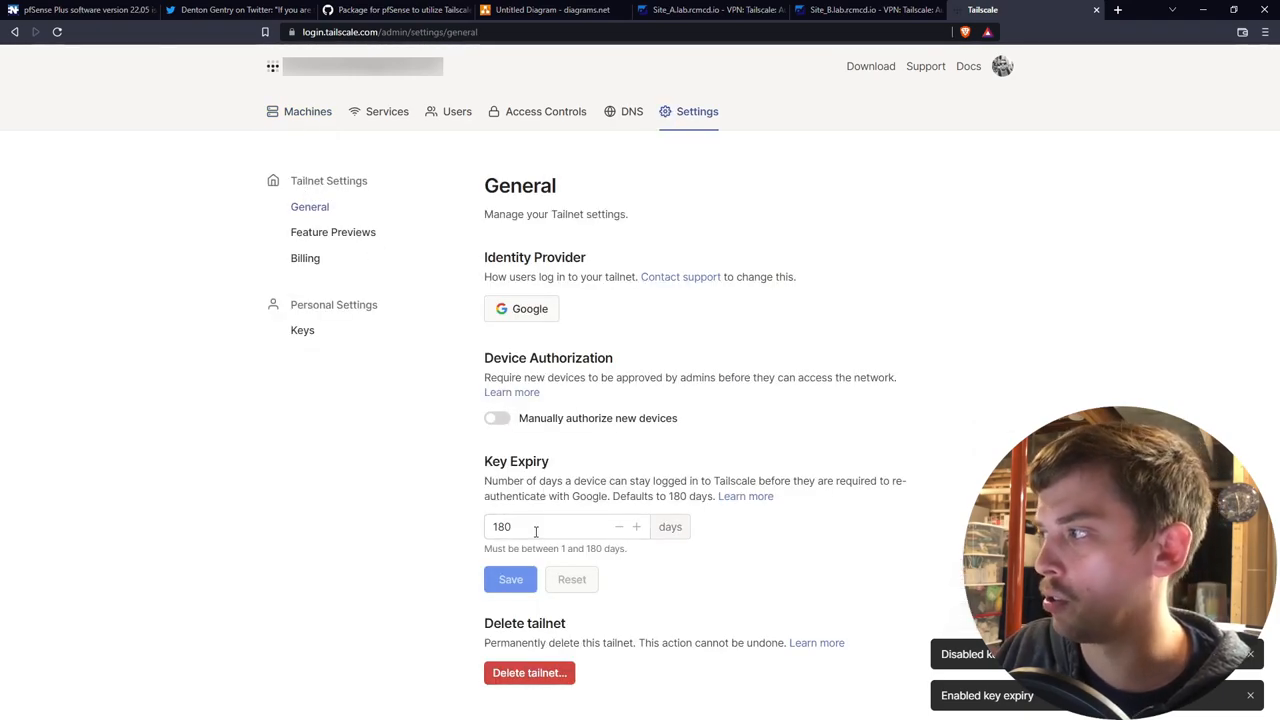
click(544, 526)
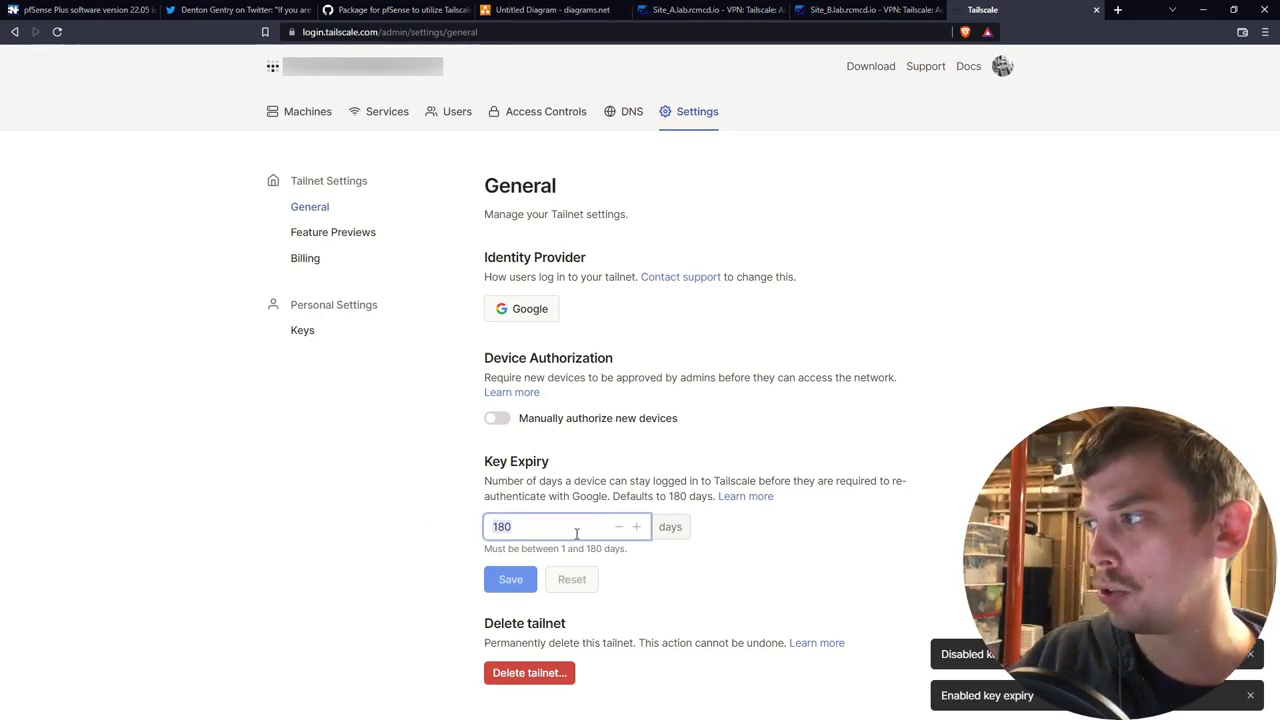
click(302, 330)
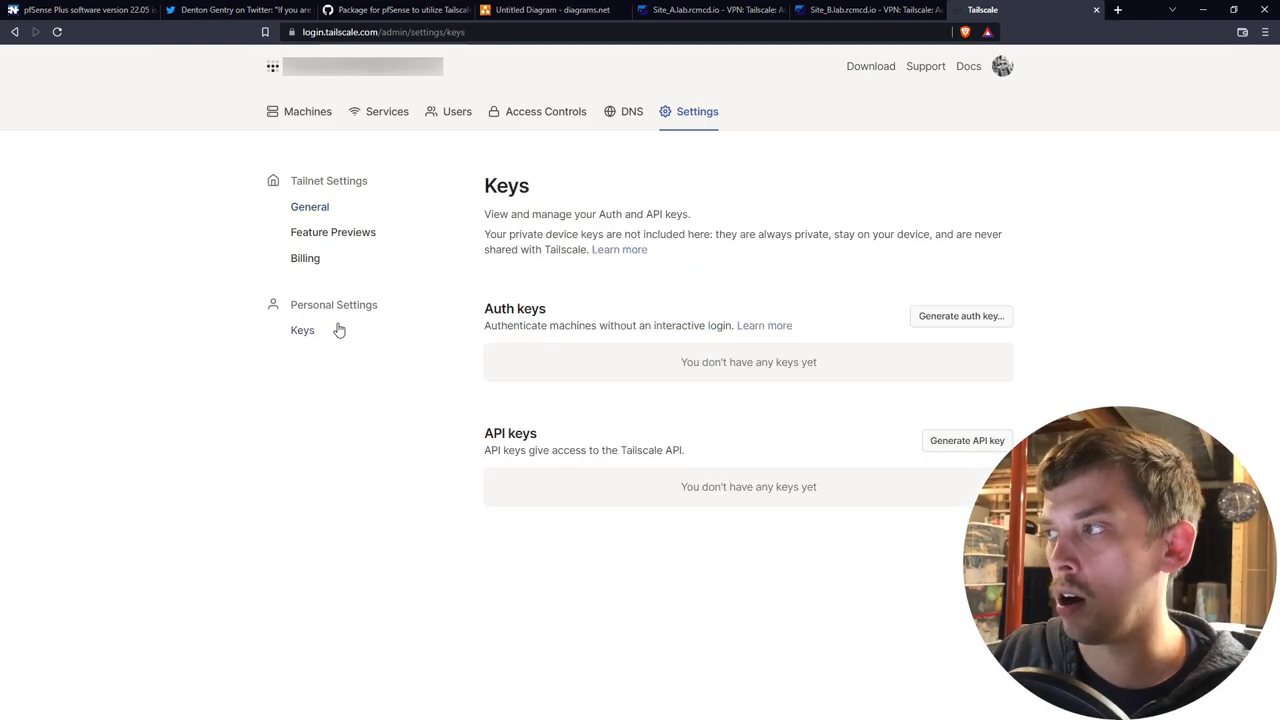
click(308, 112)
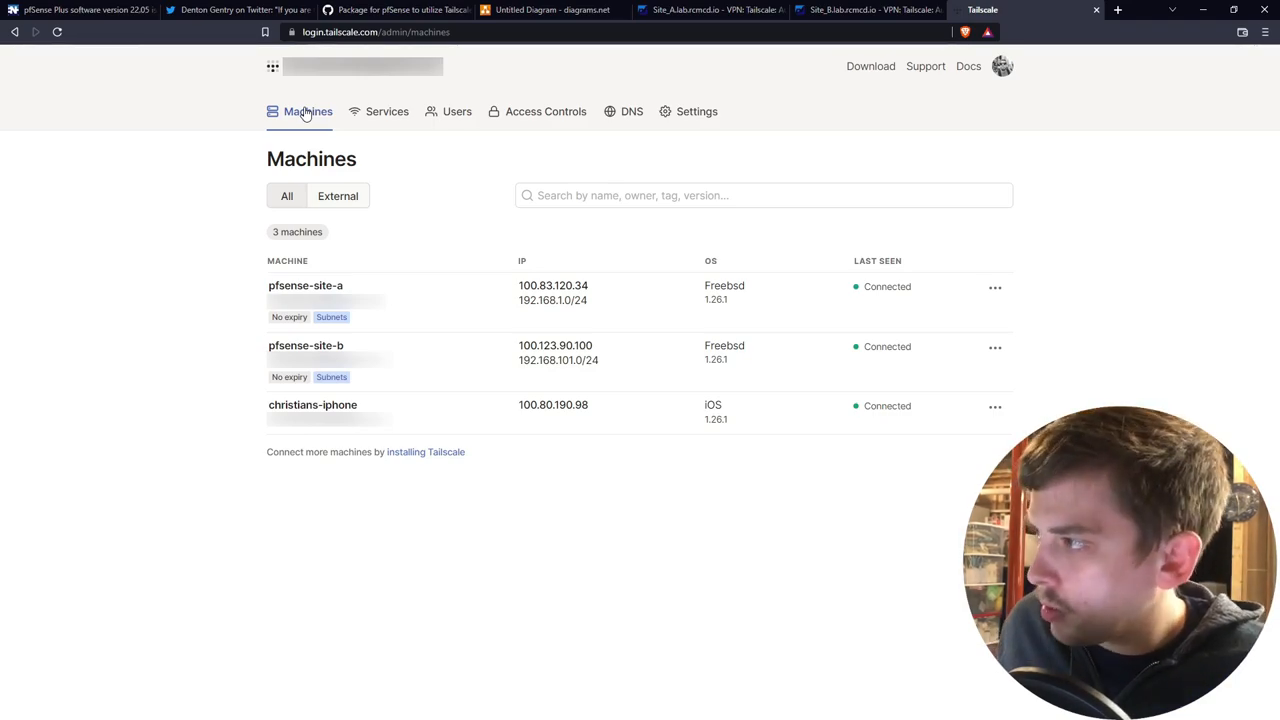
Return to Site A's Tailscale authentication page showing the Logout and Clean option
click(710, 8)
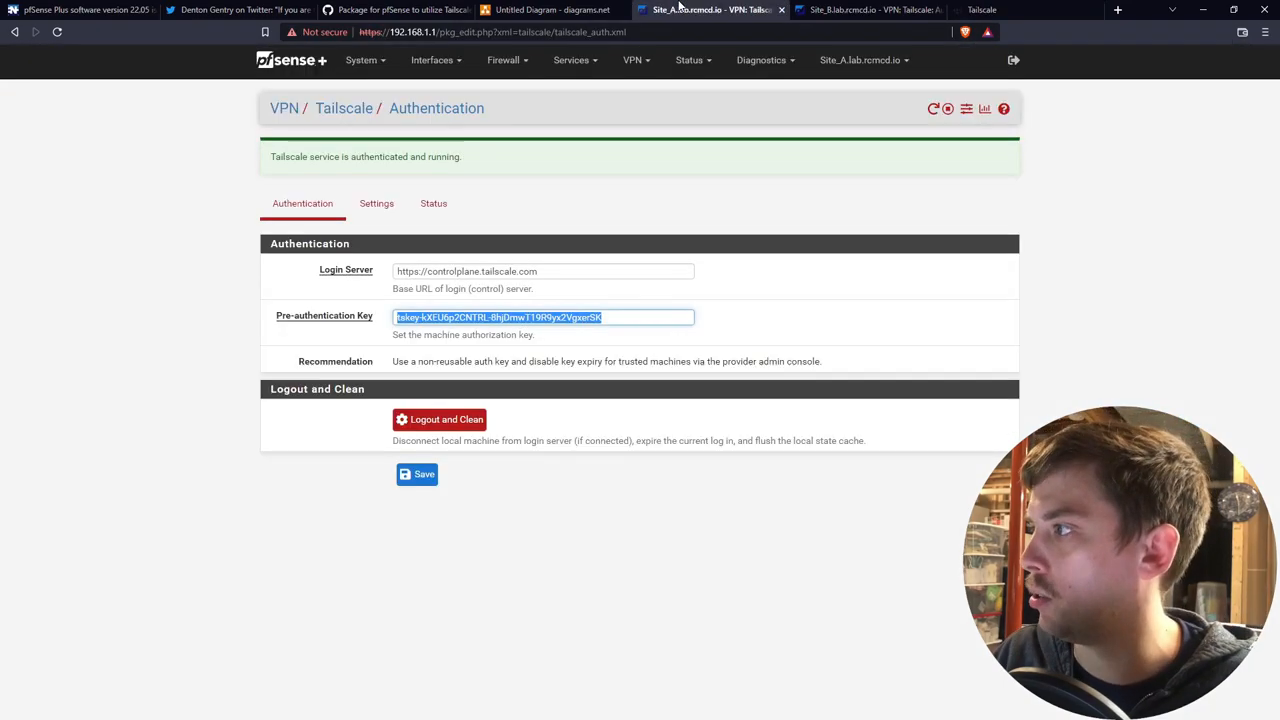
mouse_move(398, 350)
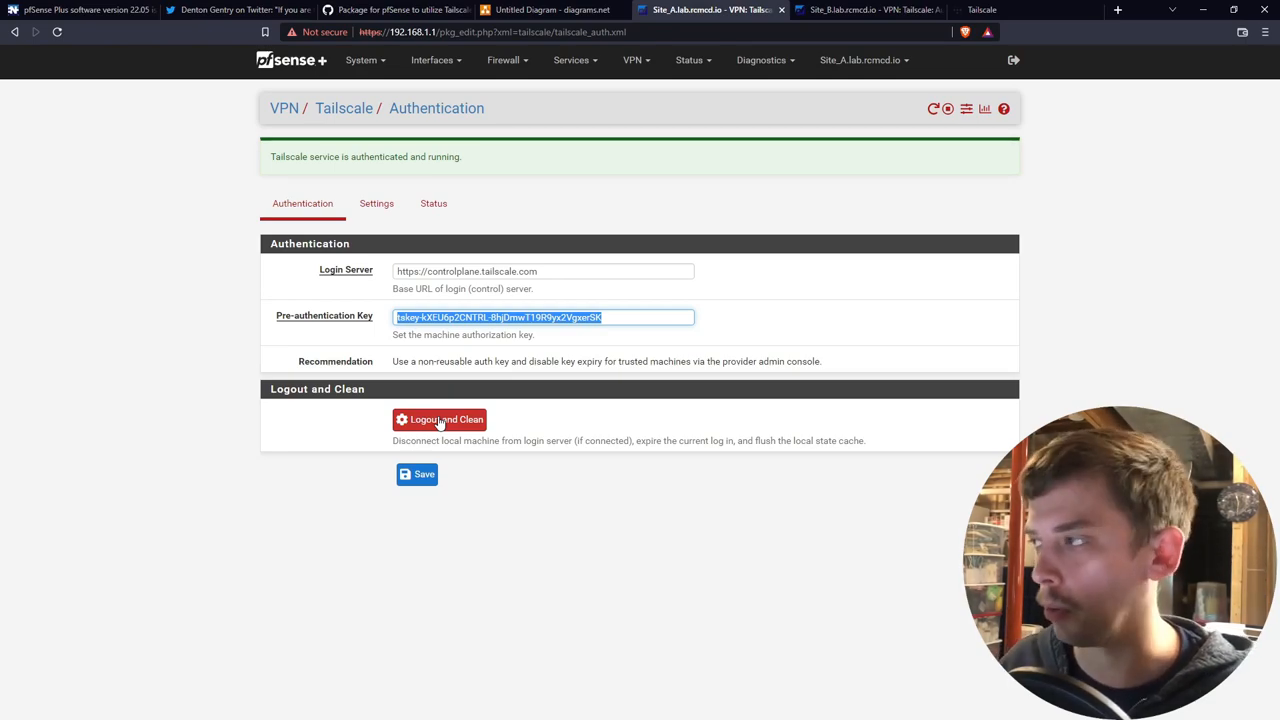
mouse_move(420, 420)
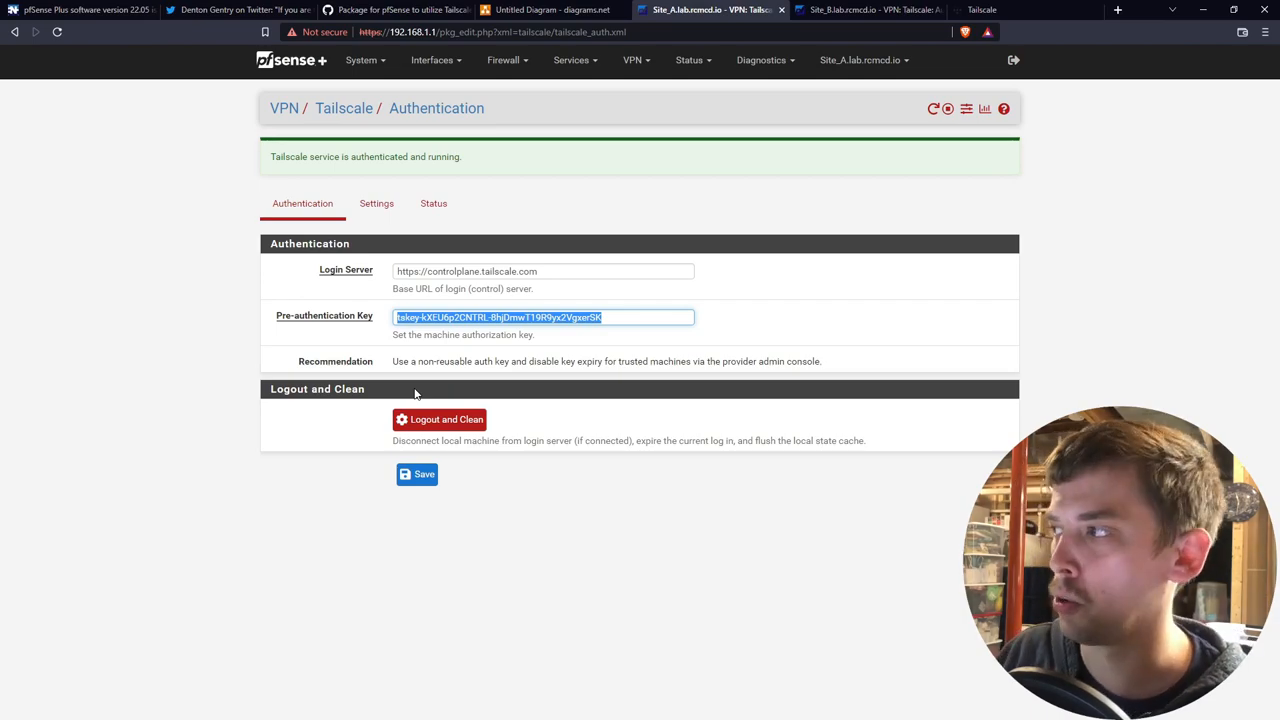
mouse_move(944, 130)
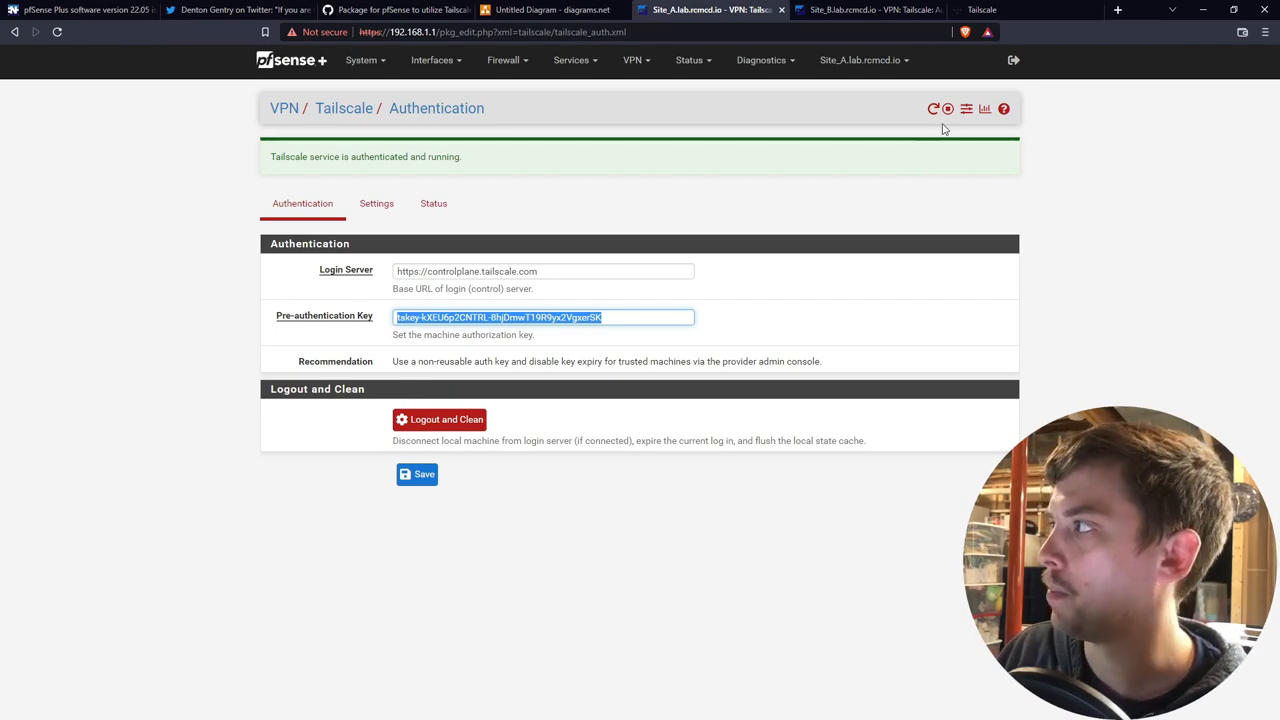
Generate a single-use auth key in the Tailscale admin console and paste it into Site A's Pre-authentication Key field
click(982, 10)
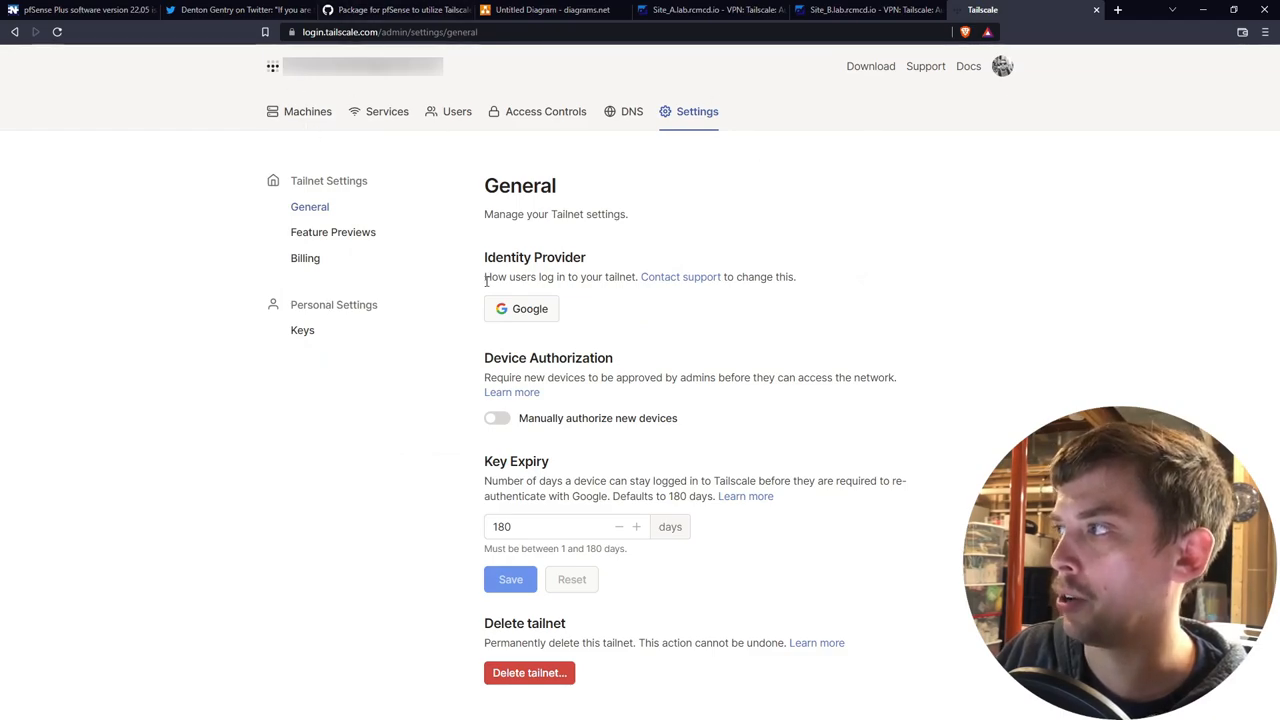
mouse_move(304, 330)
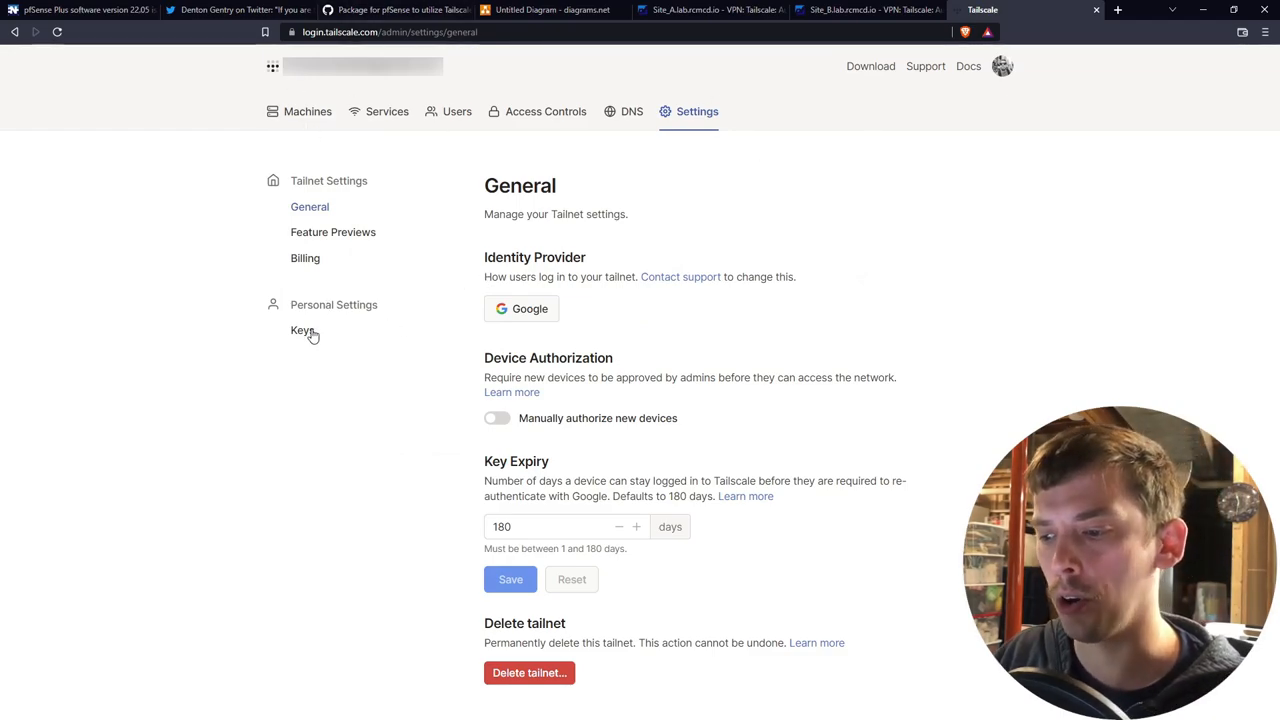
click(302, 330)
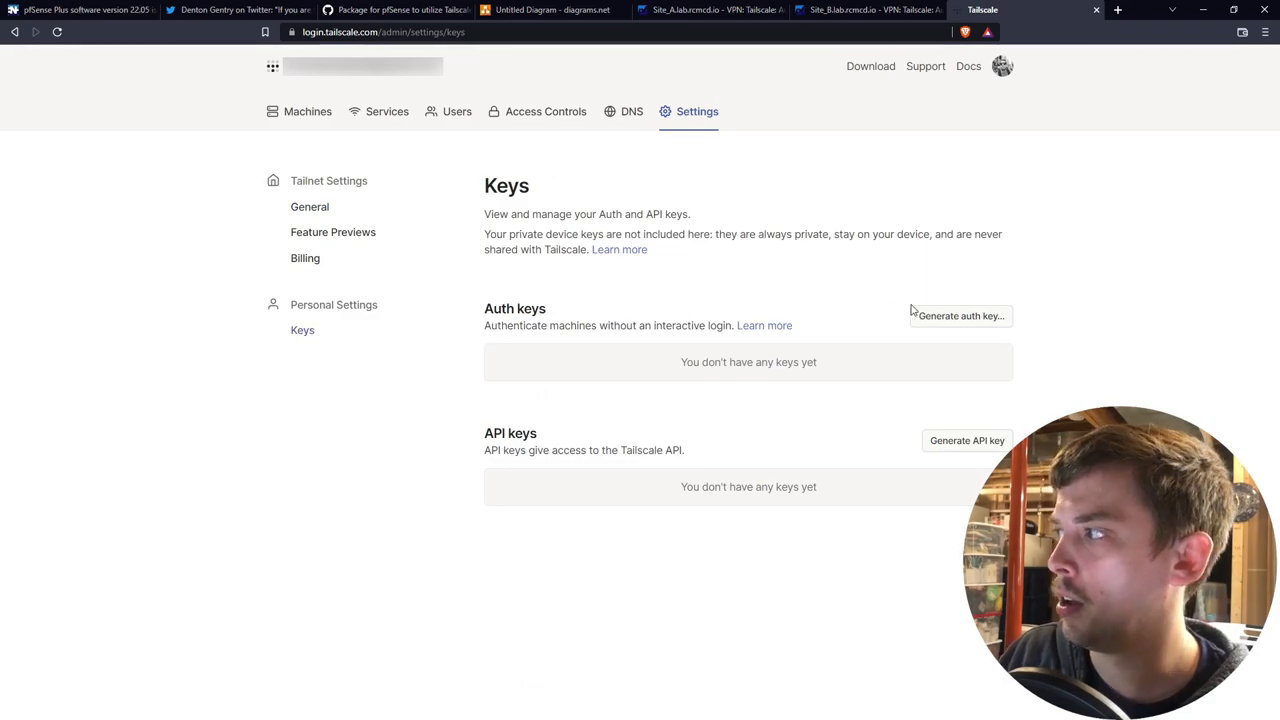
click(960, 316)
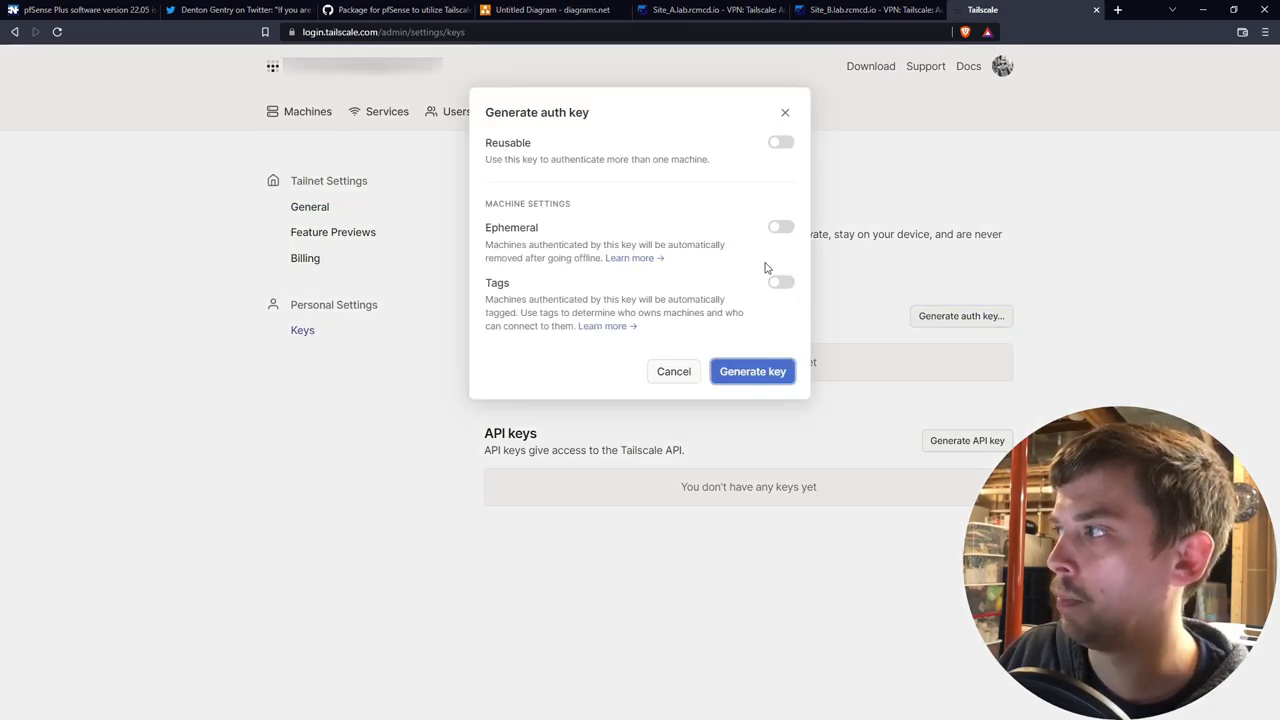
click(752, 370)
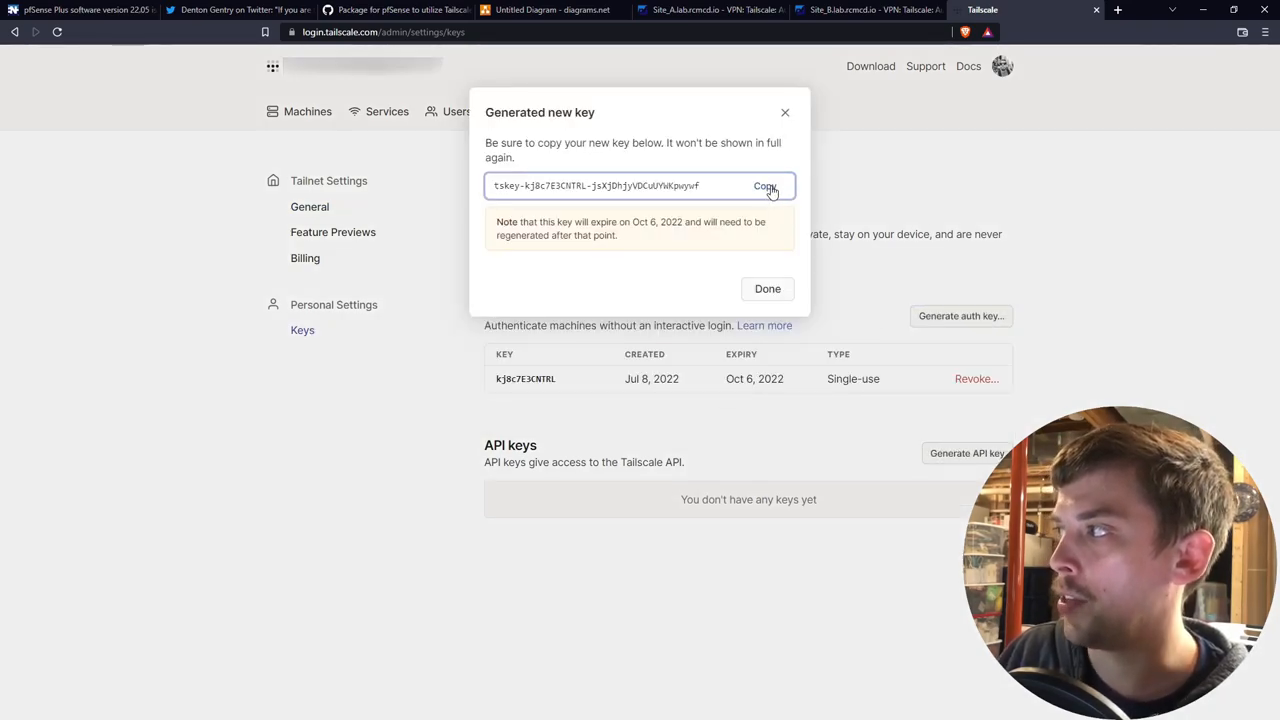
click(710, 8)
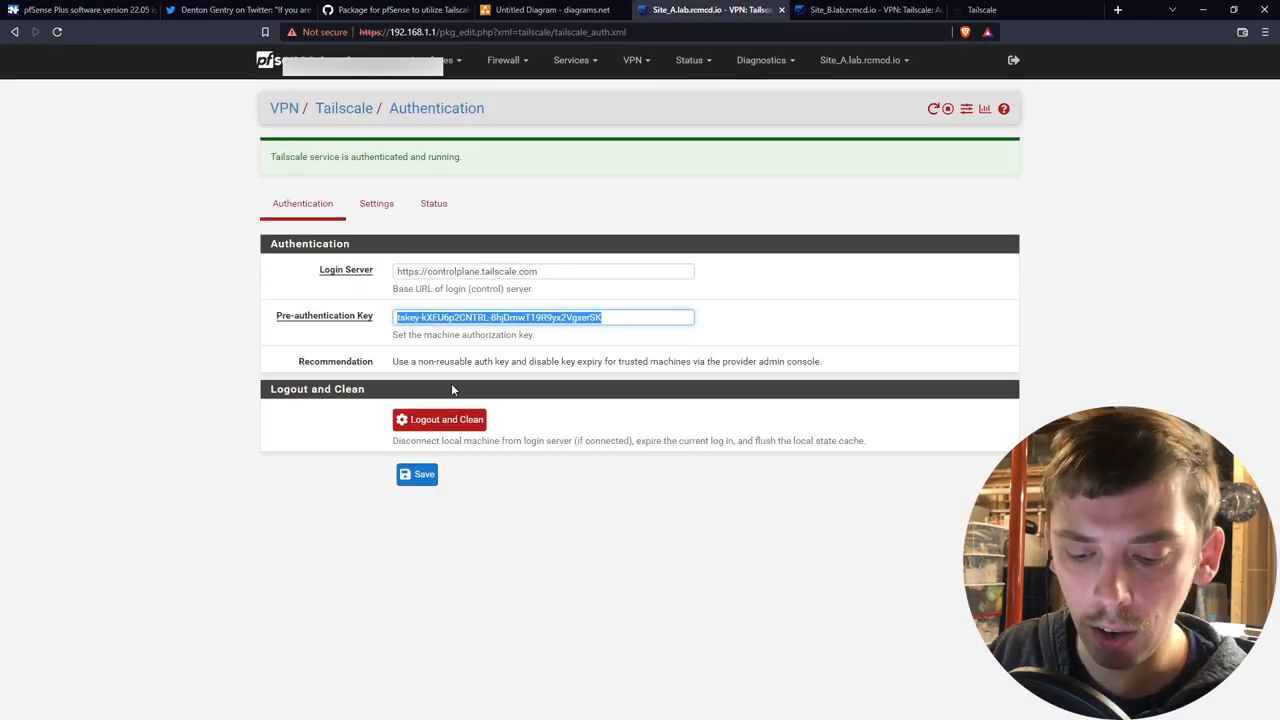
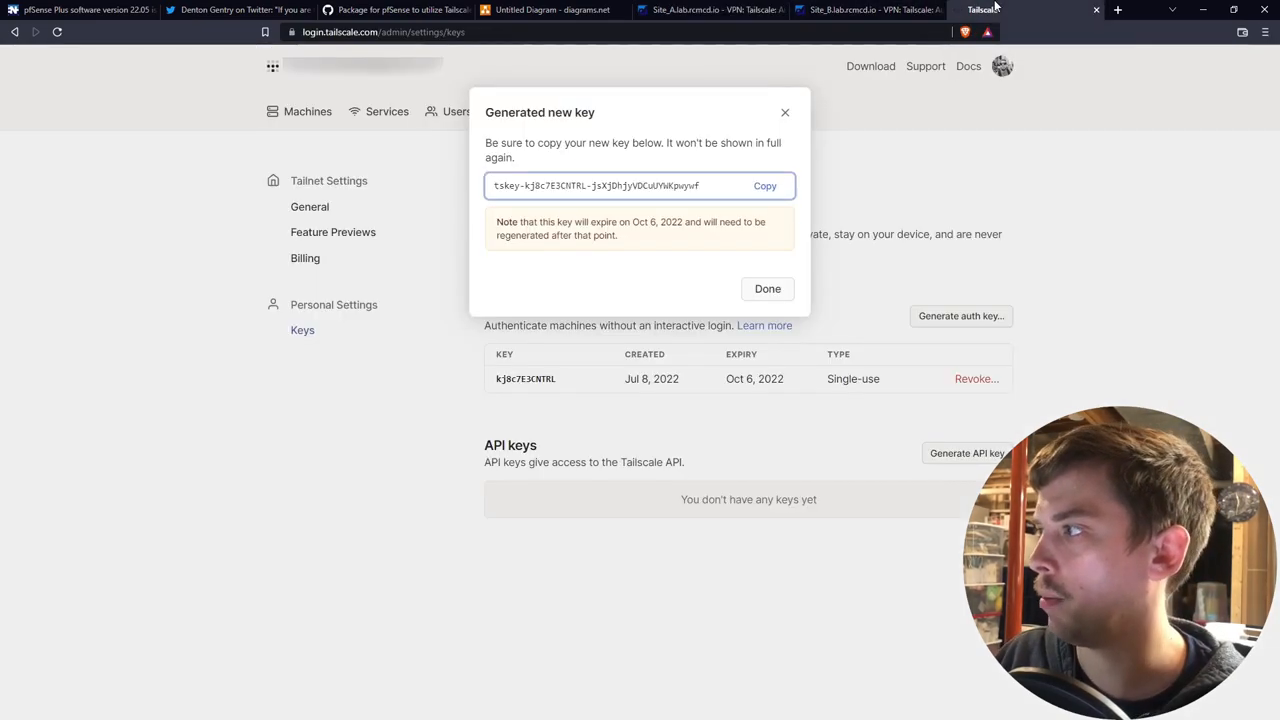
Revoke the newly created auth key so none remain, then return to Site A's pfSense
click(768, 288)
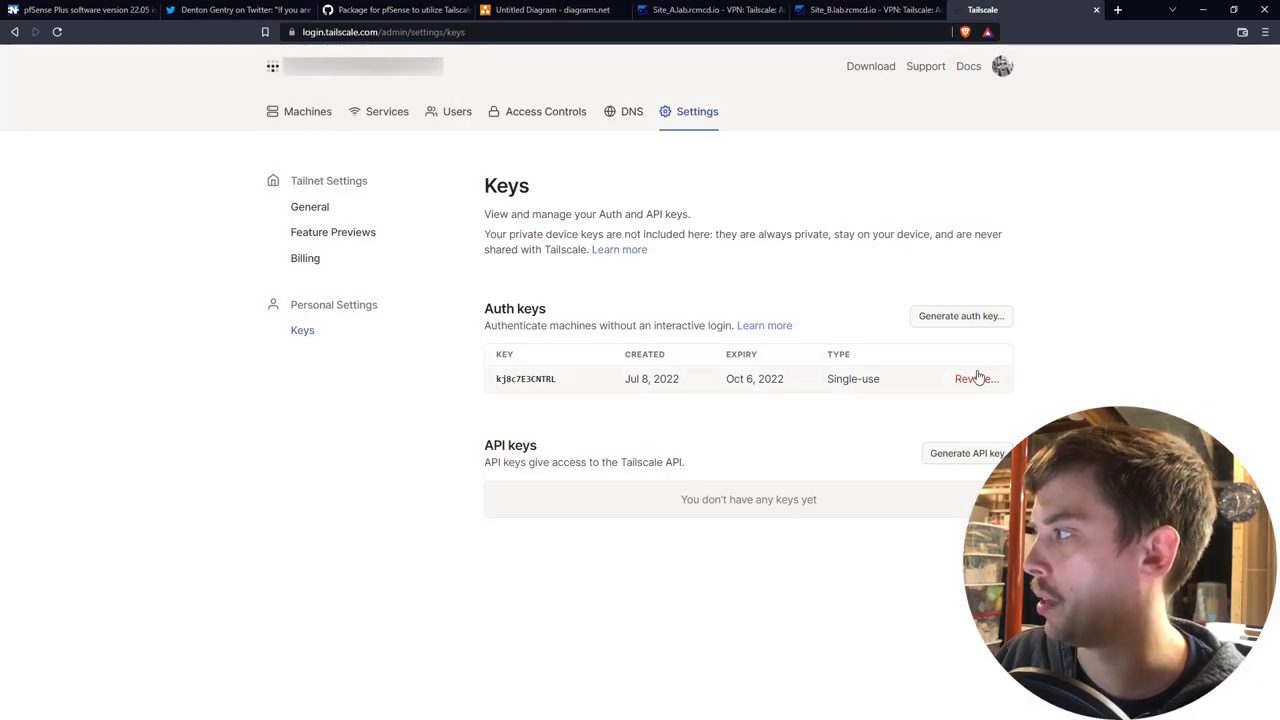
click(976, 378)
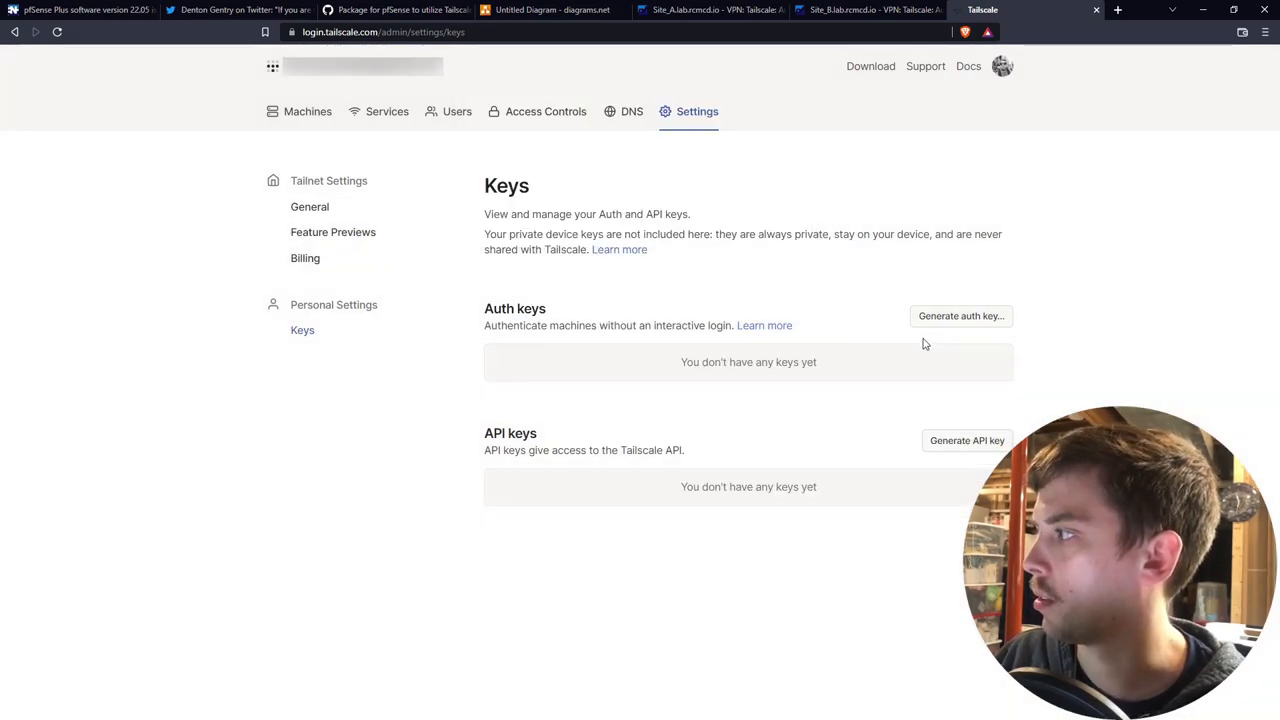
mouse_move(712, 8)
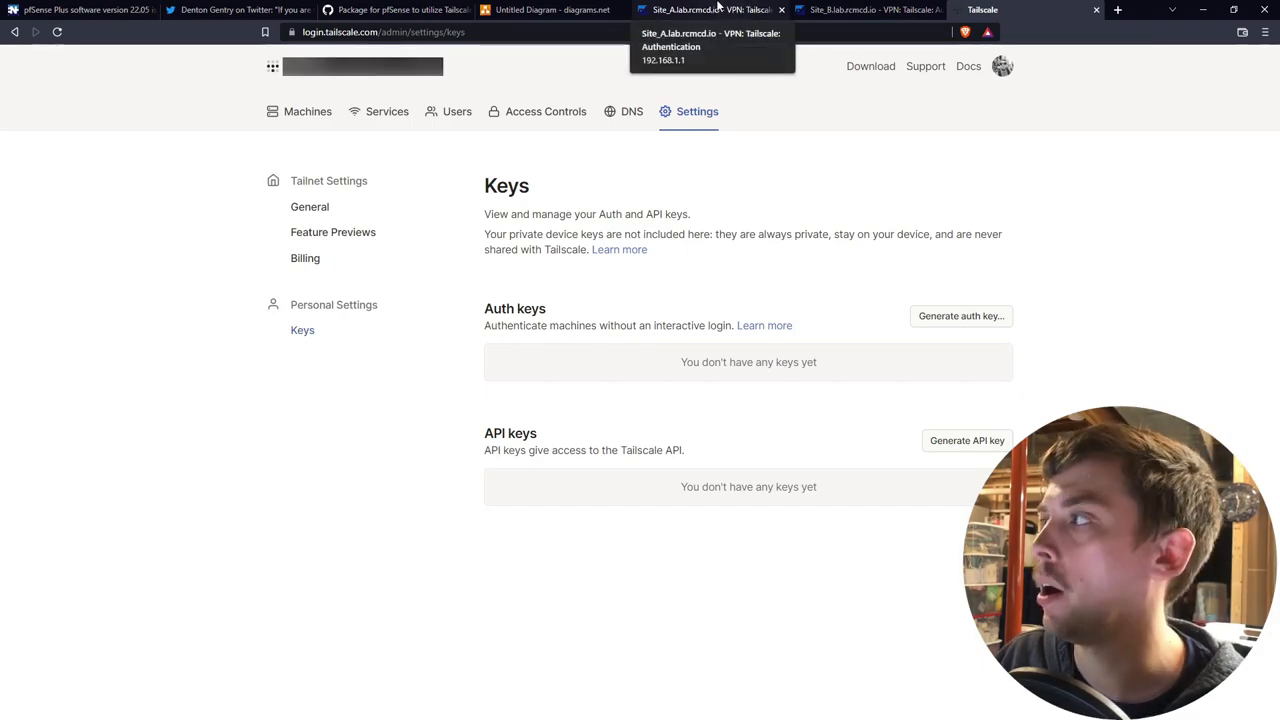
click(710, 8)
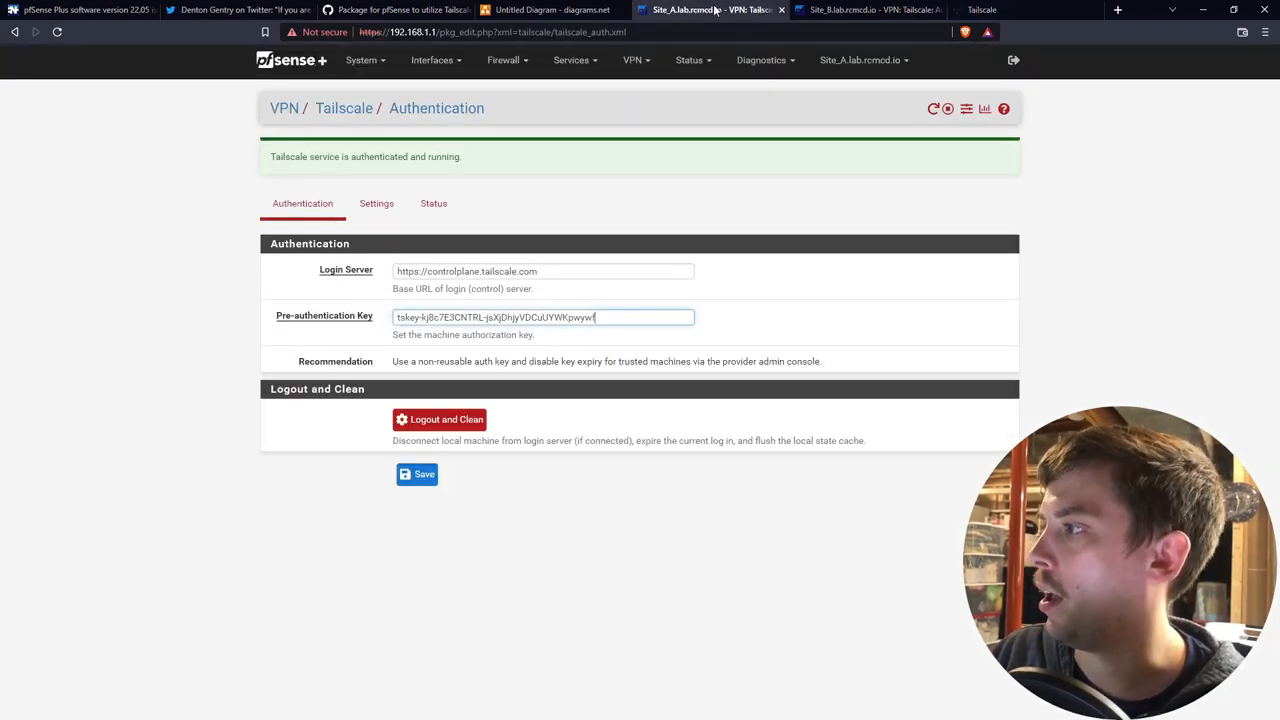
Show Site A's Tailscale settings with 192.168.1.0/24 advertised and subnet routes accepted
click(376, 204)
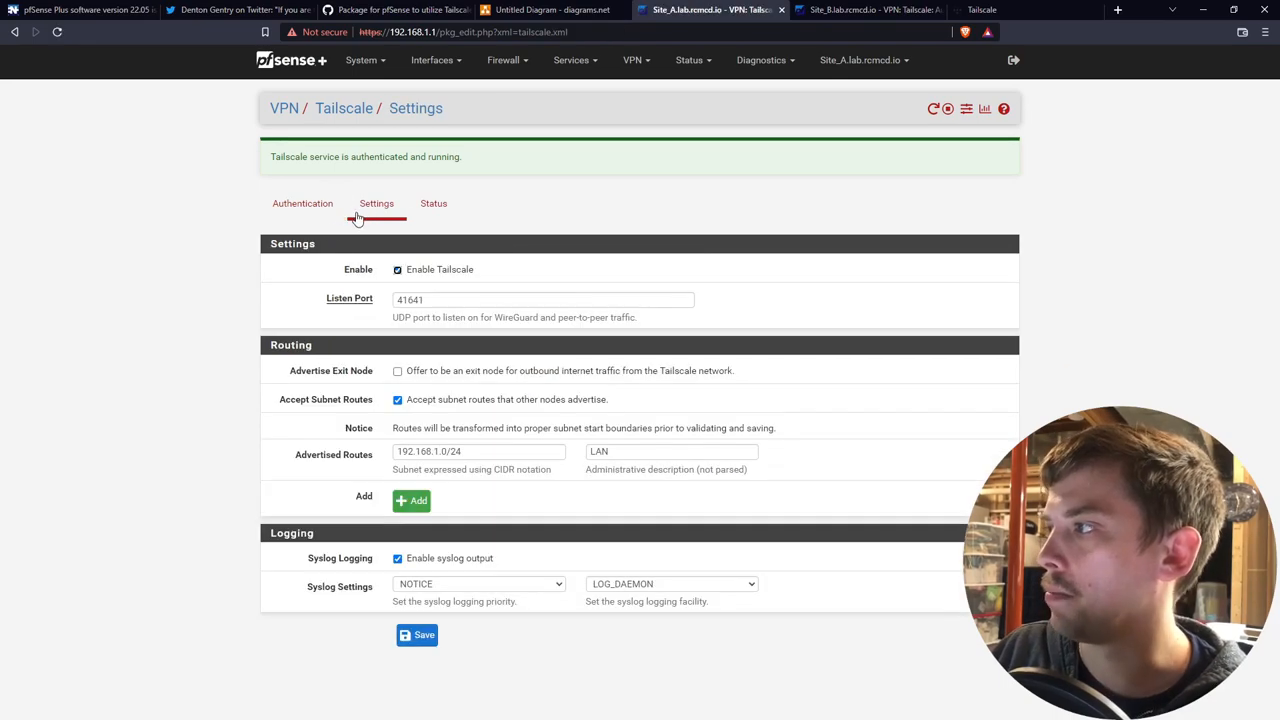
mouse_move(350, 224)
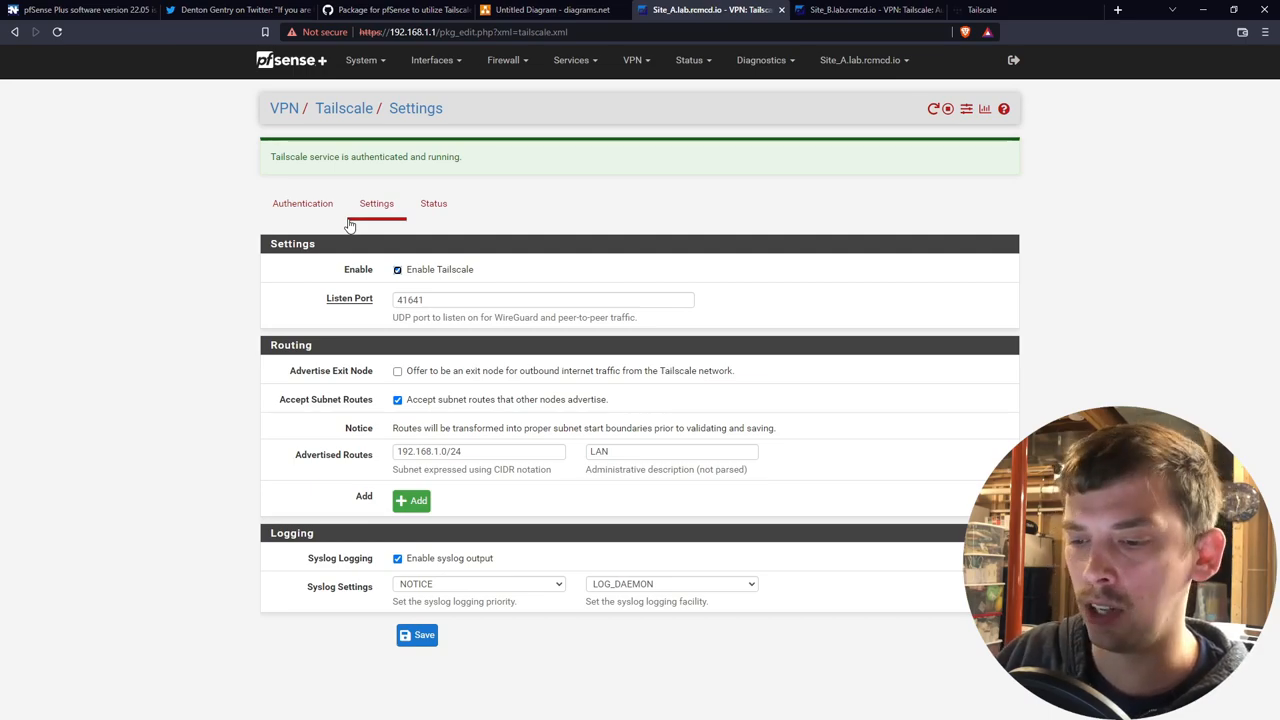
mouse_move(428, 280)
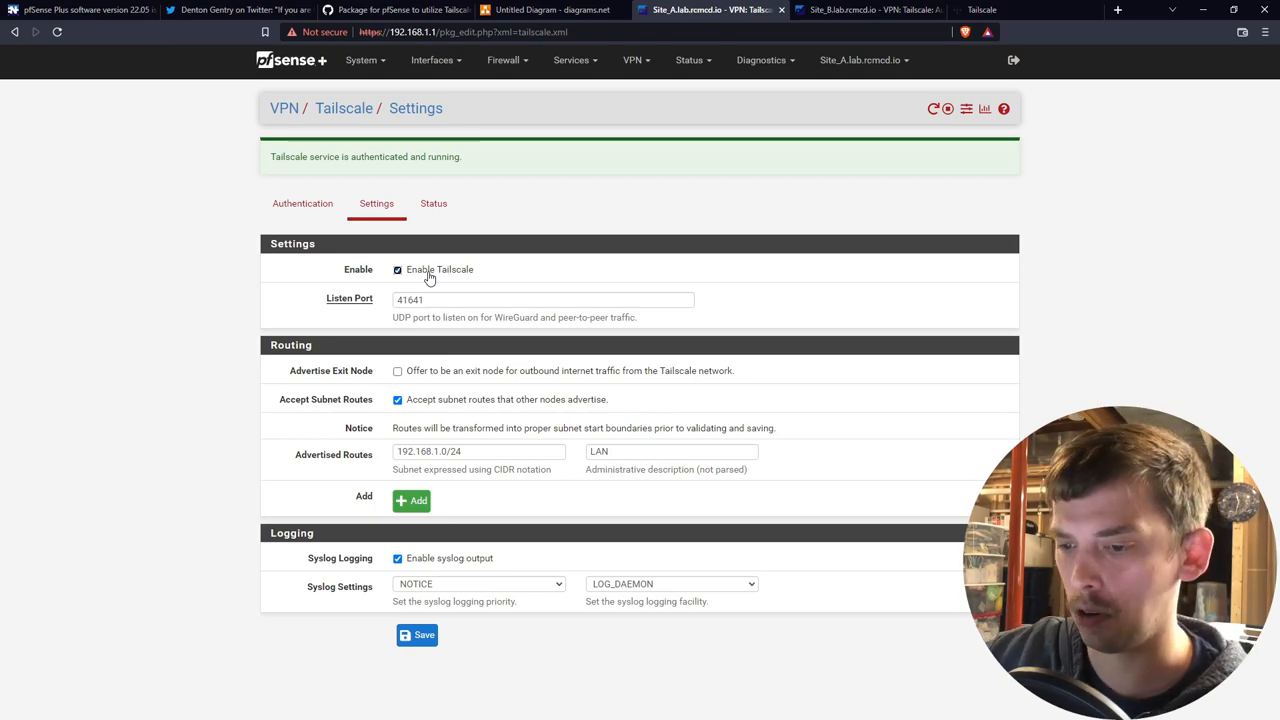
click(544, 300)
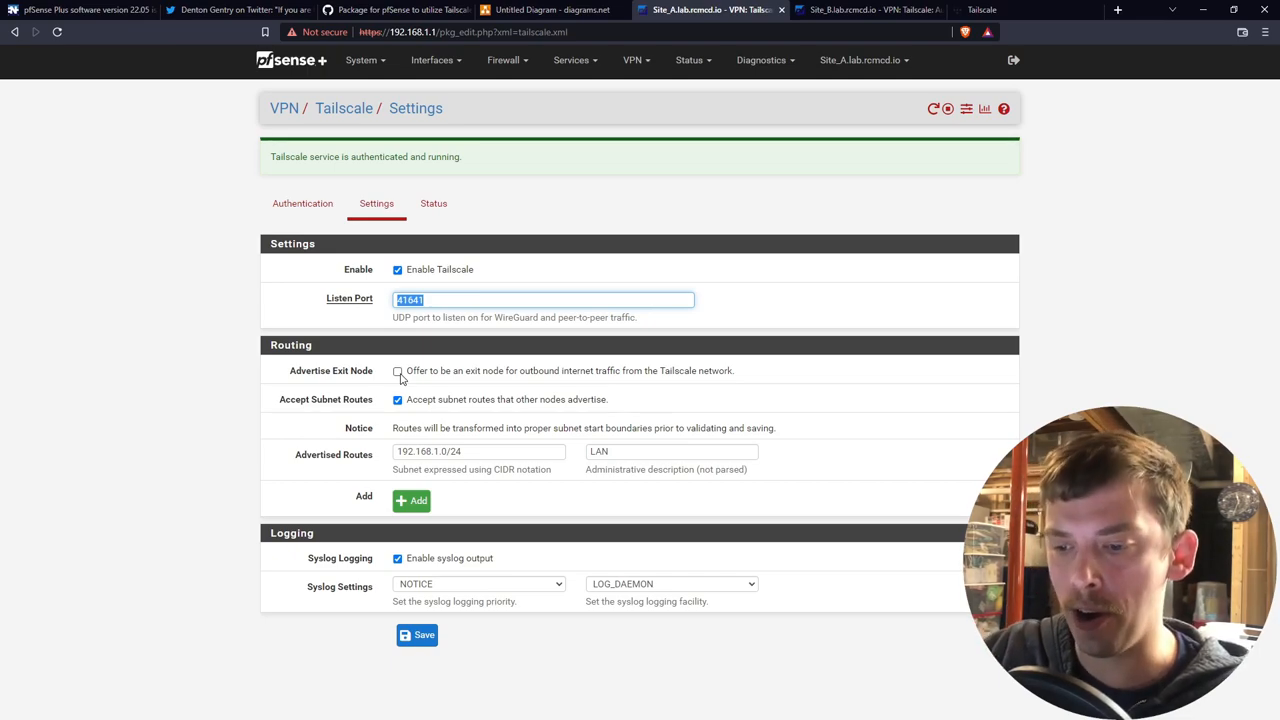
Enable 'Advertise Exit Node' in Site A's Tailscale routing settings
click(398, 370)
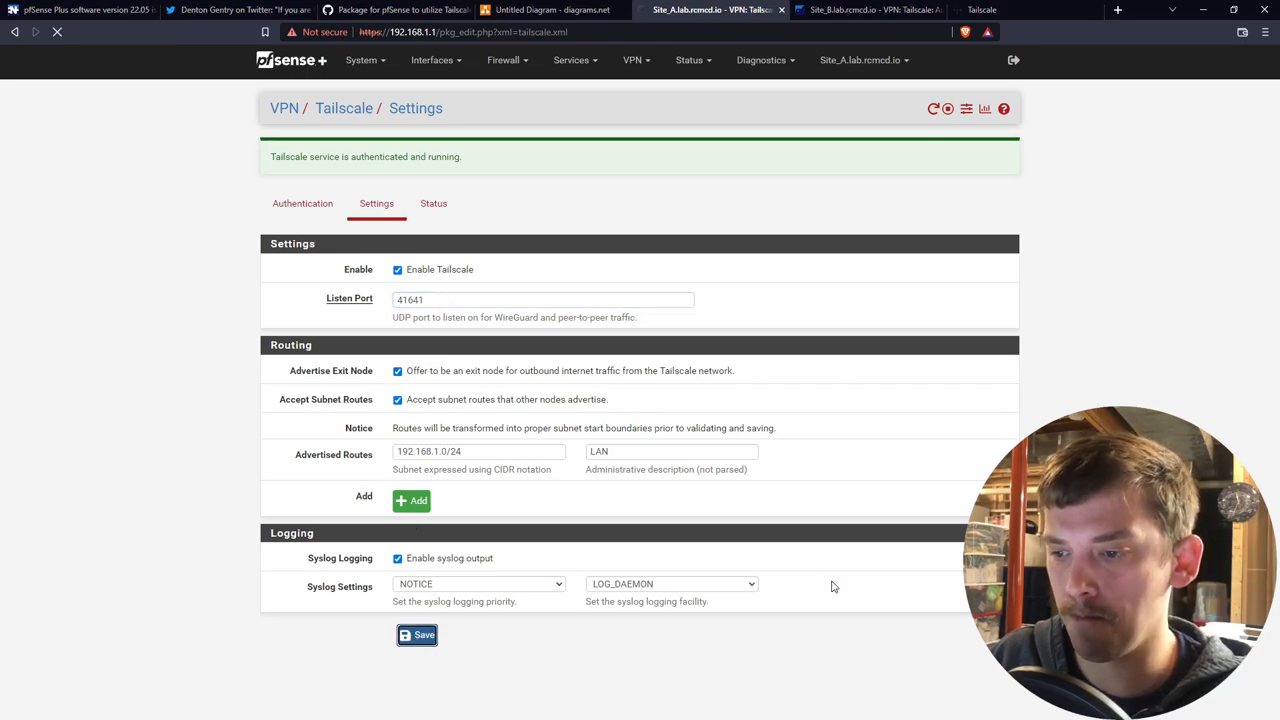
mouse_move(730, 196)
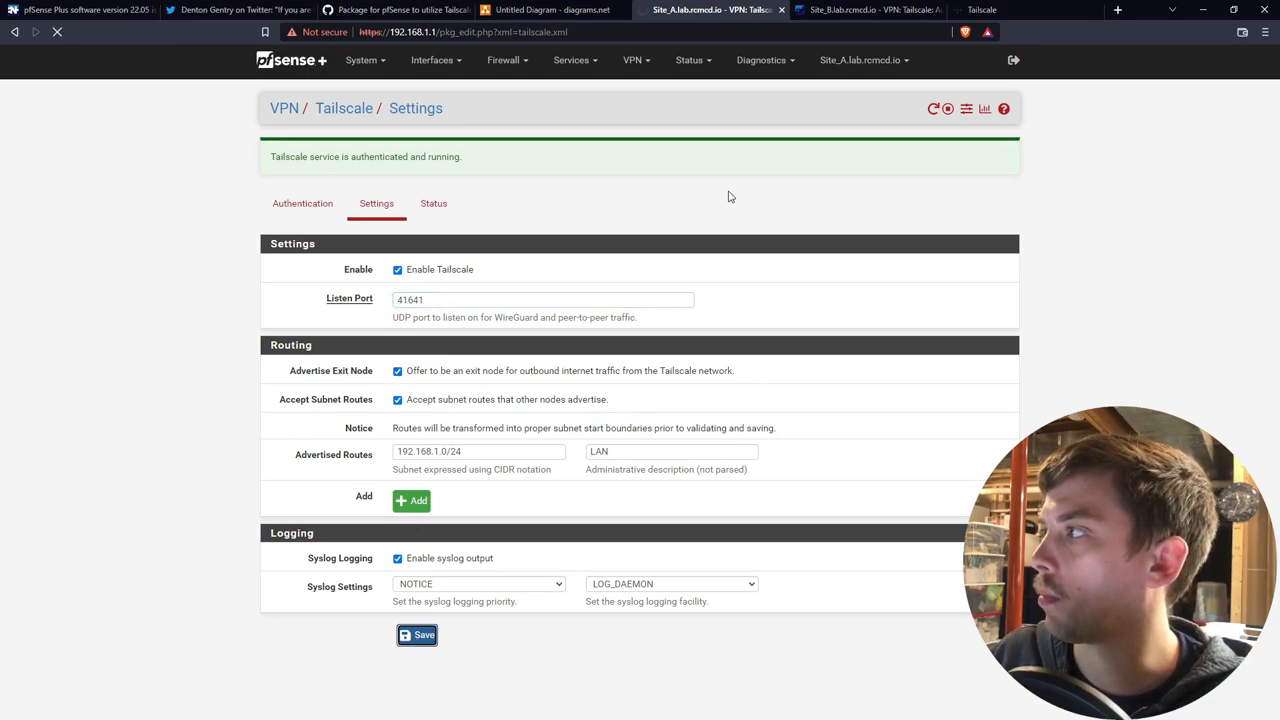
click(982, 10)
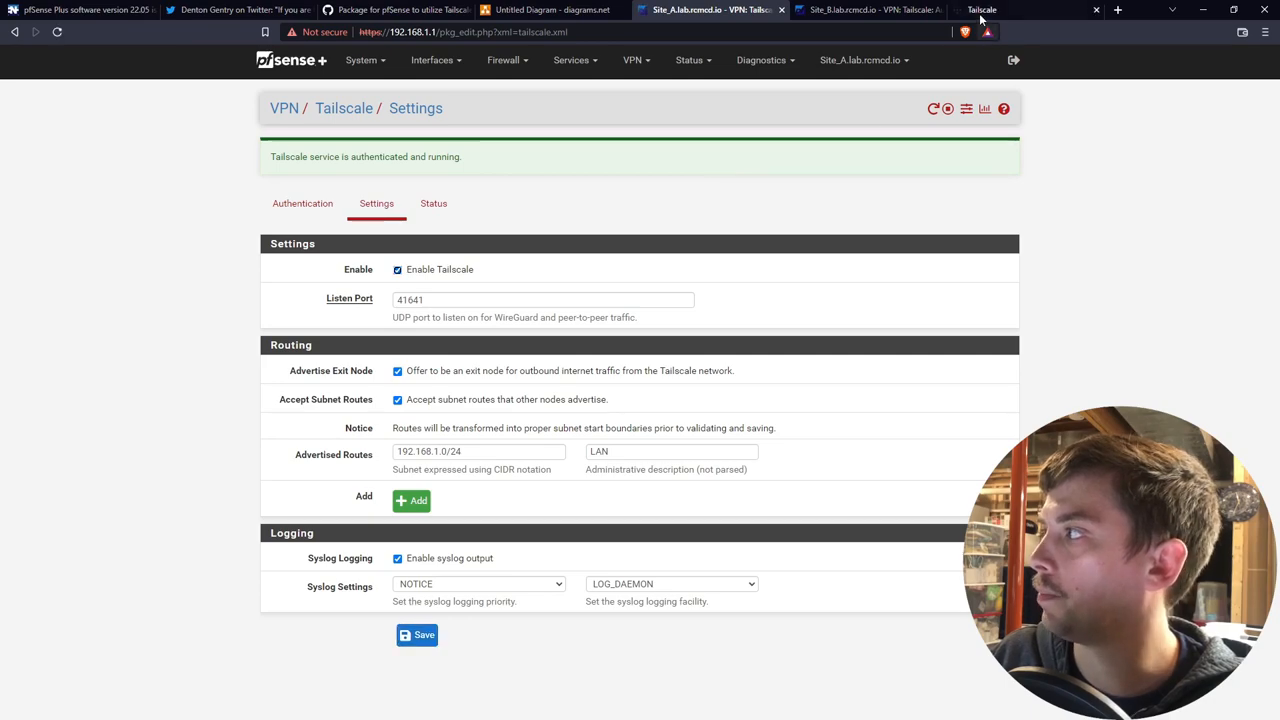
In the Machines list, enable 'Use as exit node' for pfsense-site-a in its route settings
click(980, 10)
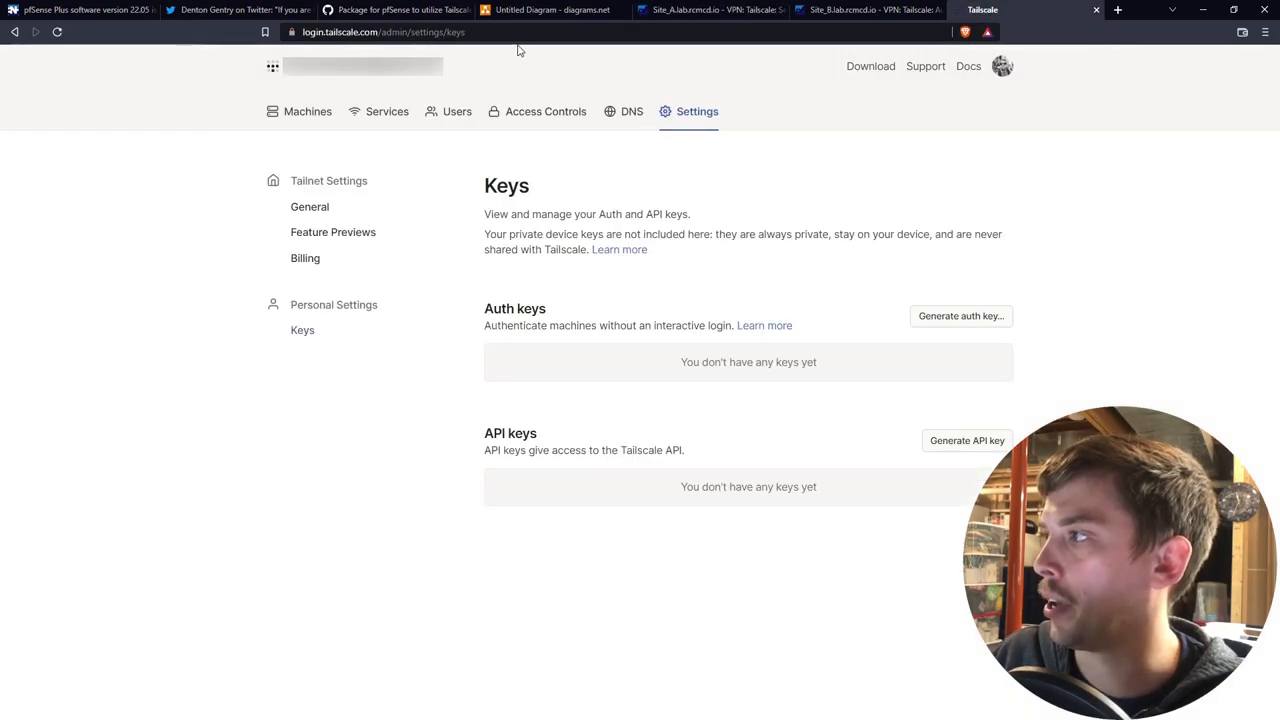
click(308, 112)
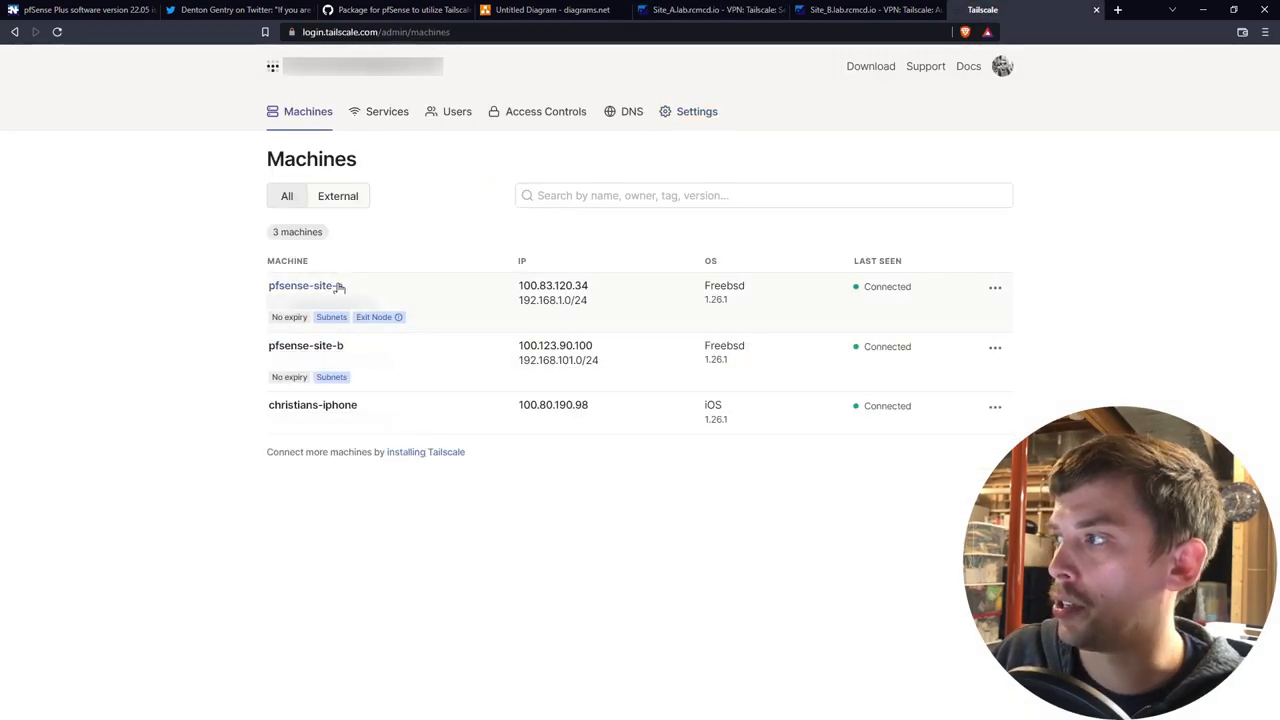
mouse_move(398, 316)
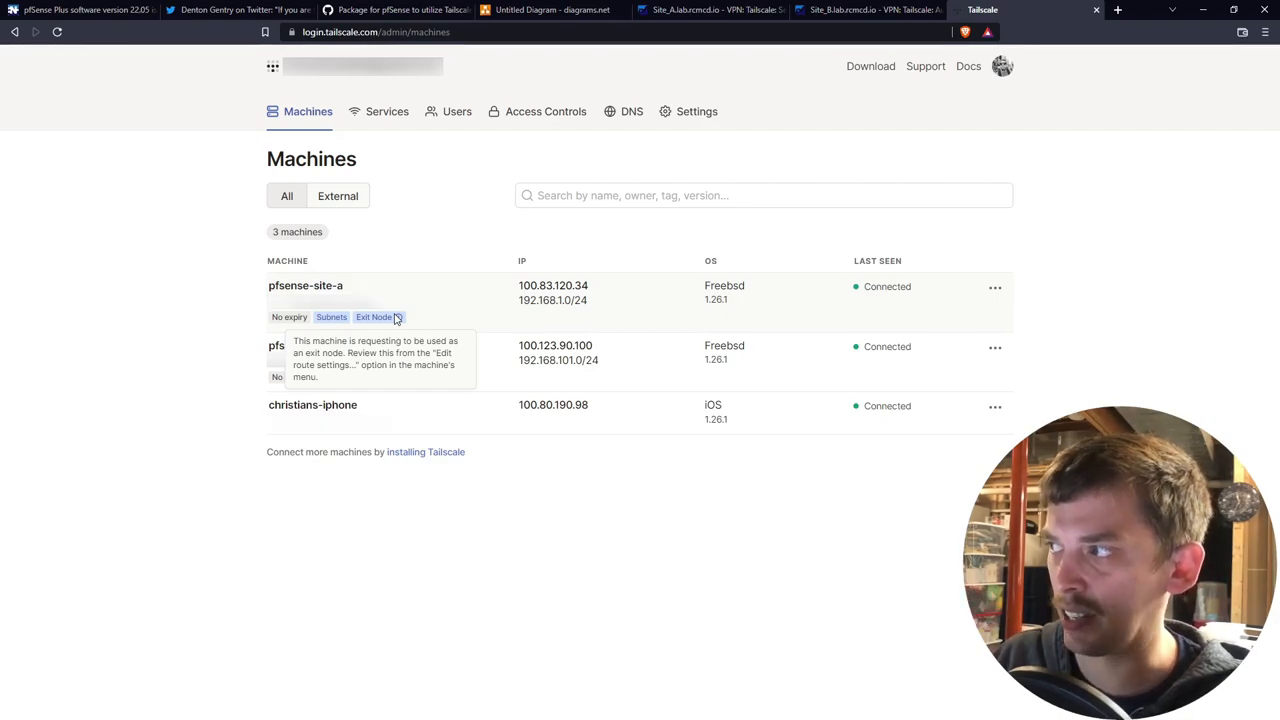
click(996, 288)
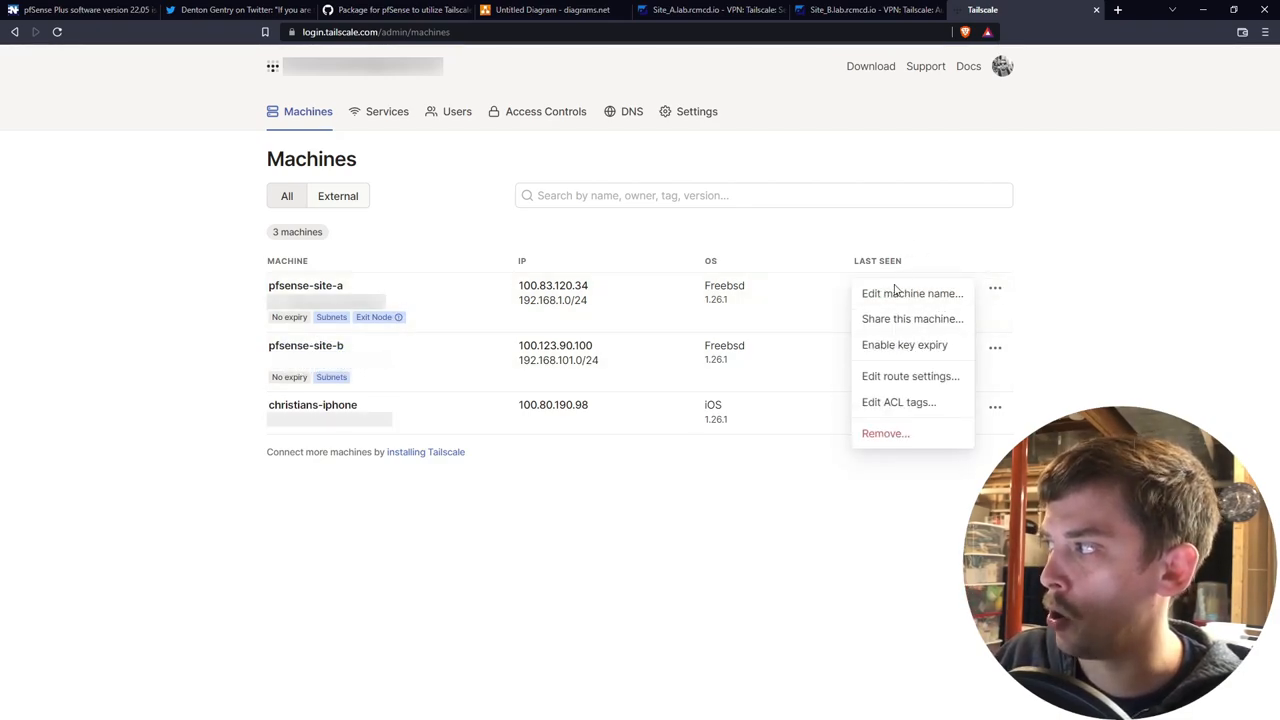
click(910, 376)
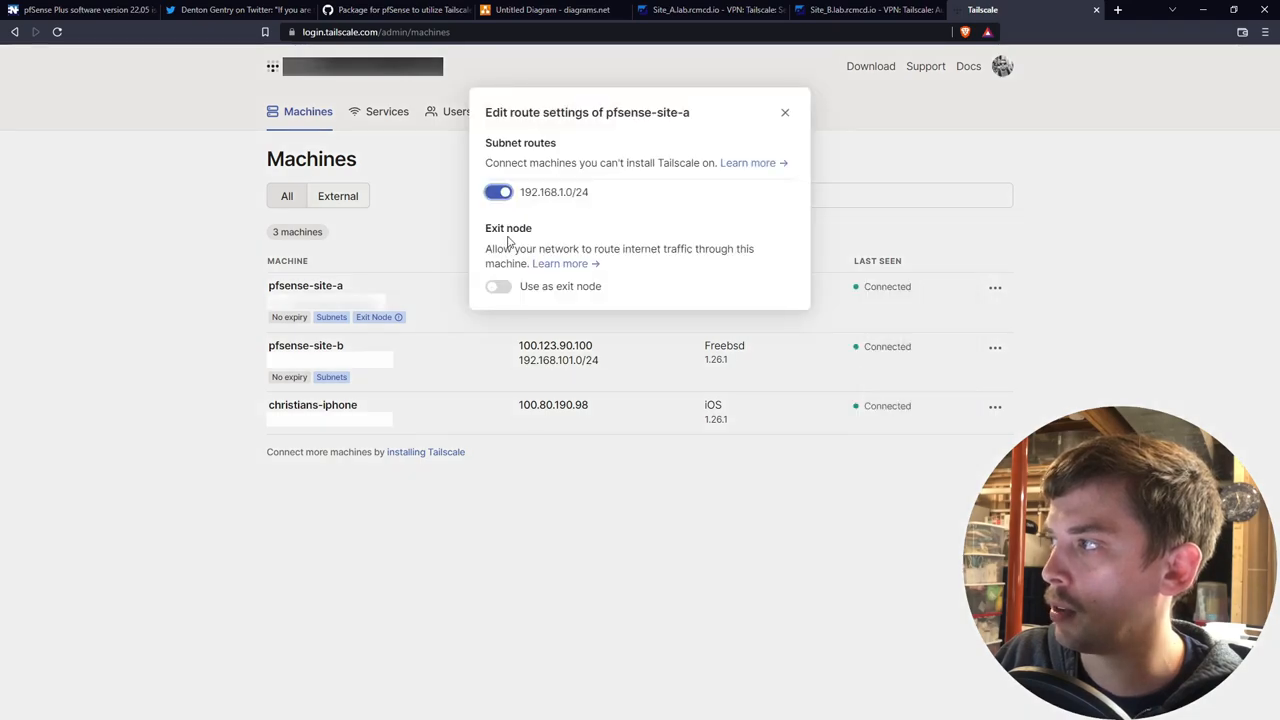
click(498, 286)
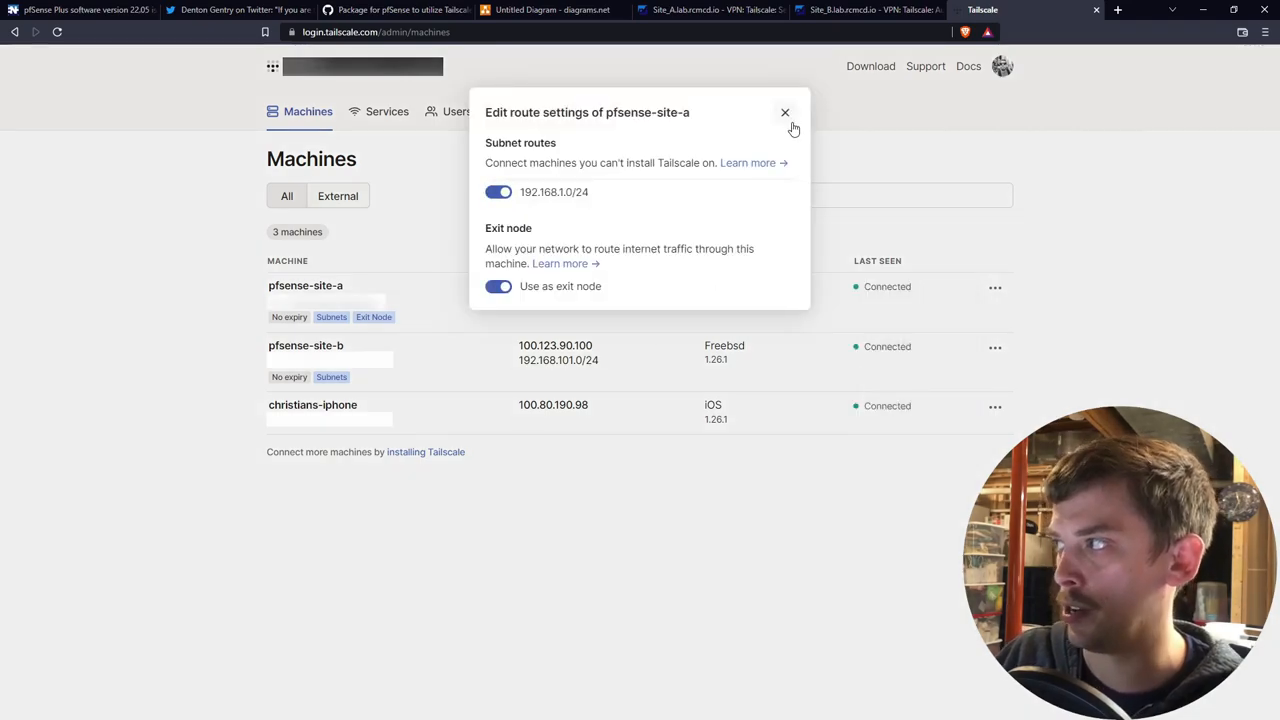
click(784, 112)
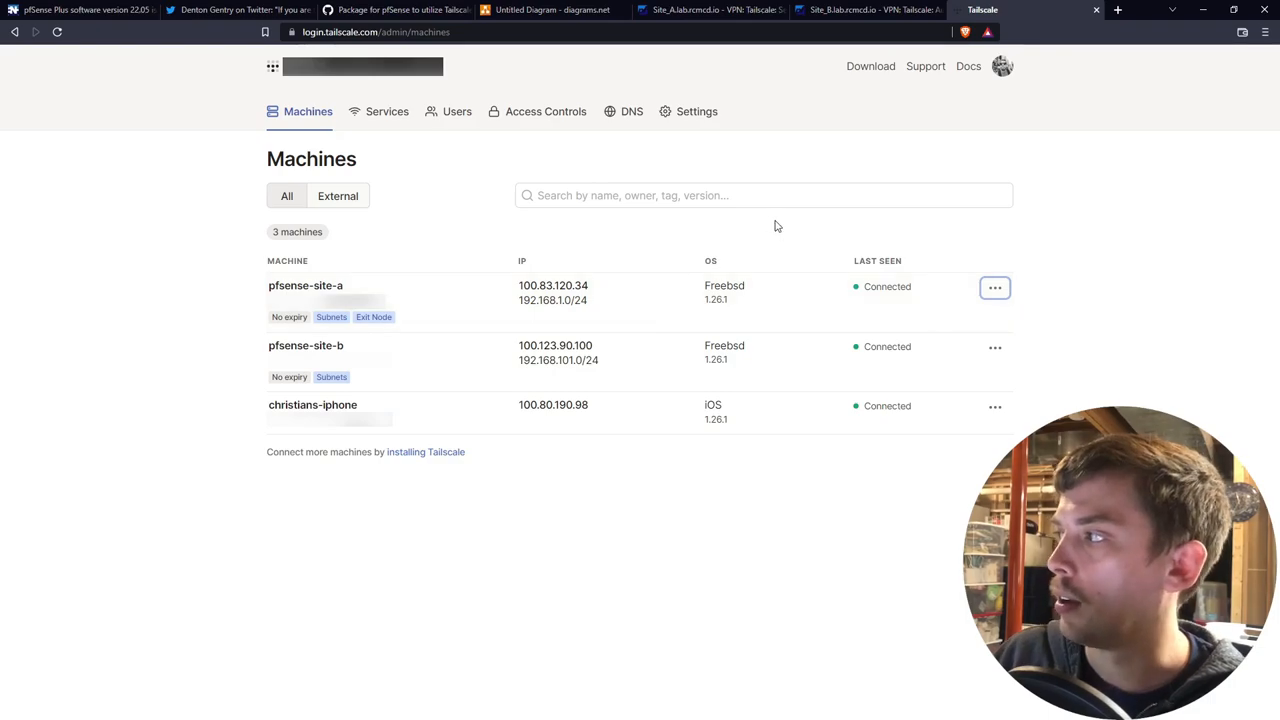
Recheck pfsense-site-a's route settings, then save Site A with exit node advertising cleared
click(996, 288)
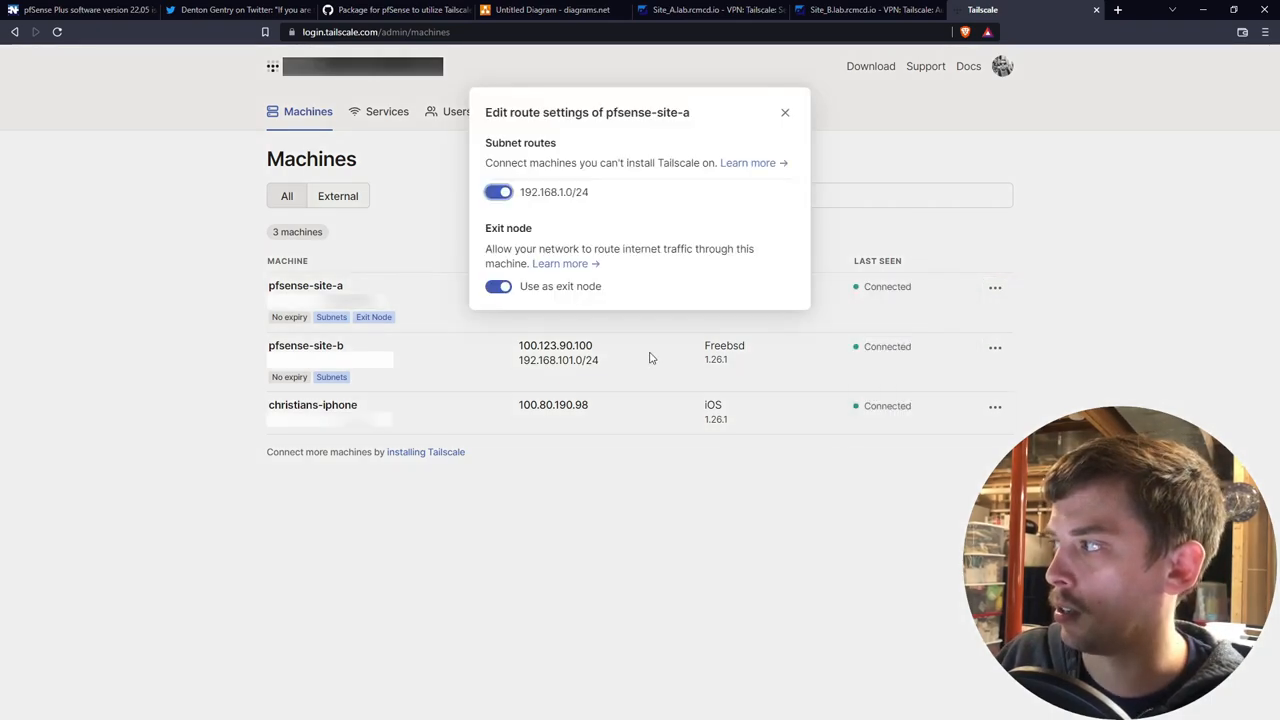
click(784, 112)
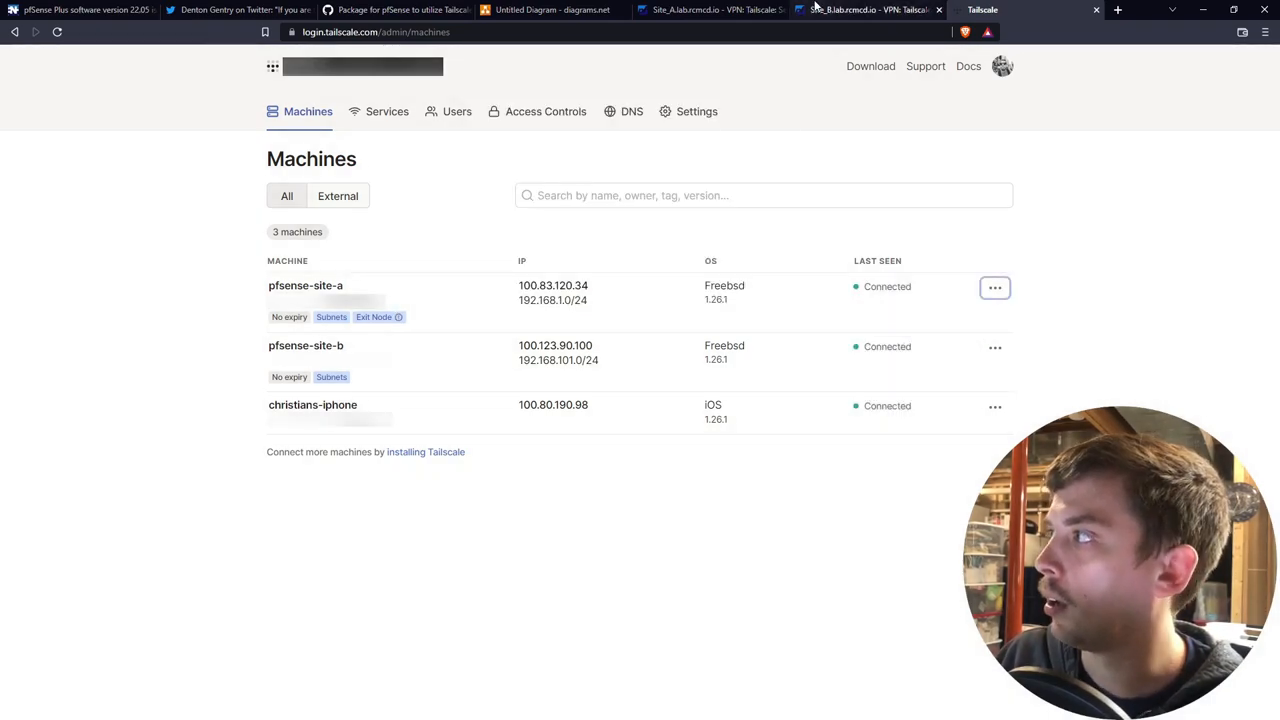
click(710, 10)
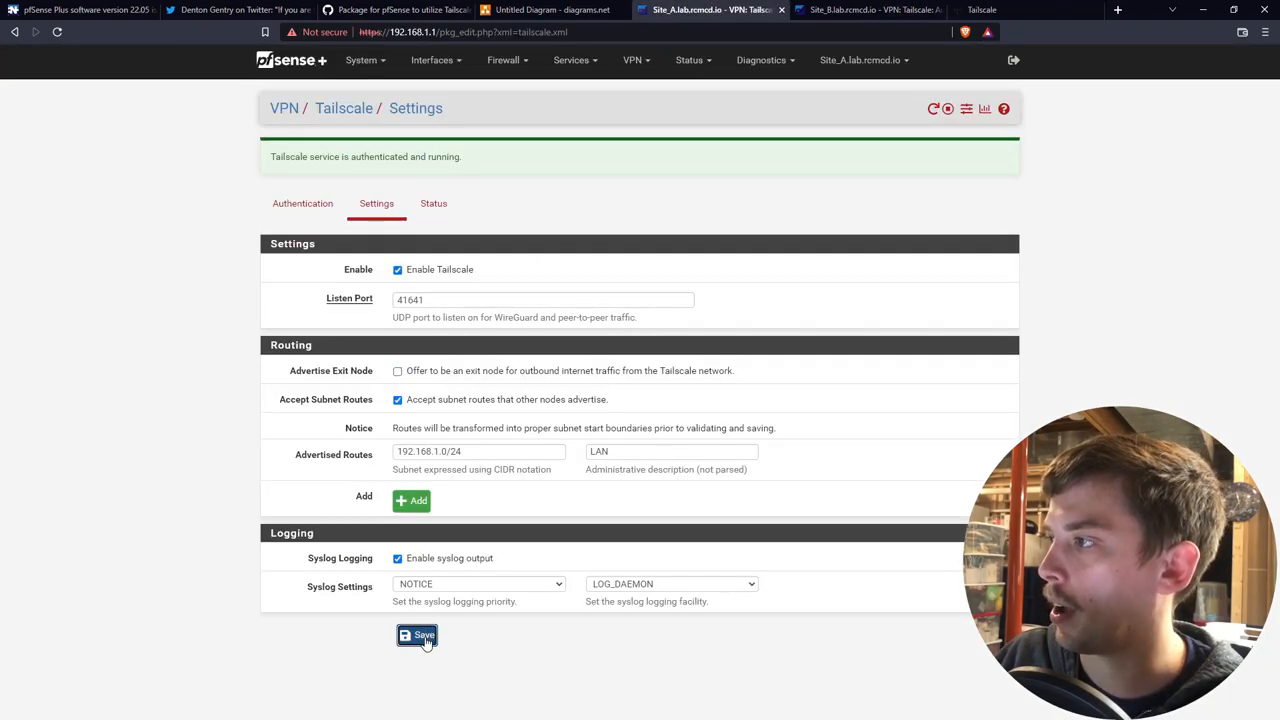
click(416, 636)
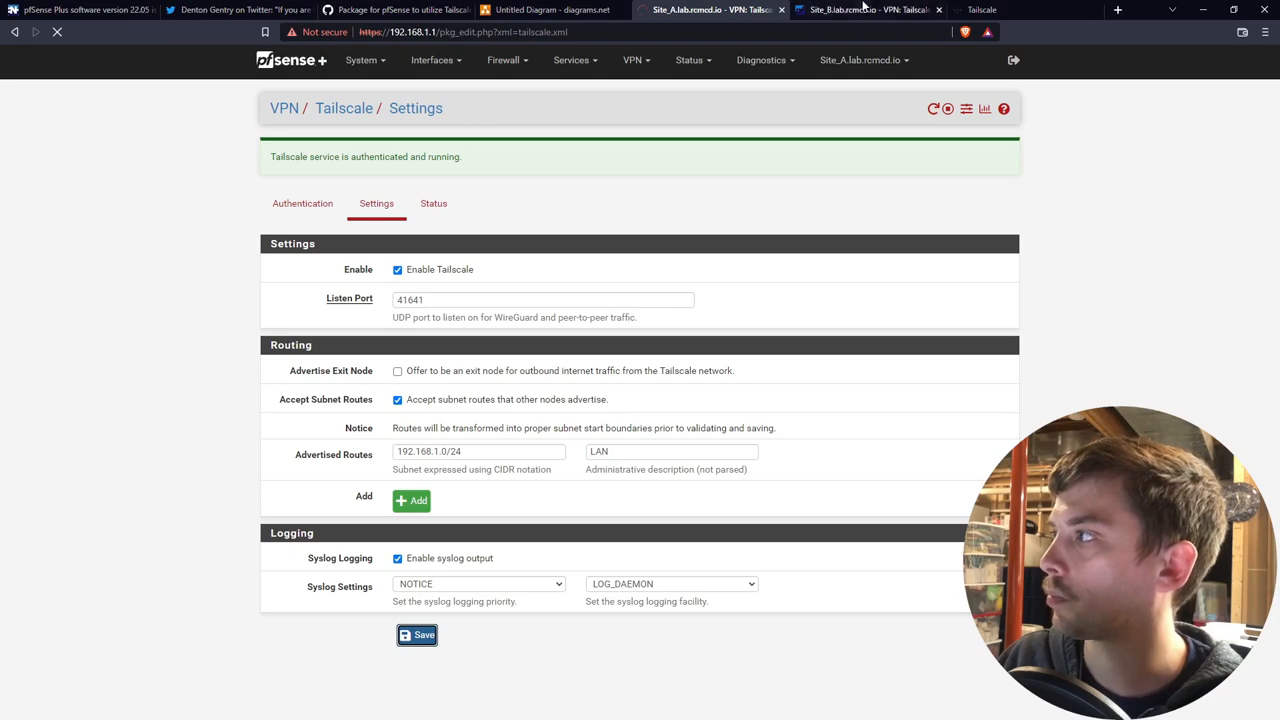
Refresh the Machines list in the admin console and bring up Site B's pfSense
click(984, 8)
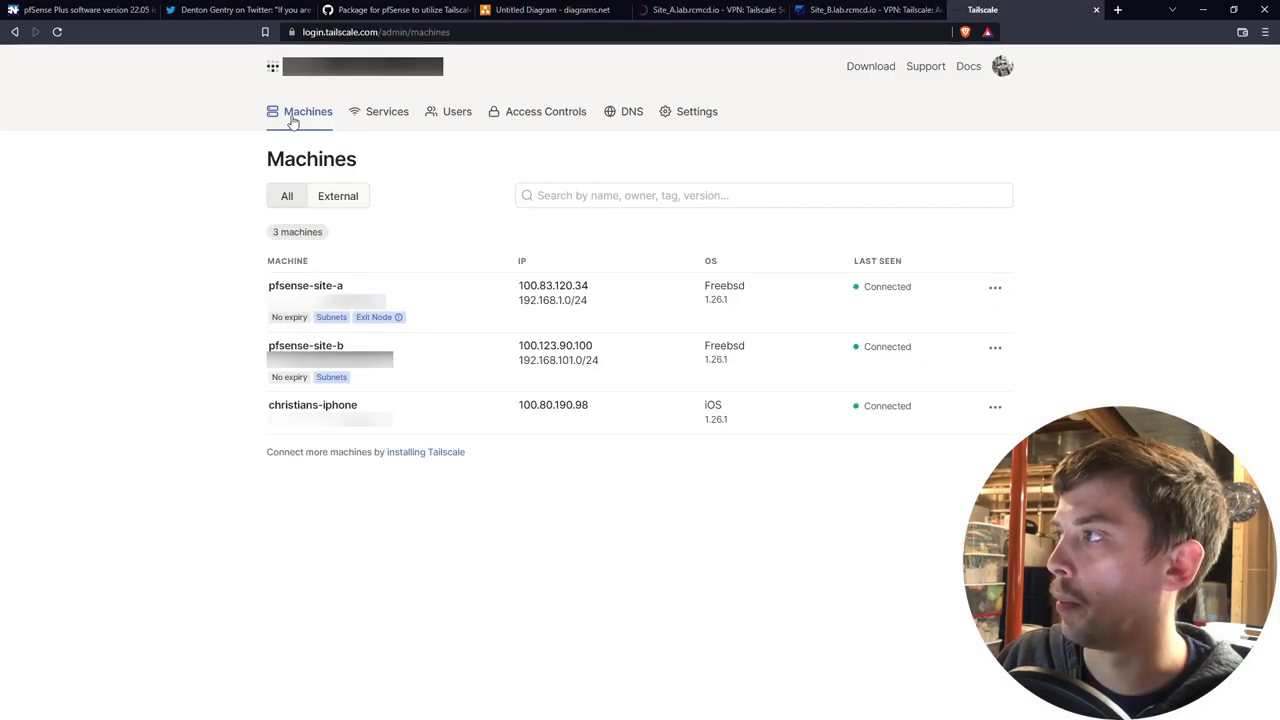
click(710, 8)
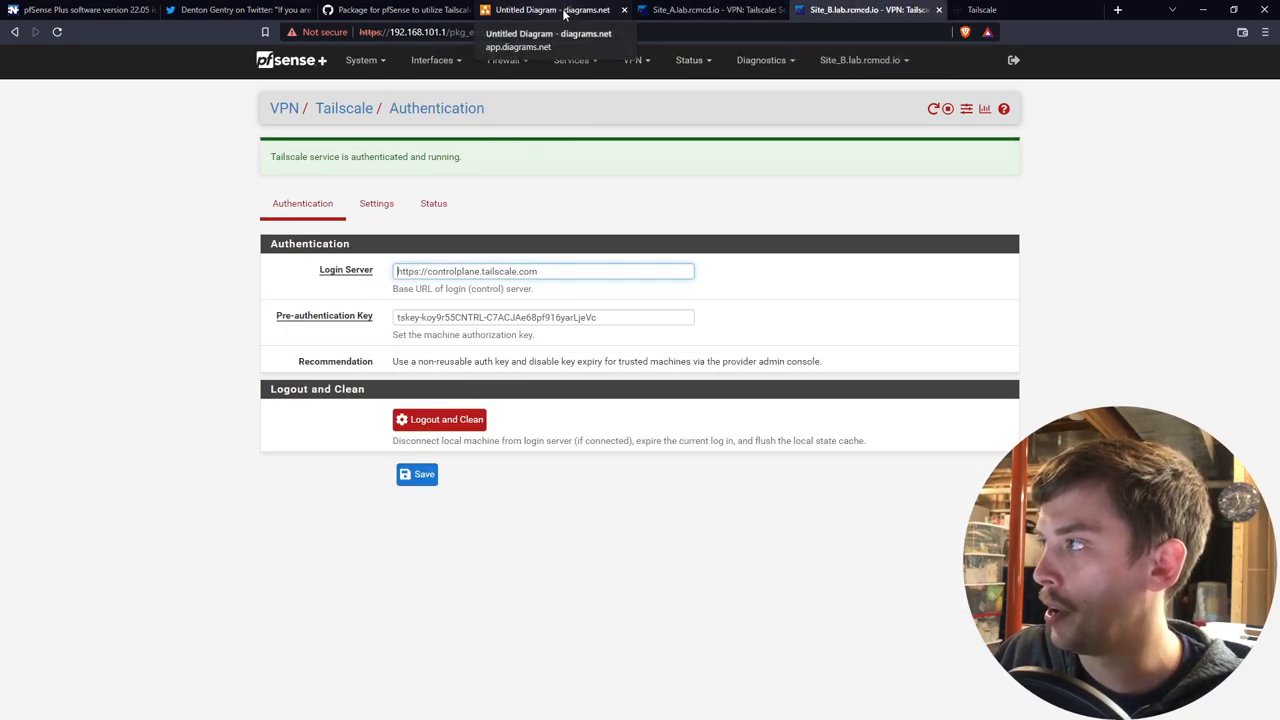
Check Site B's Tailscale settings advertising 192.168.101.0/24, then return to Site A
click(552, 10)
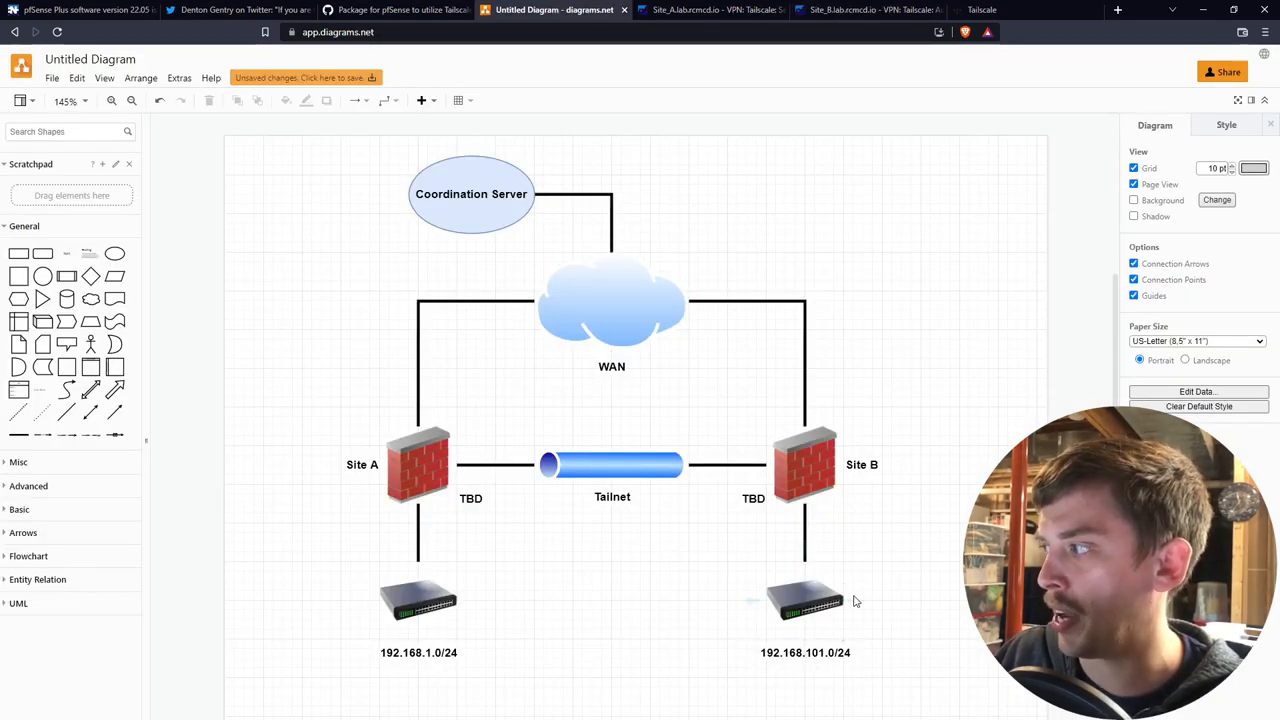
click(868, 10)
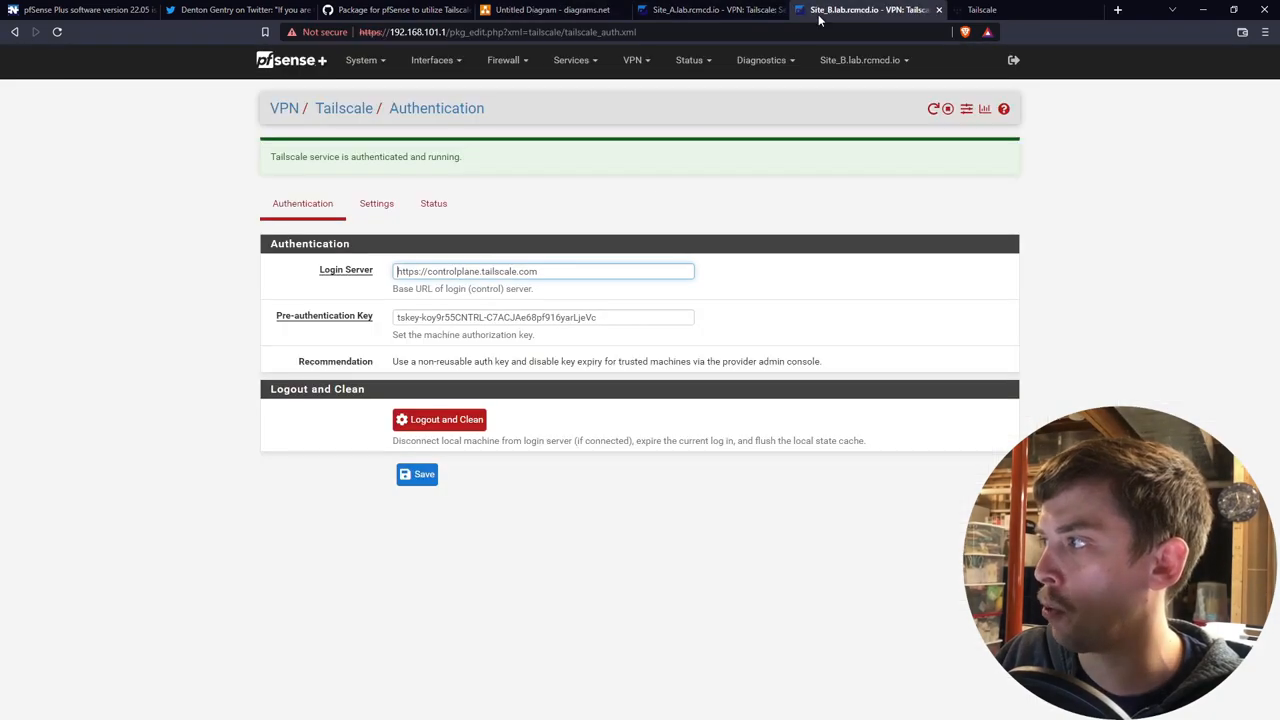
click(376, 204)
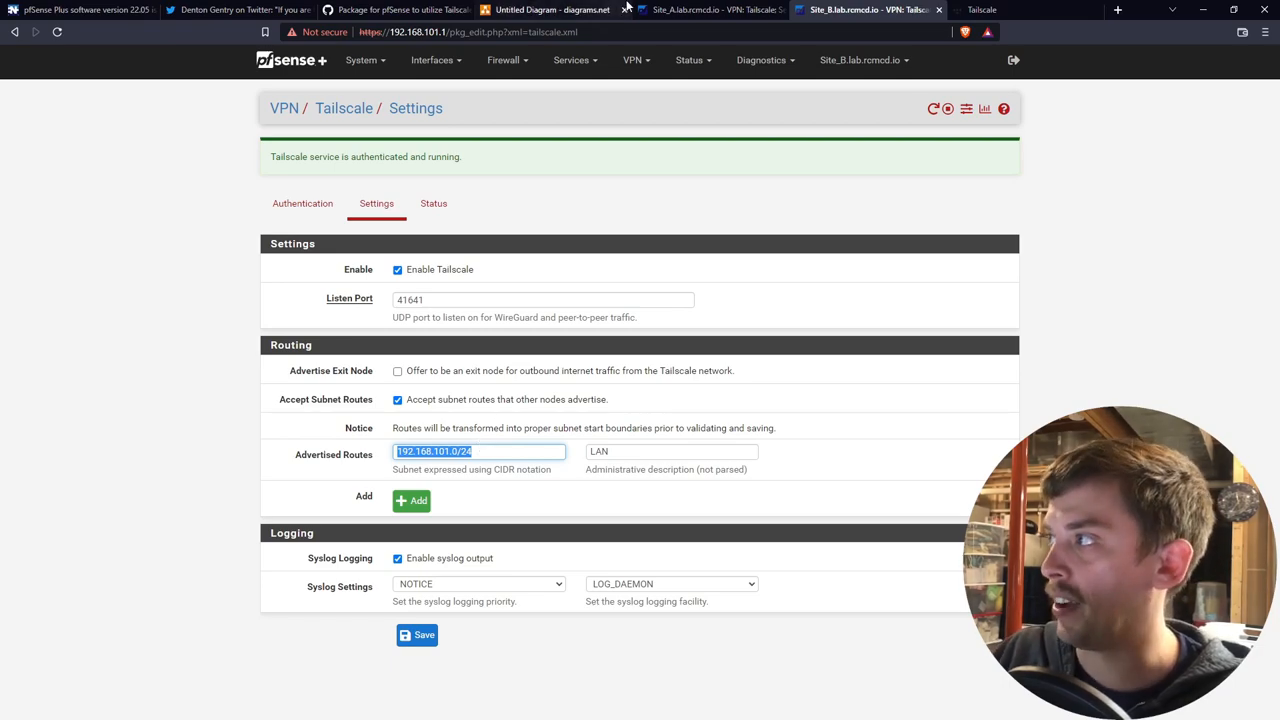
click(704, 10)
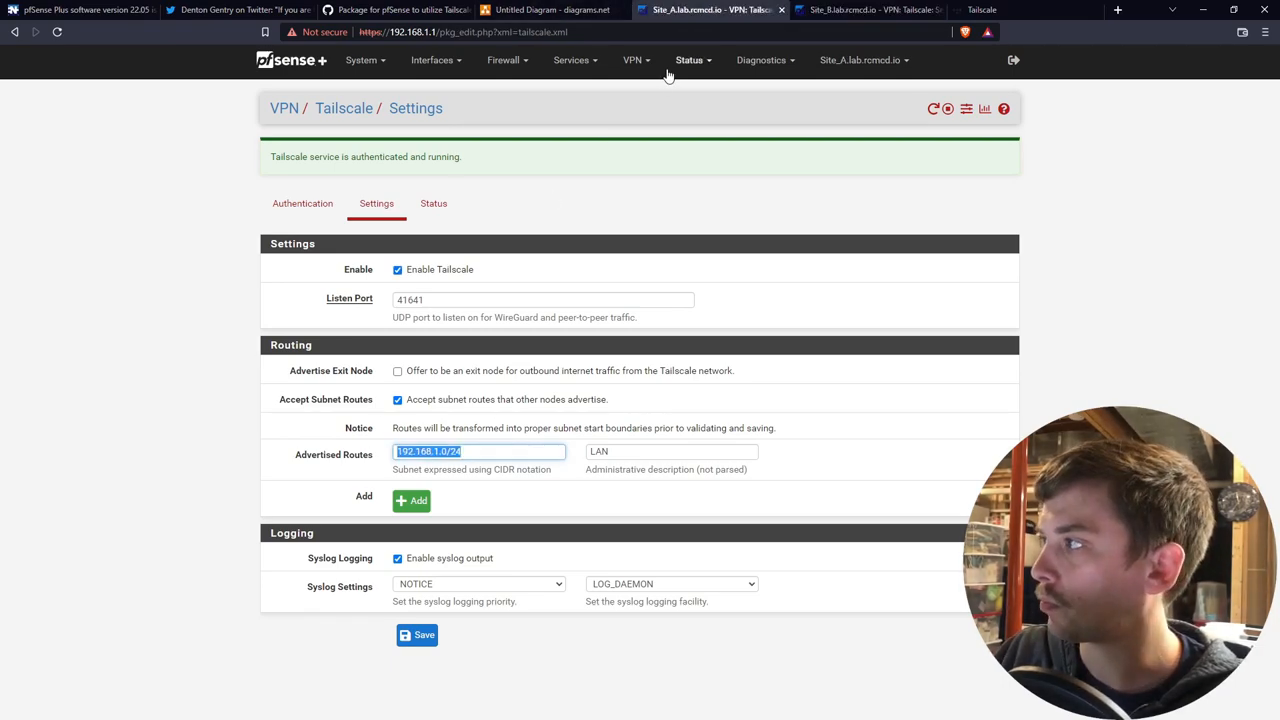
Show Diagnostics > Routes on Site A, with the 192.168.101.0/24 route via tailscale0
click(760, 60)
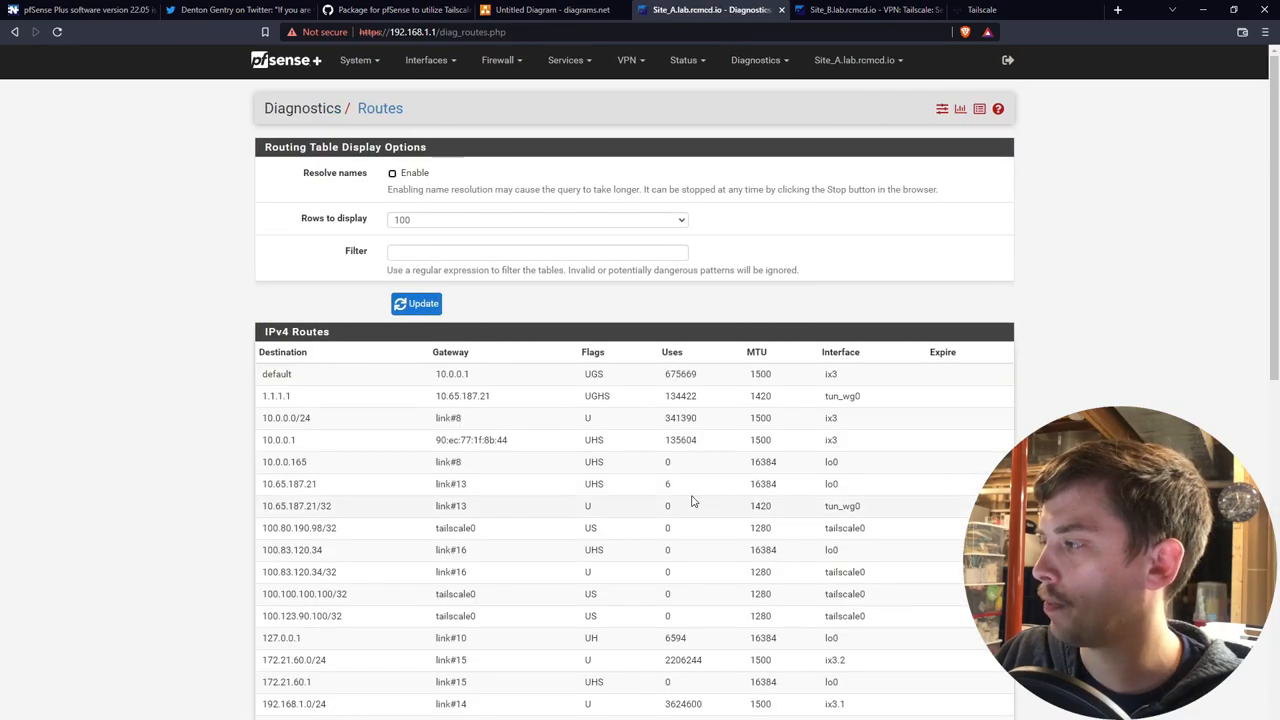
scroll(down, 3)
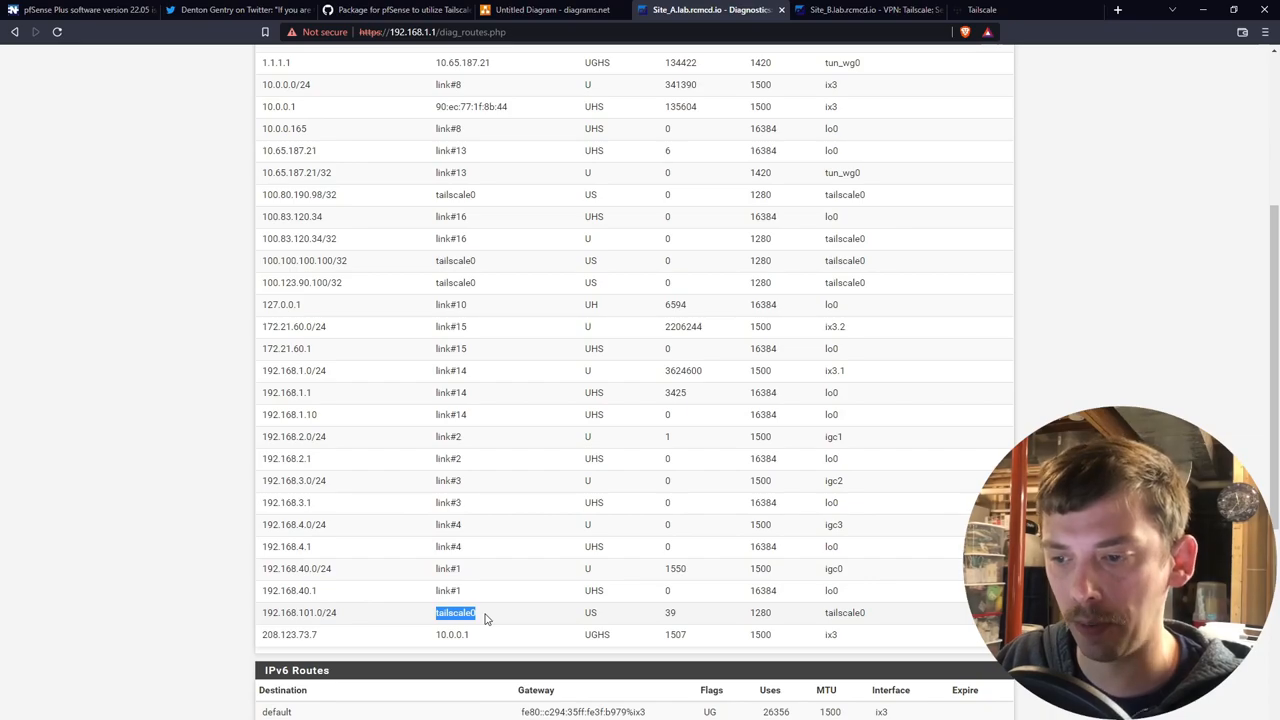
scroll(up, 3)
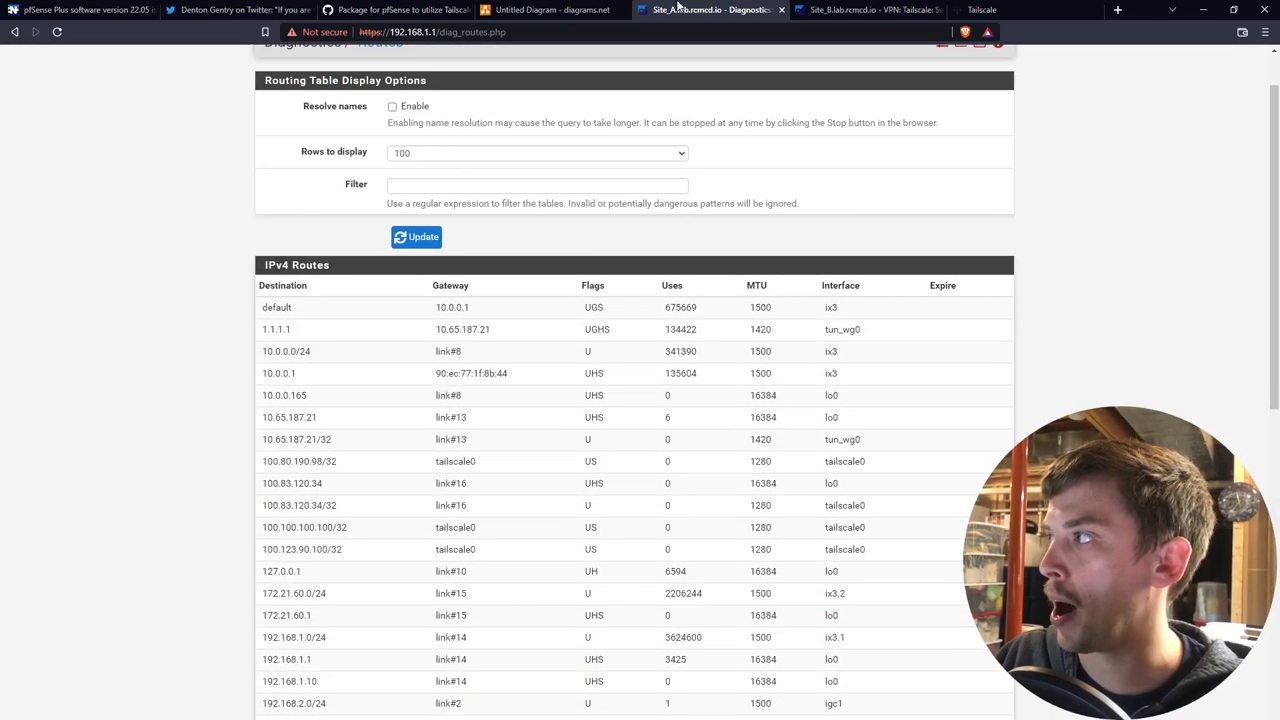
scroll(down, 3)
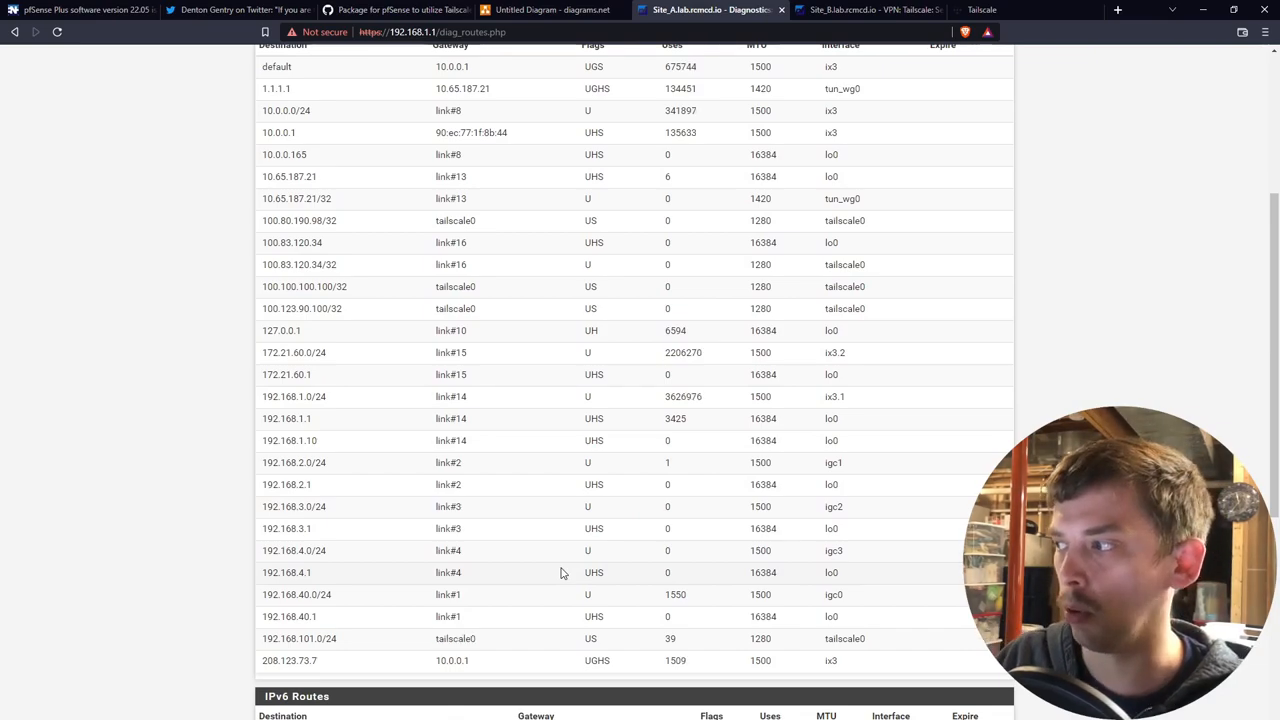
scroll(up, 3)
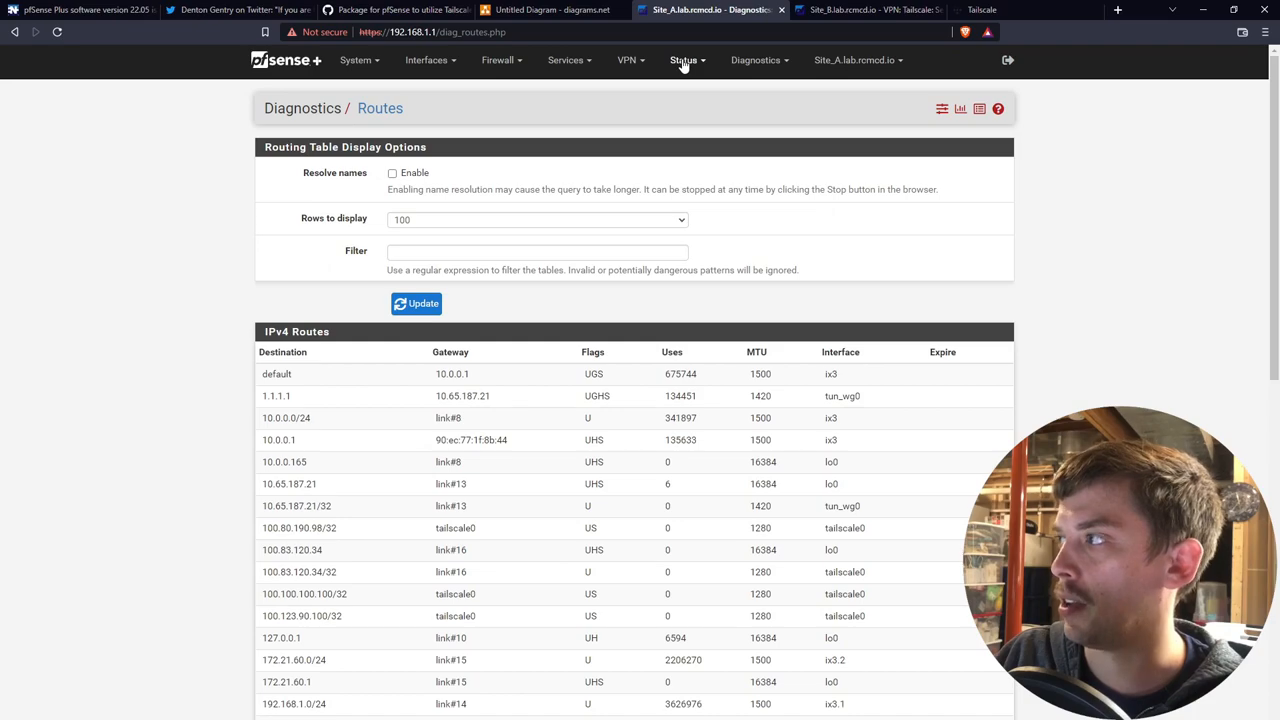
Re-save Site A's Tailscale settings unchanged and review the refreshed routing table
click(628, 60)
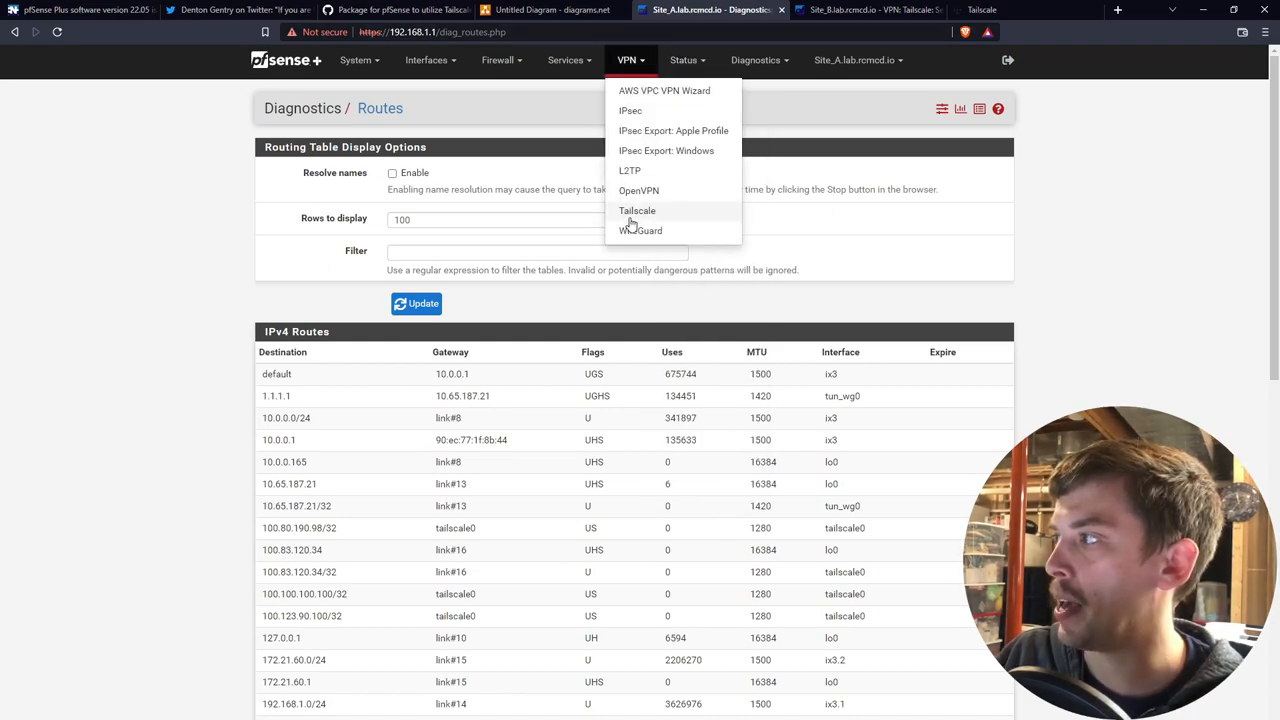
click(636, 210)
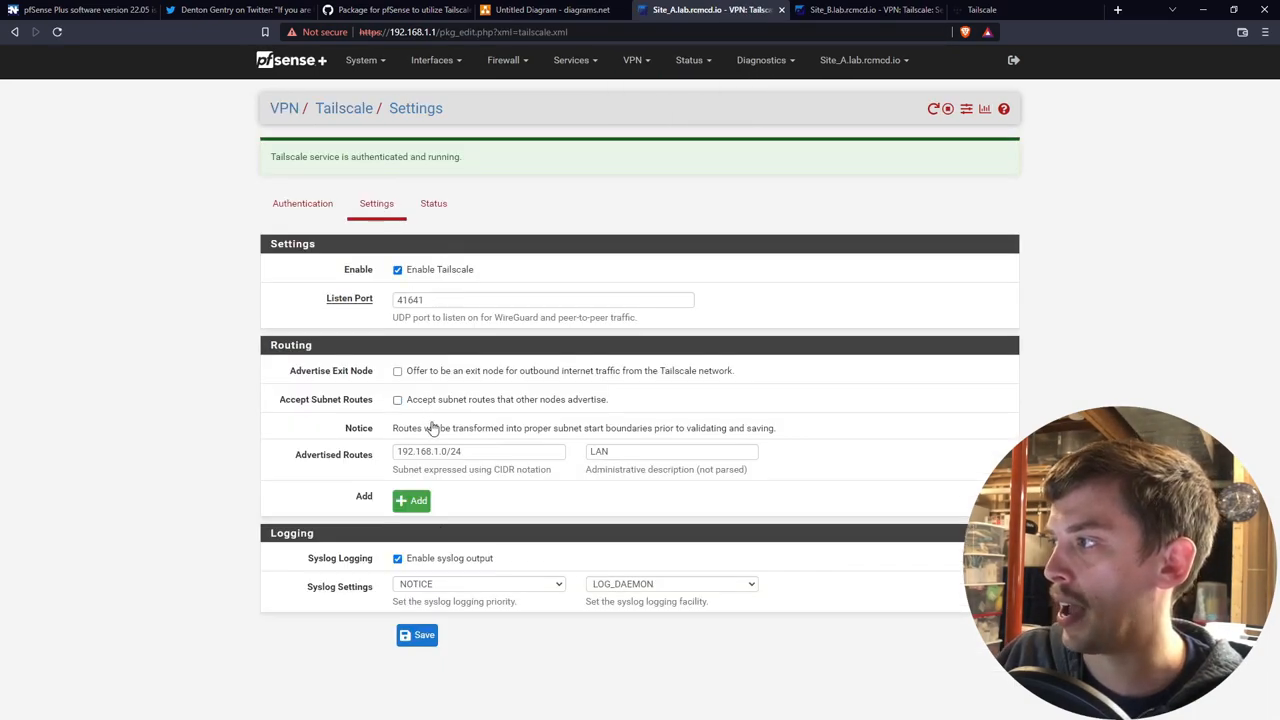
click(416, 634)
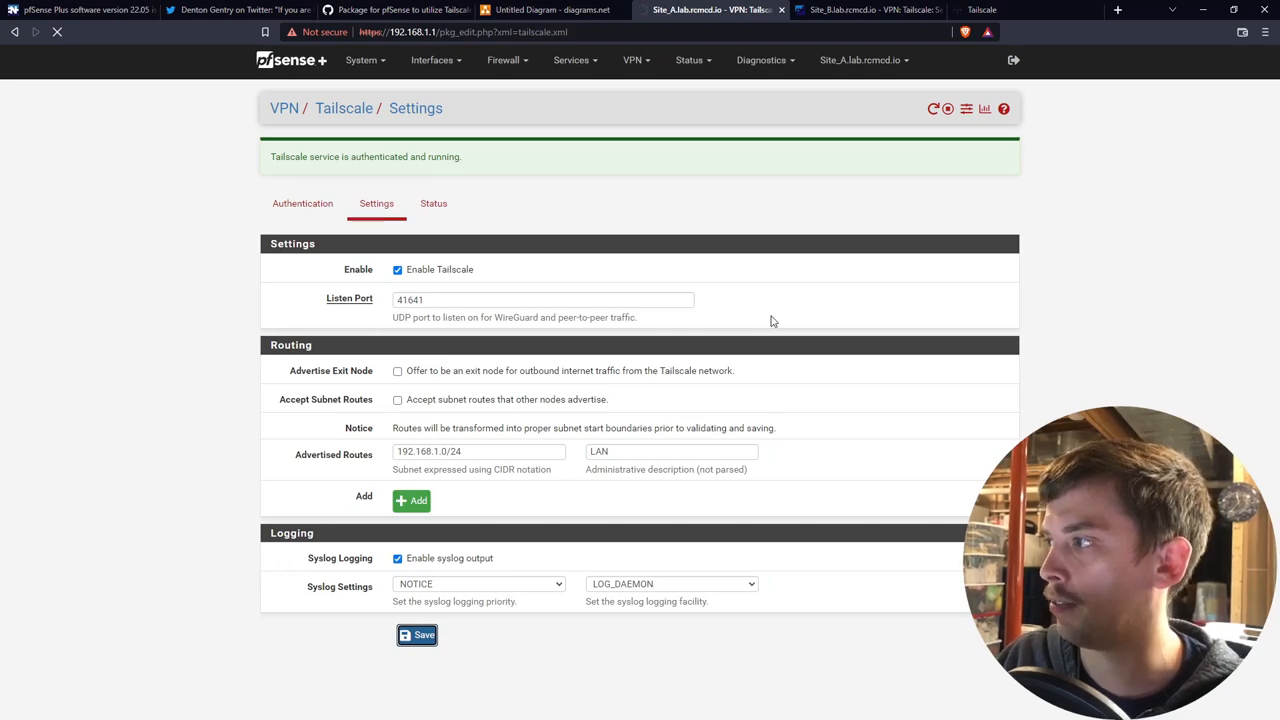
click(690, 60)
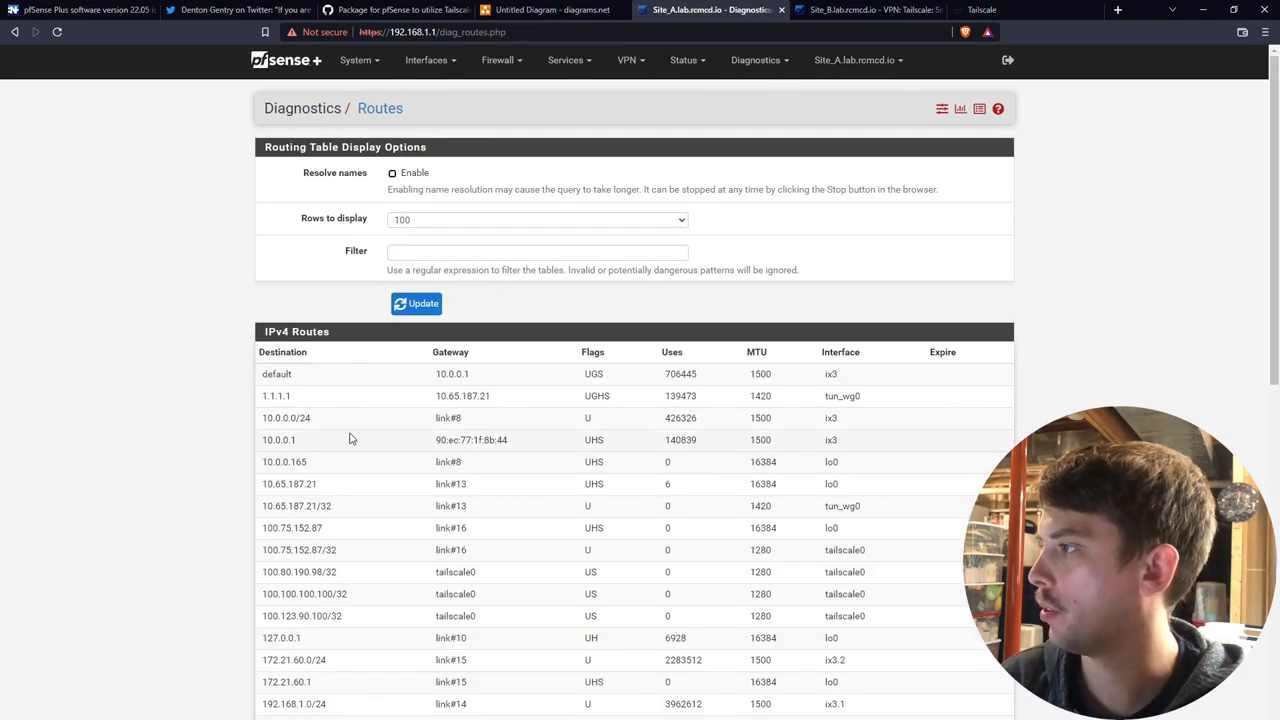
scroll(down, 3)
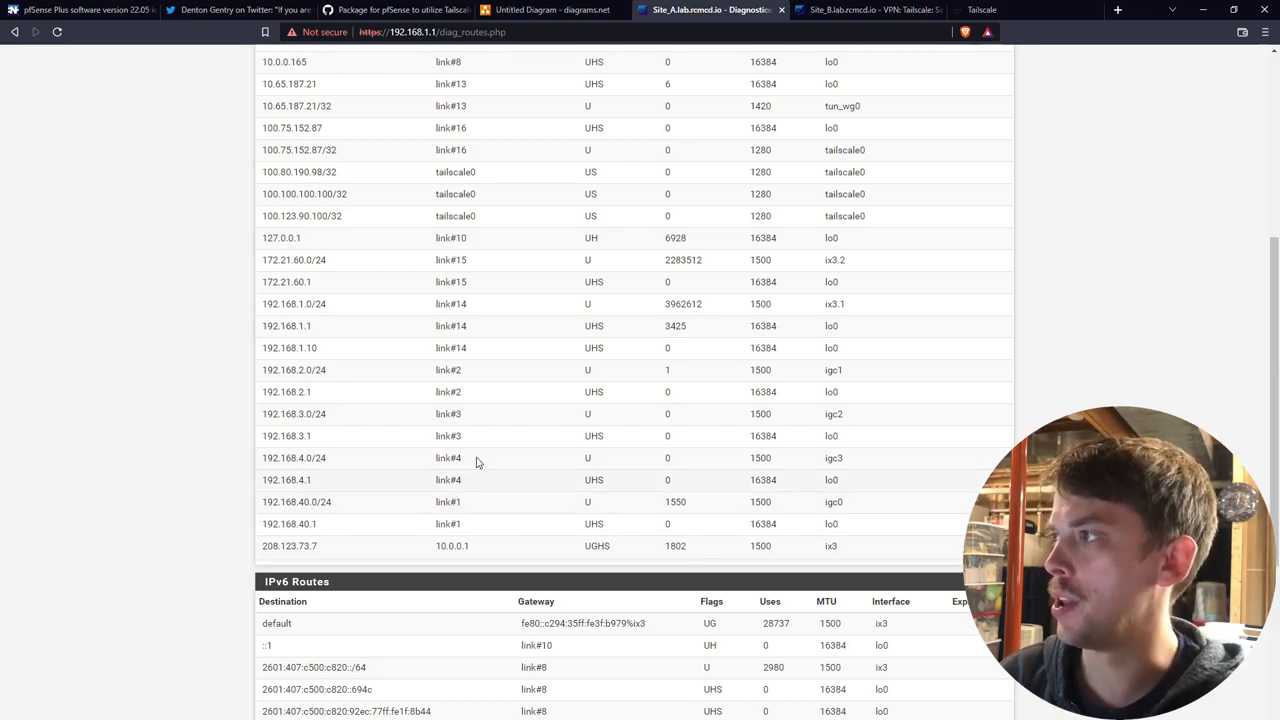
mouse_move(420, 440)
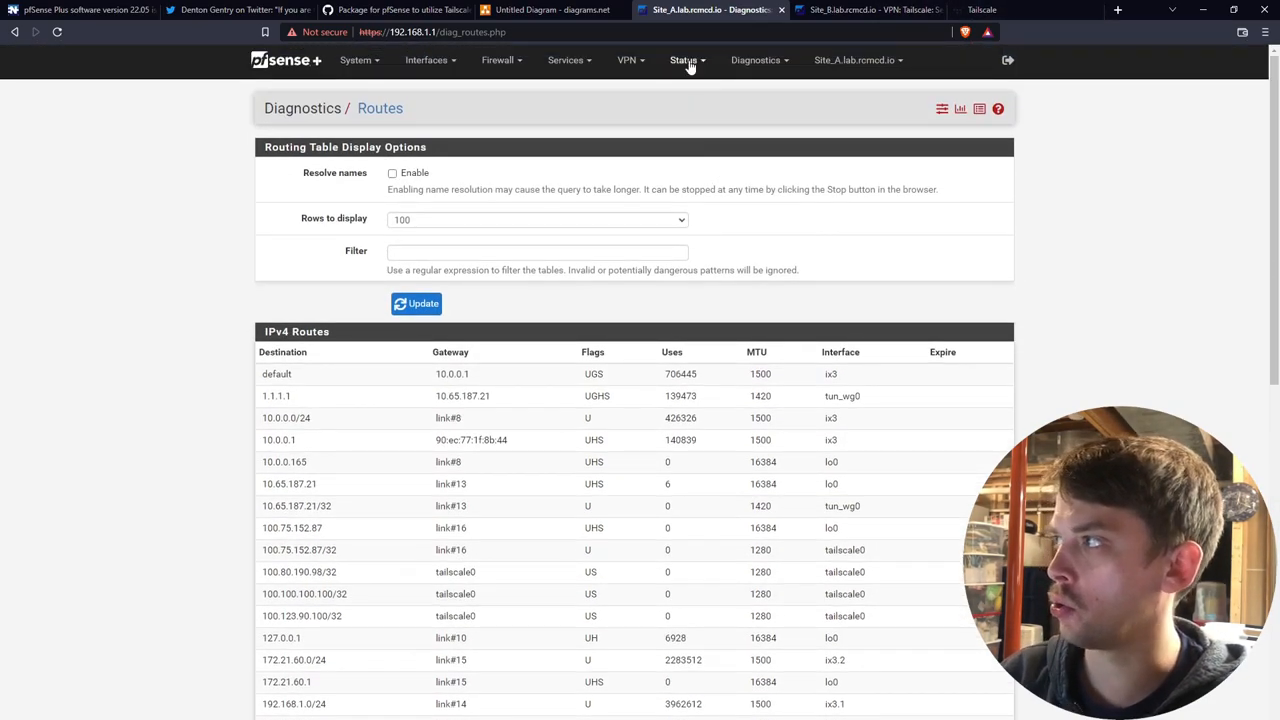
Enable Accept Subnet Routes in Site A's Tailscale settings and save
click(628, 60)
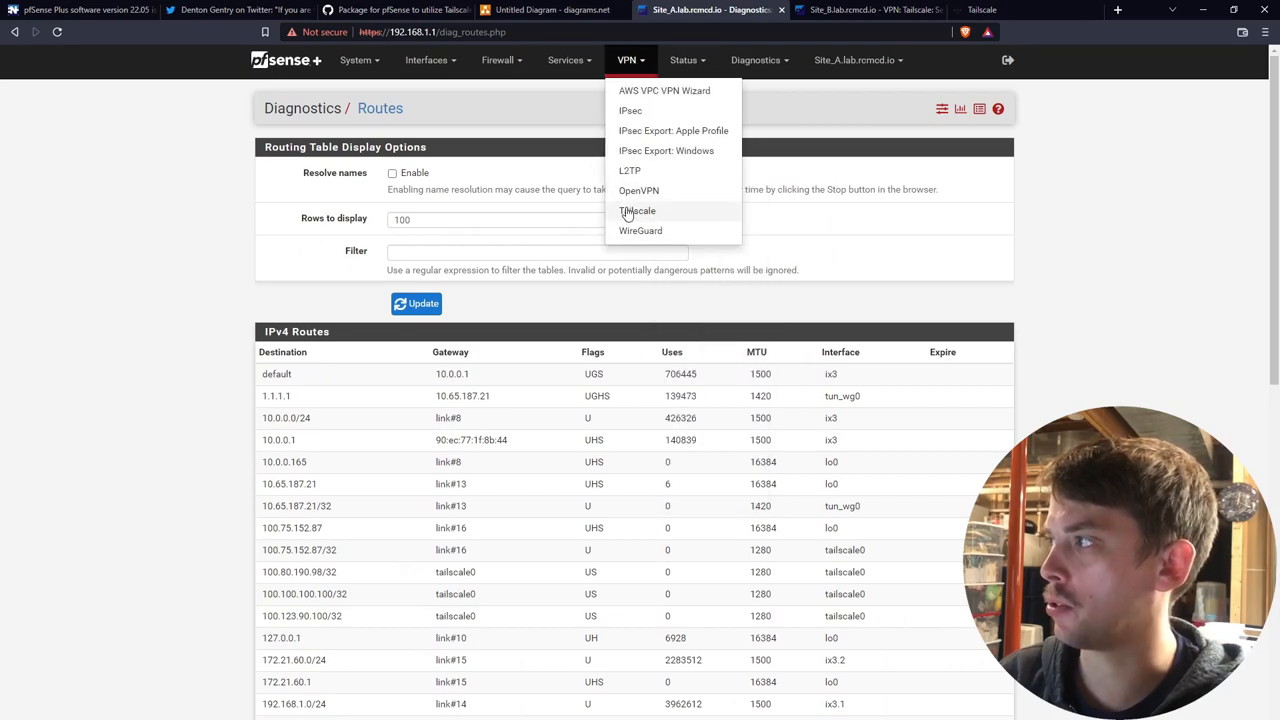
click(636, 210)
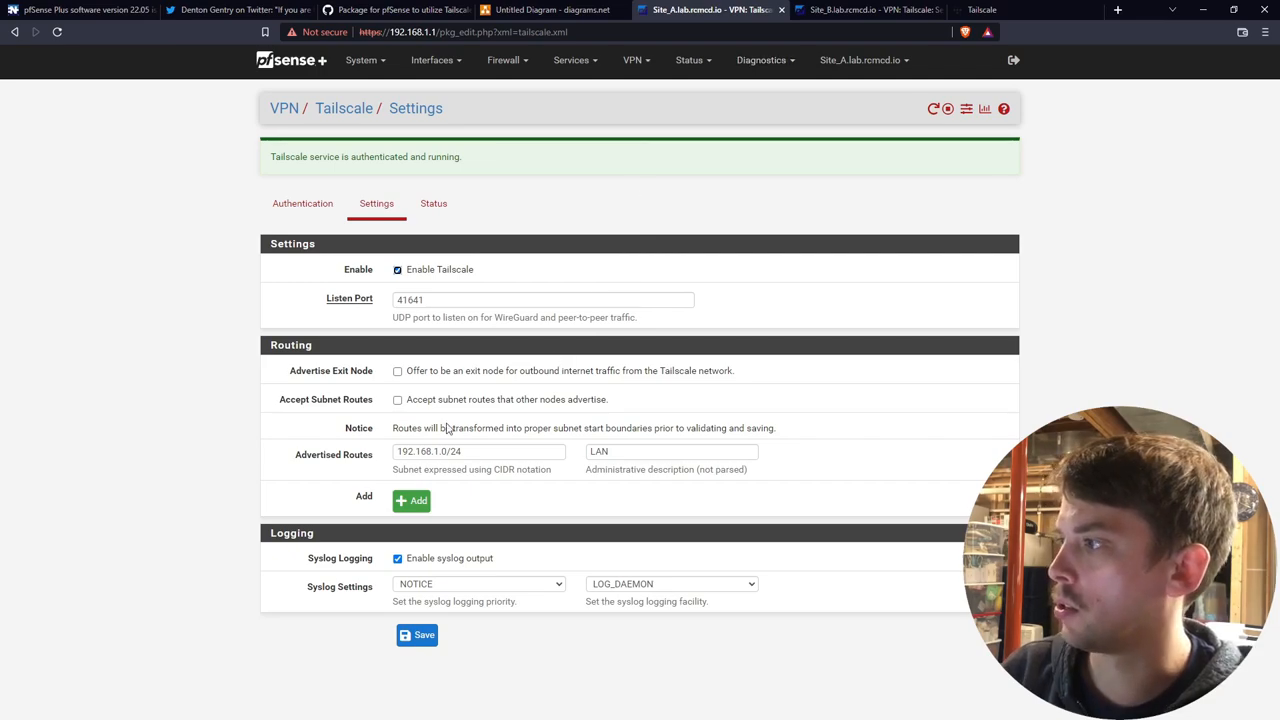
click(398, 400)
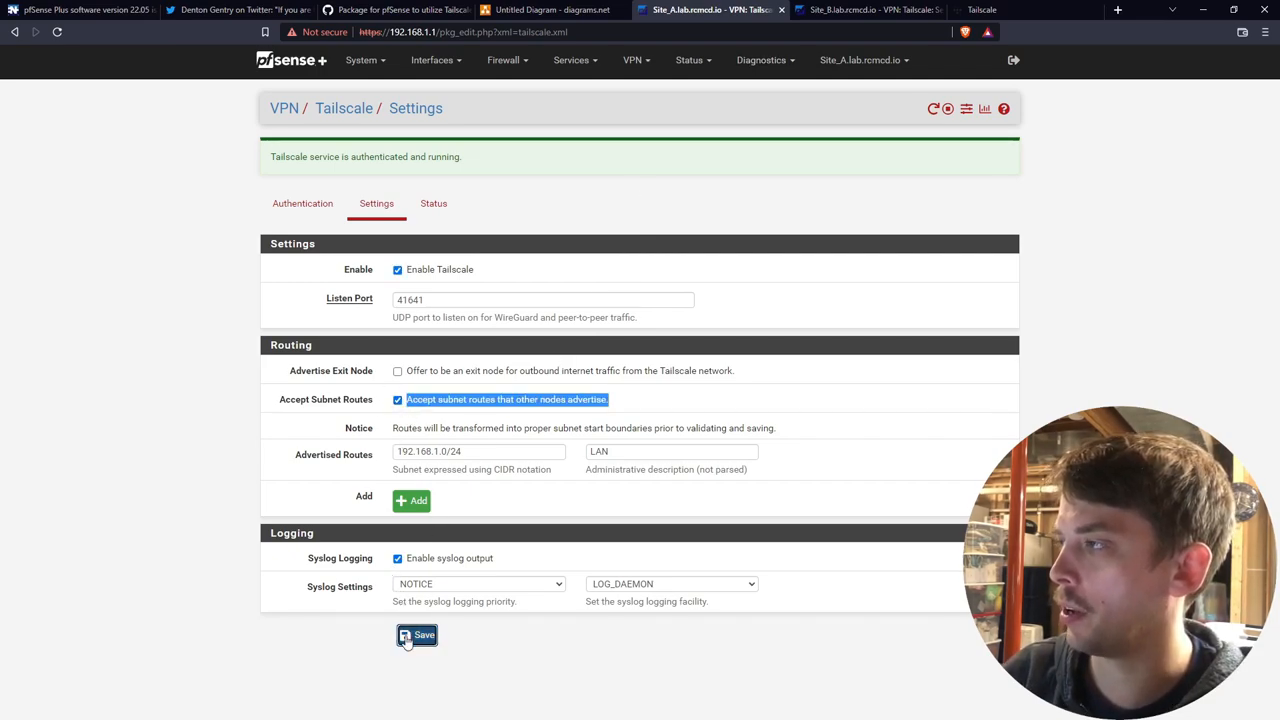
click(416, 636)
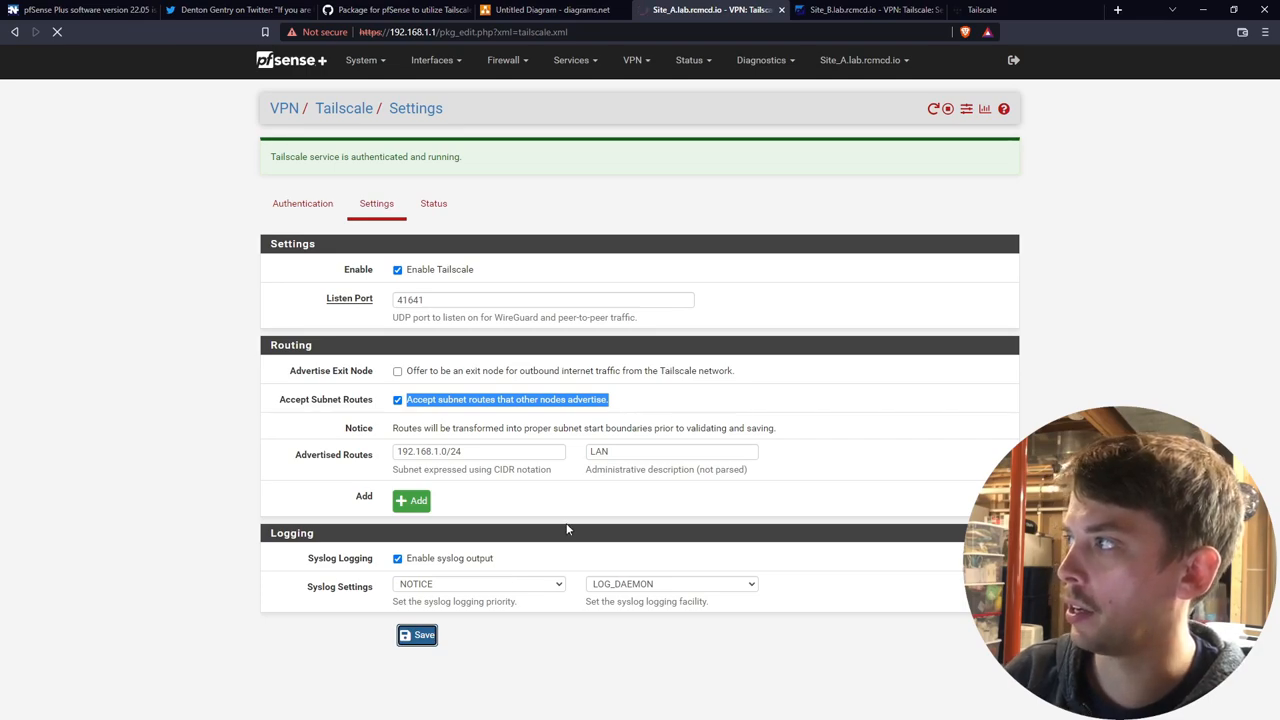
click(688, 60)
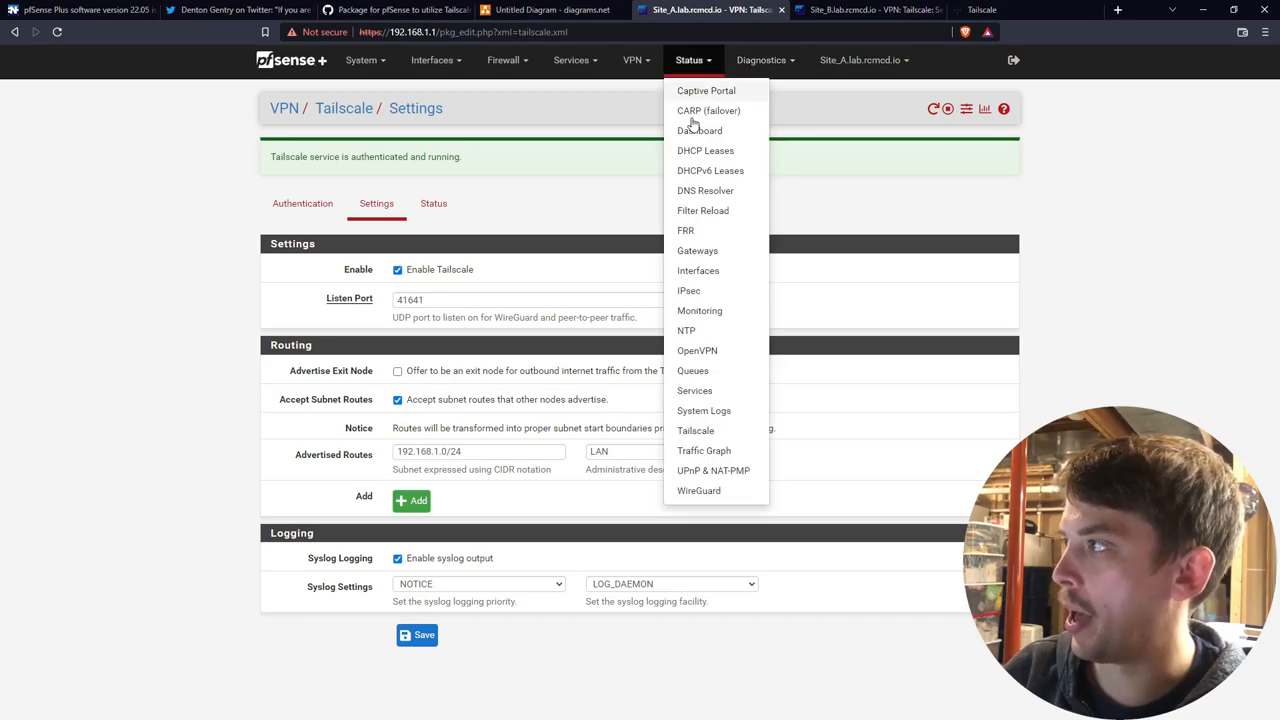
mouse_move(780, 78)
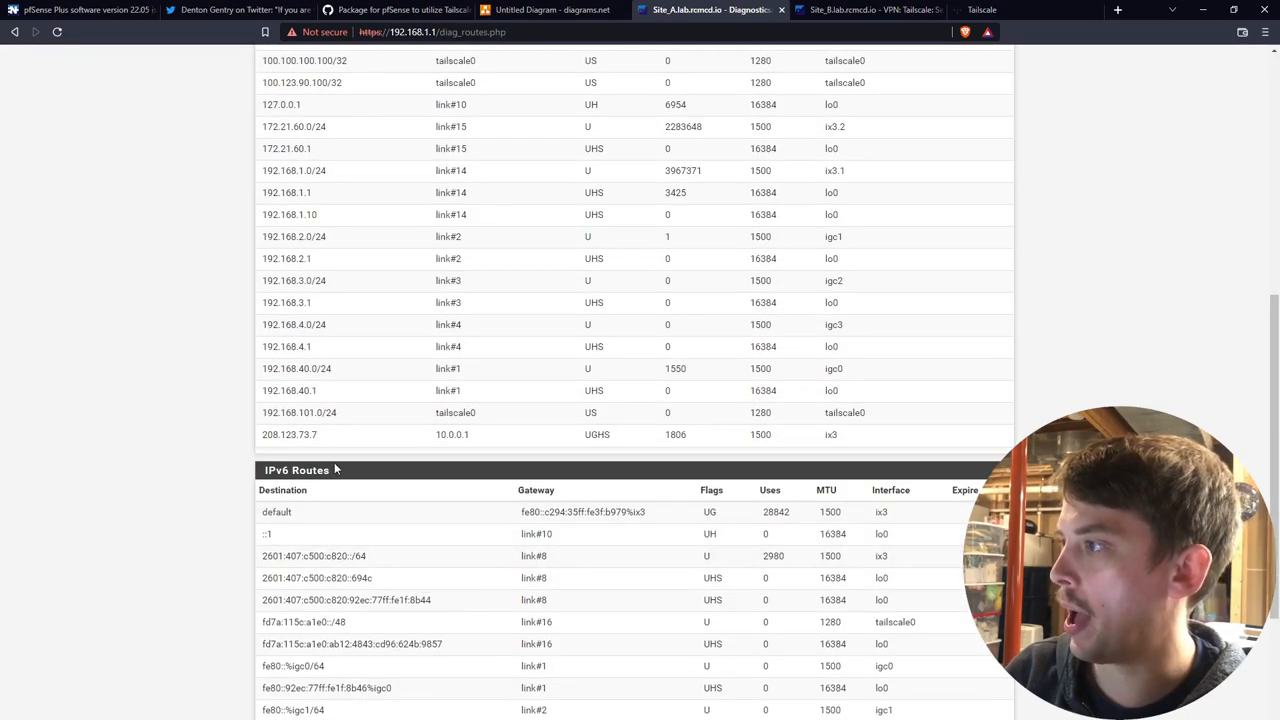
double_click(298, 412)
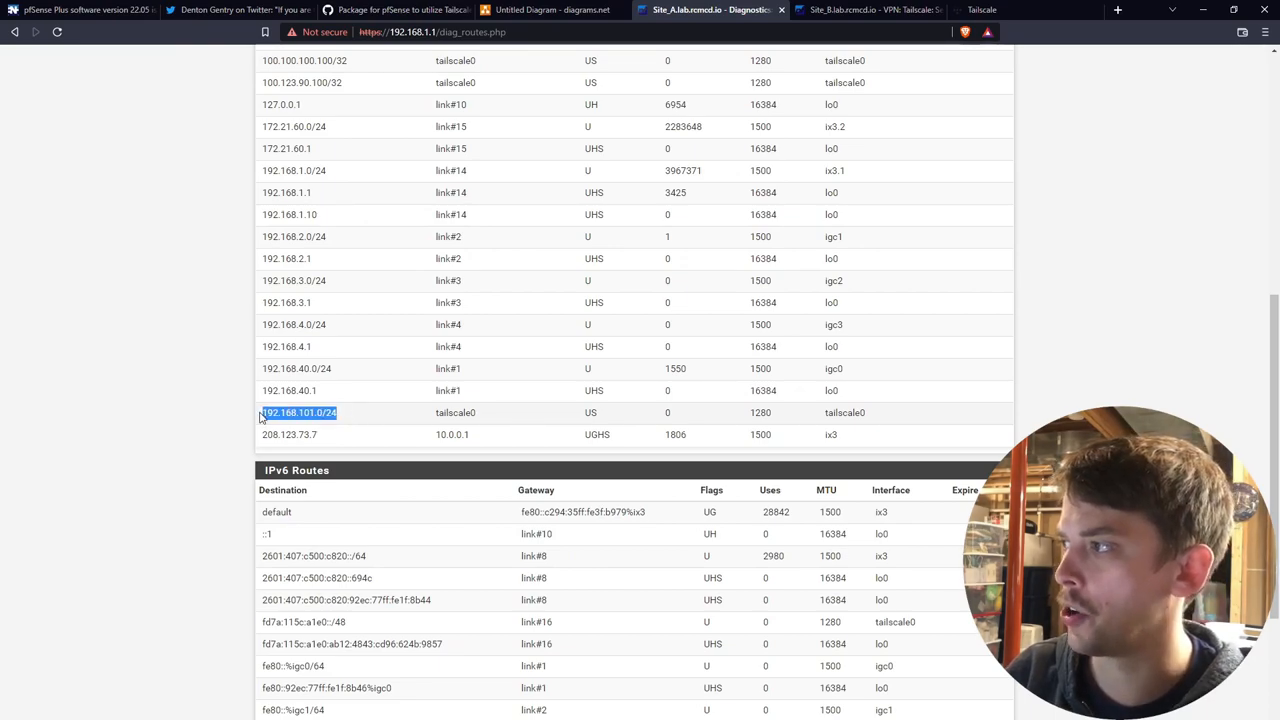
scroll(up, 3)
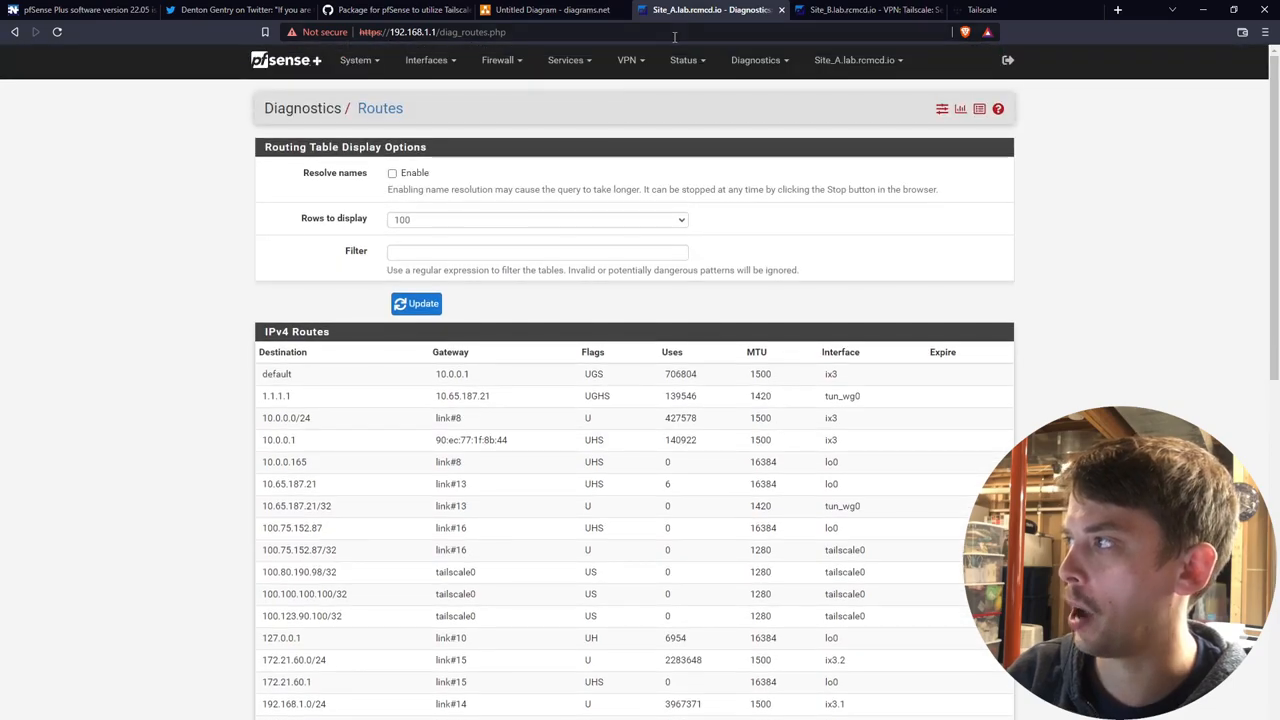
click(864, 8)
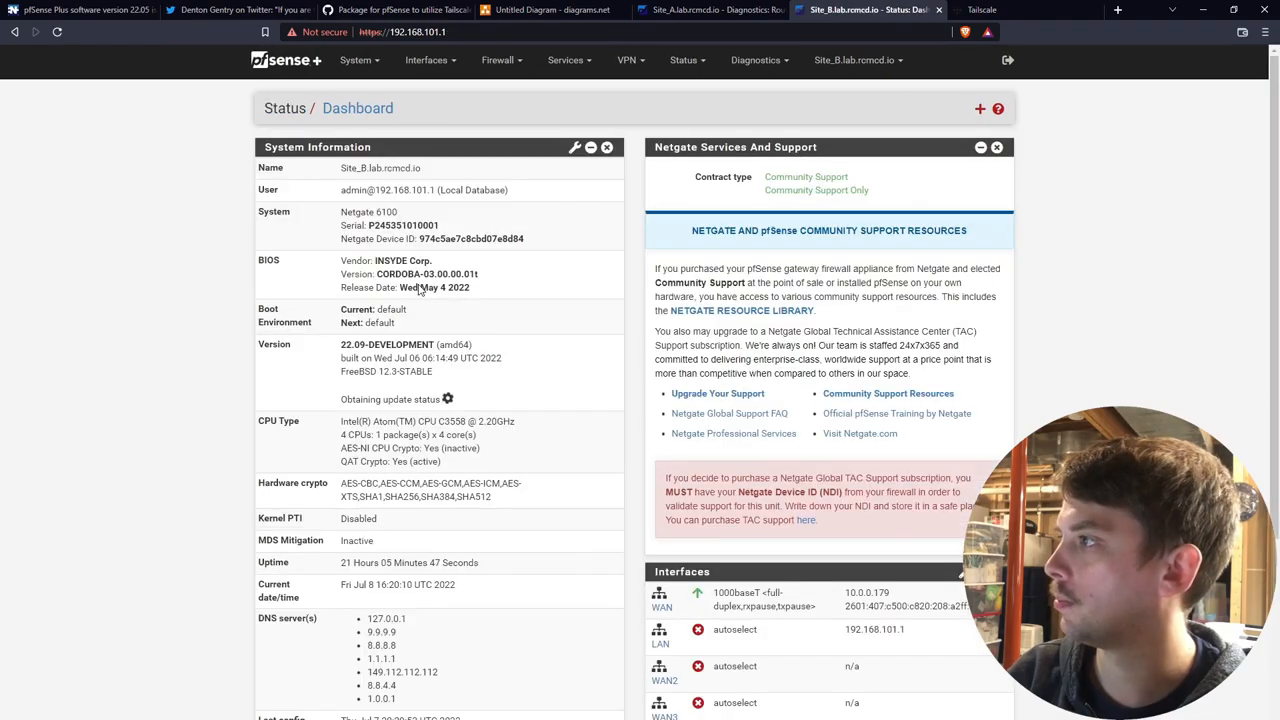
click(700, 8)
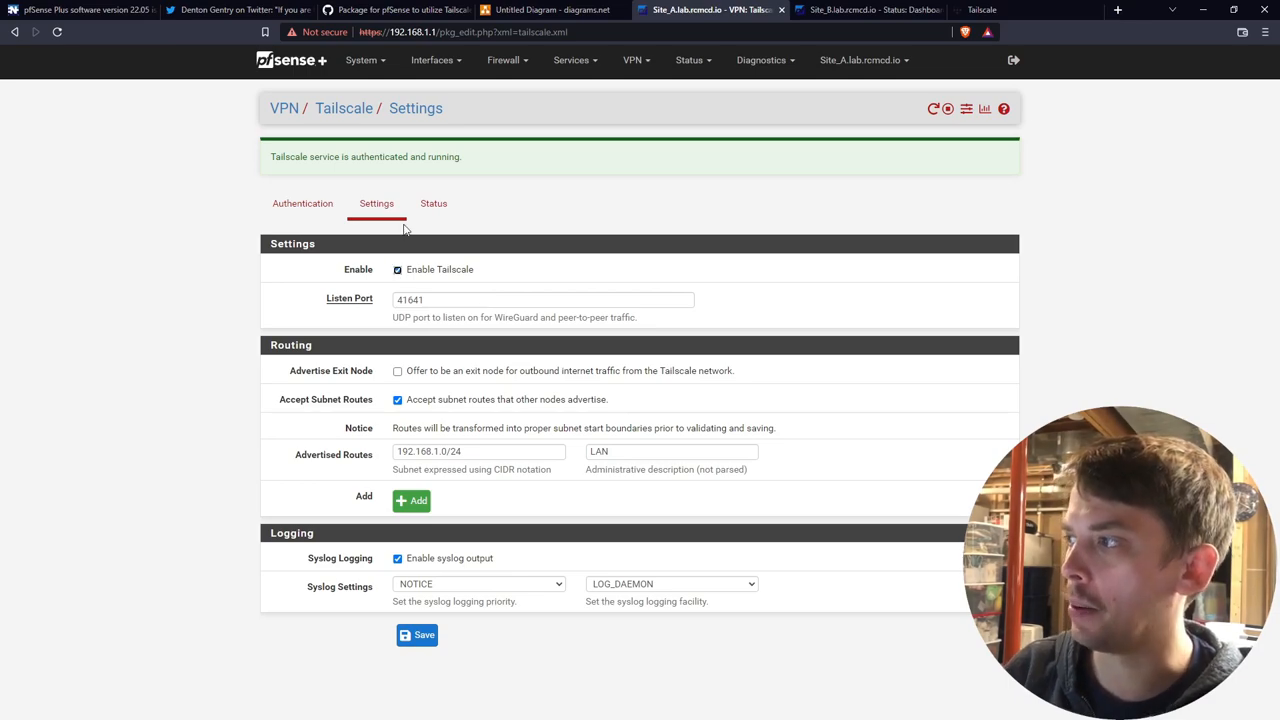
View Site A's Tailscale status, highlighting its 100.75.152.87 address and the netcheck report
click(432, 204)
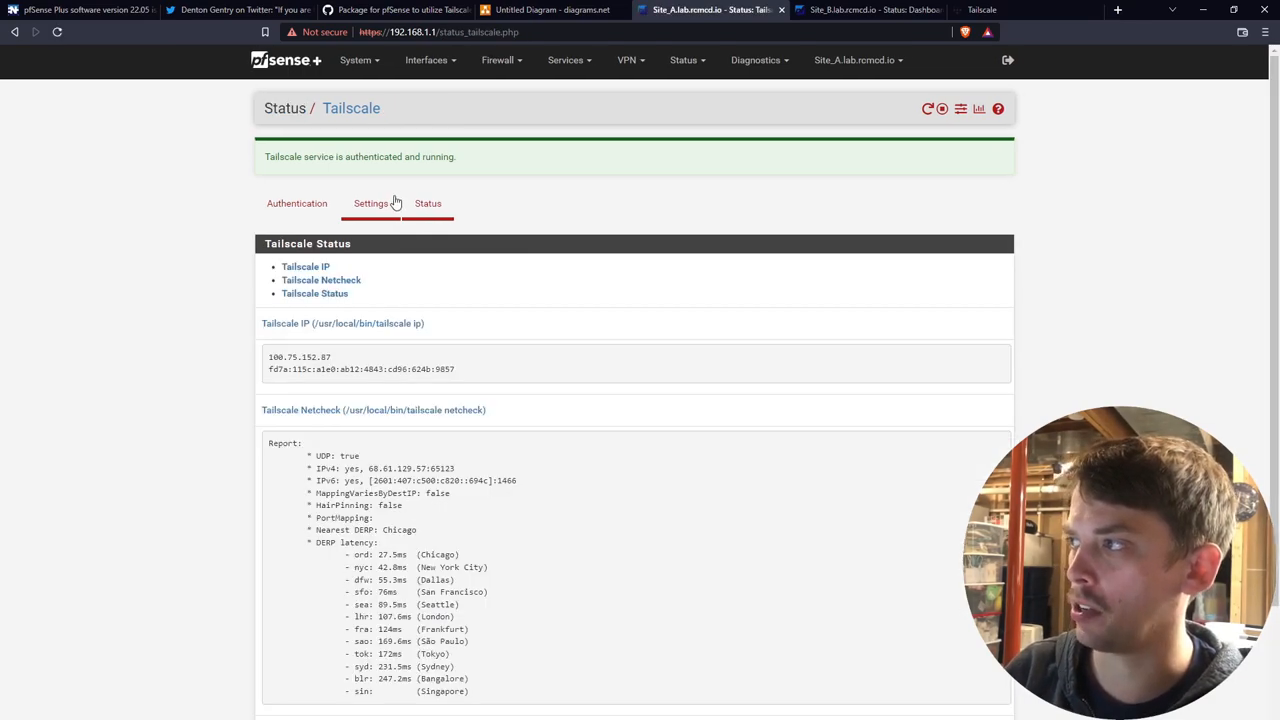
click(428, 204)
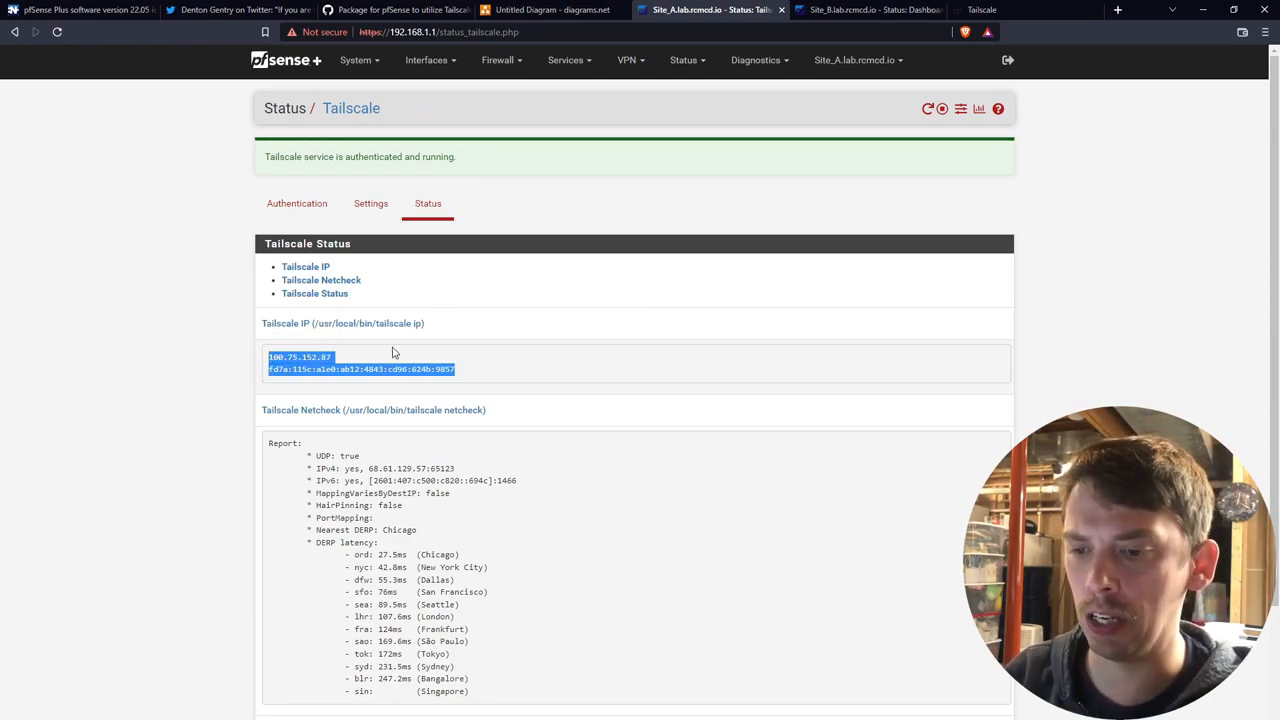
mouse_move(448, 350)
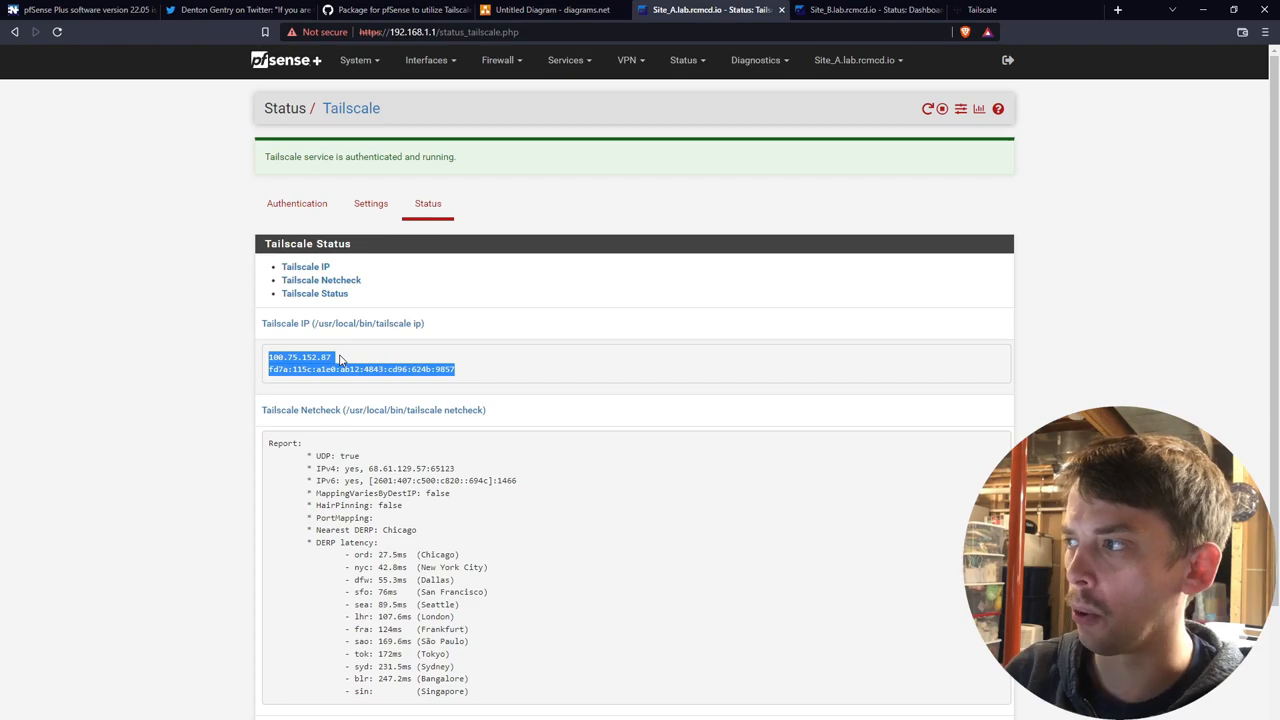
scroll(down, 3)
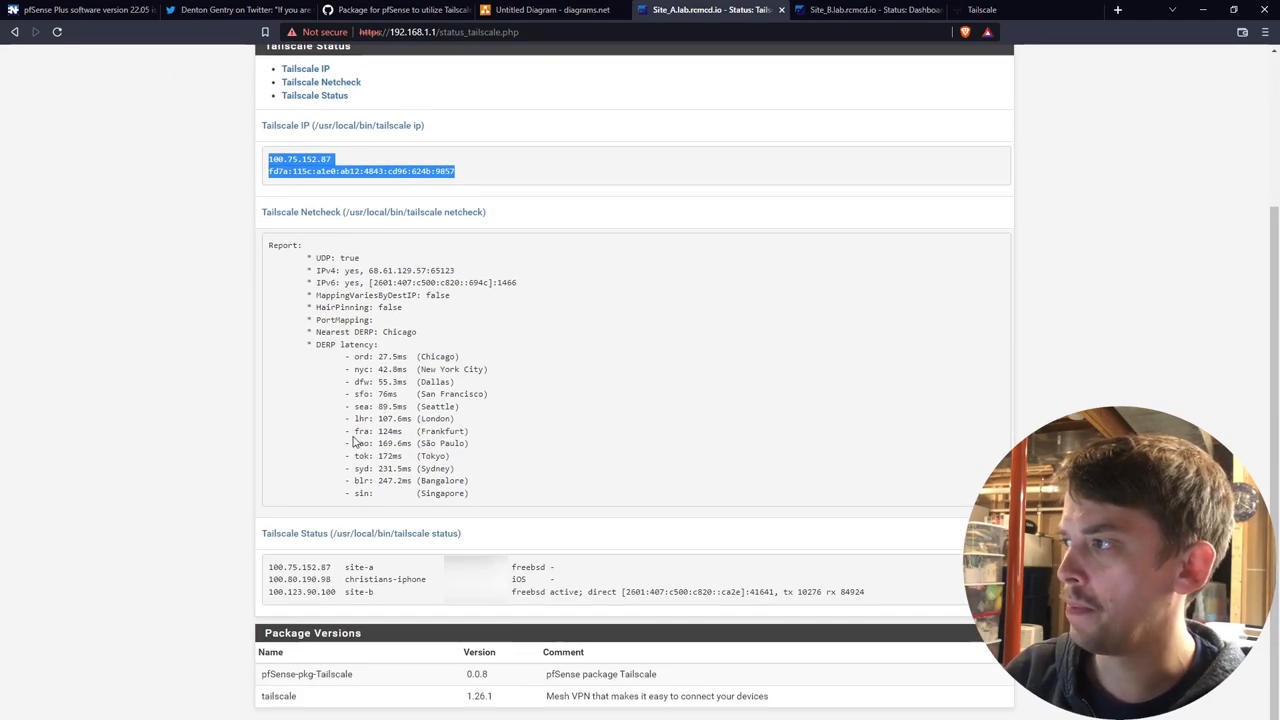
drag(268, 264, 470, 492)
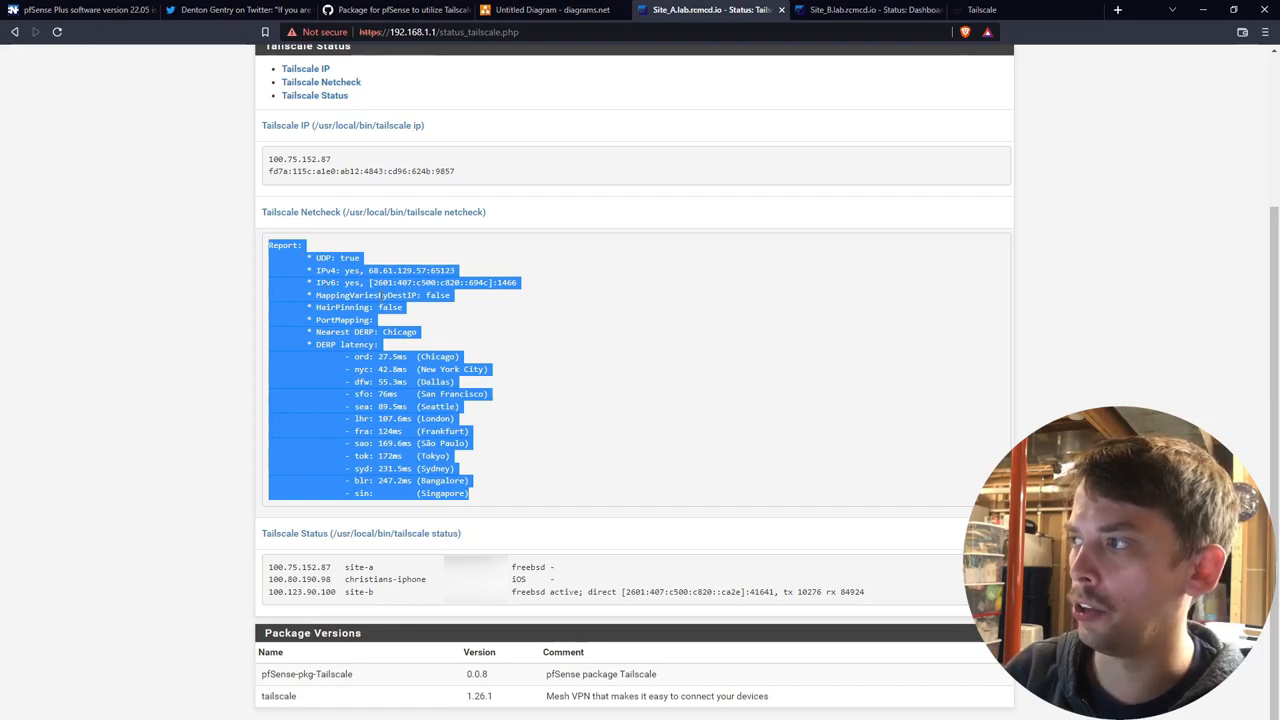
mouse_move(336, 370)
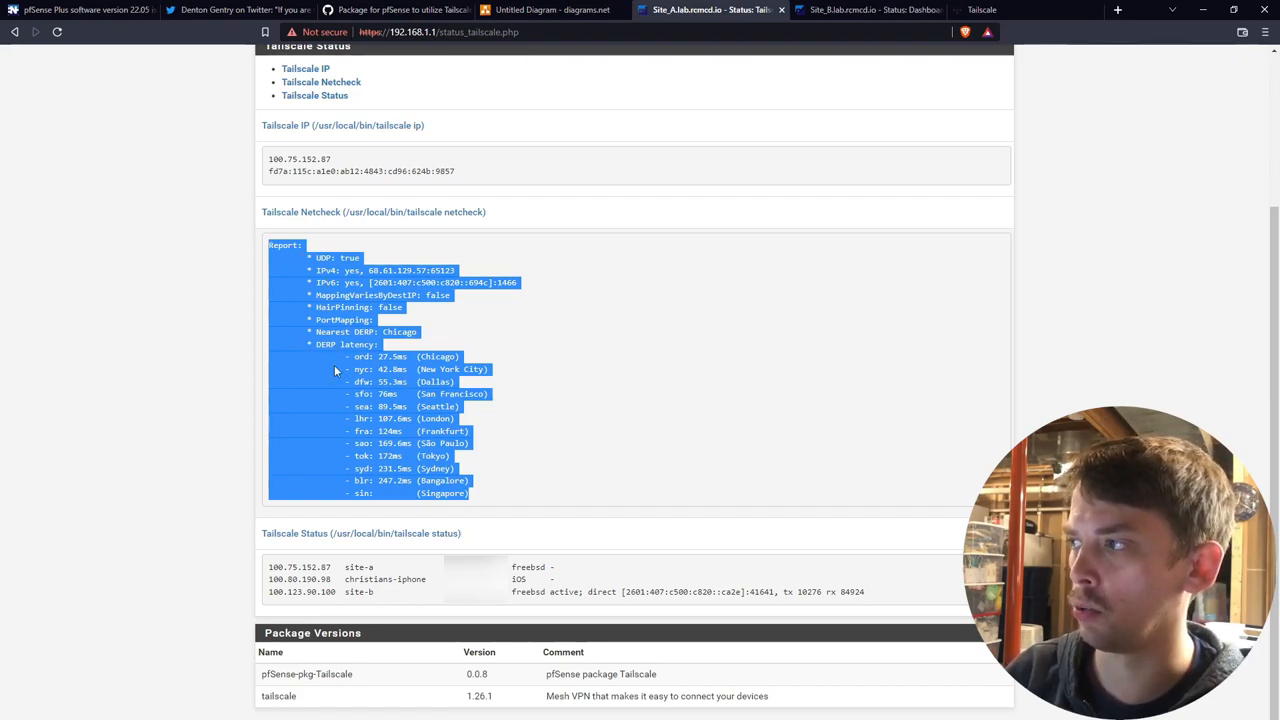
mouse_move(420, 334)
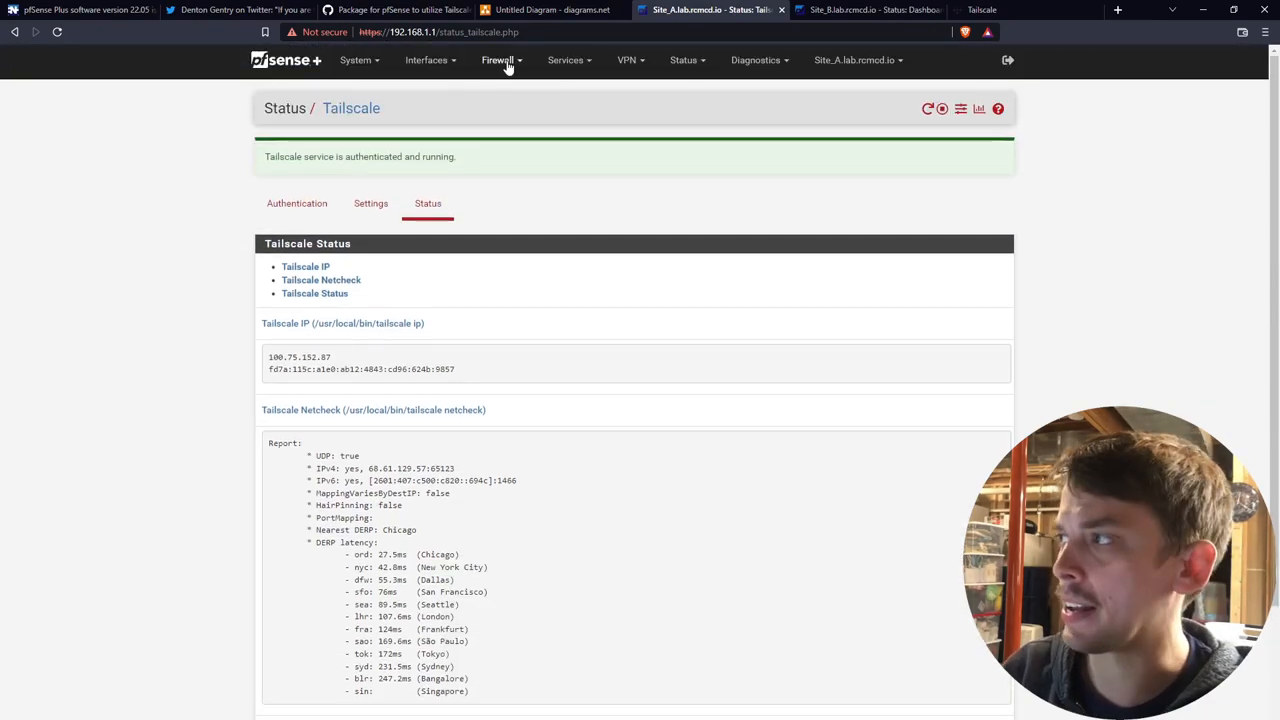
View Site A's WAN firewall rules, then pull down the Interfaces menu
click(498, 60)
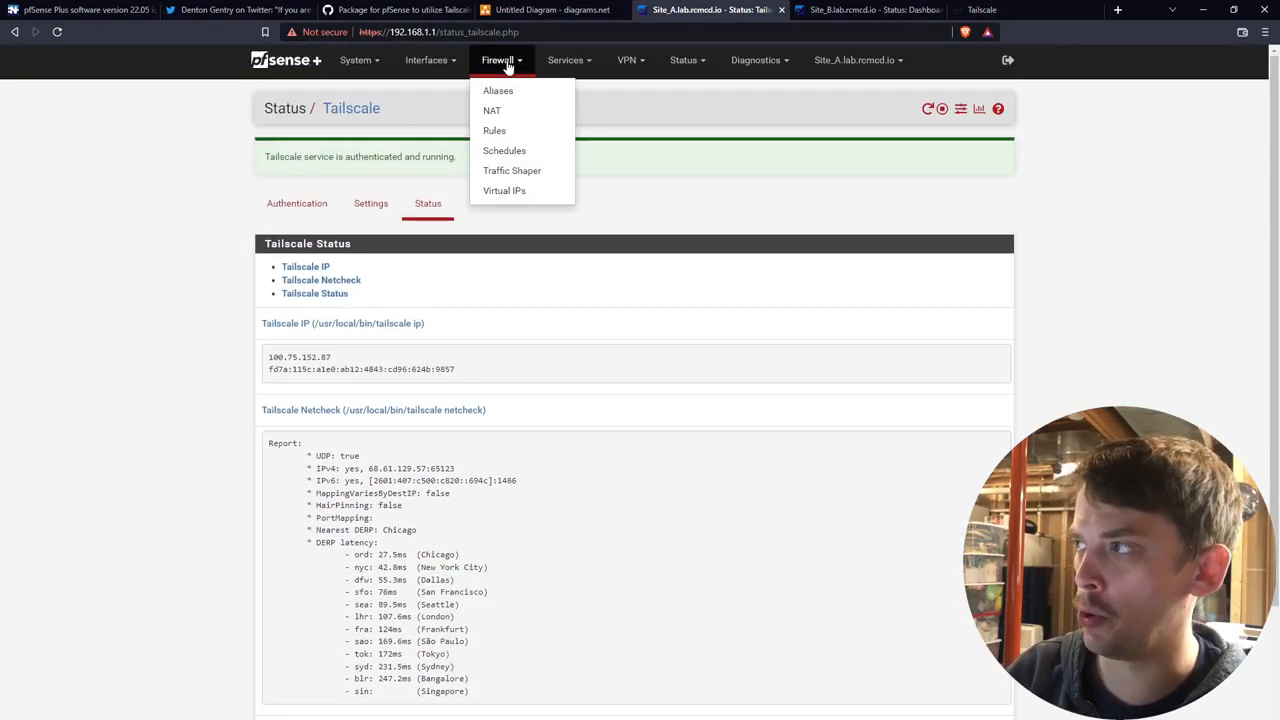
mouse_move(492, 110)
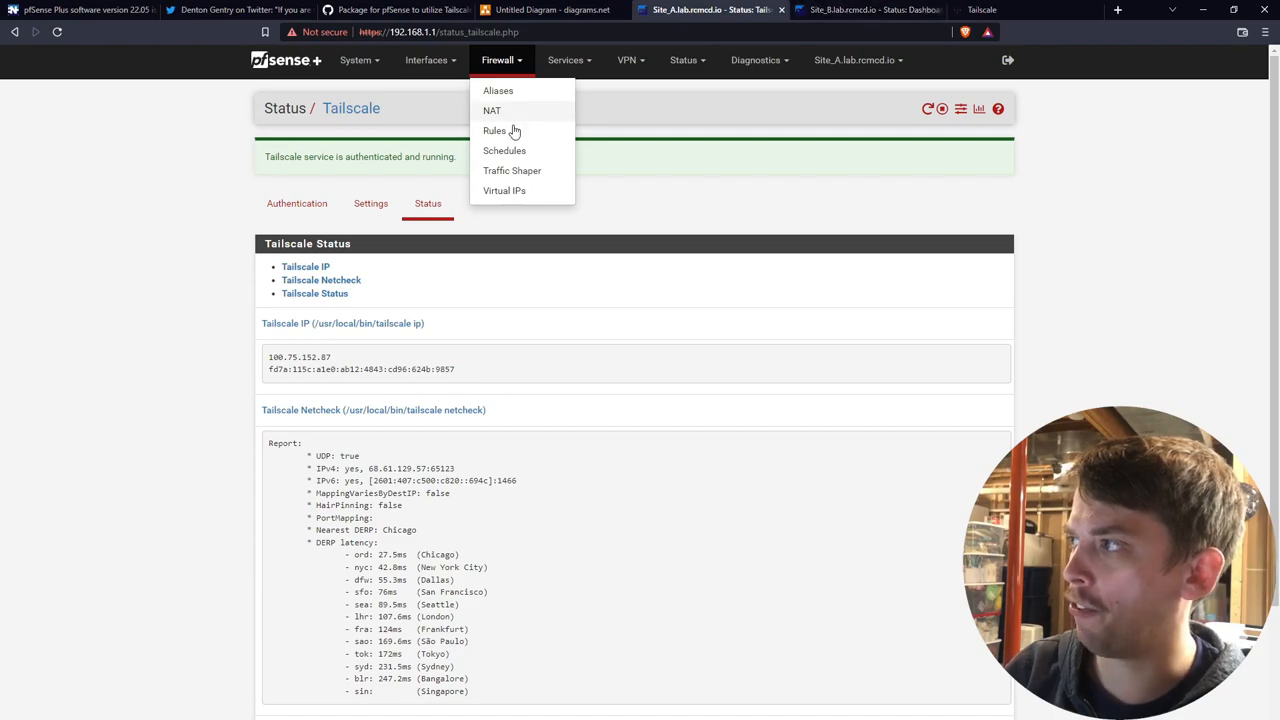
click(496, 130)
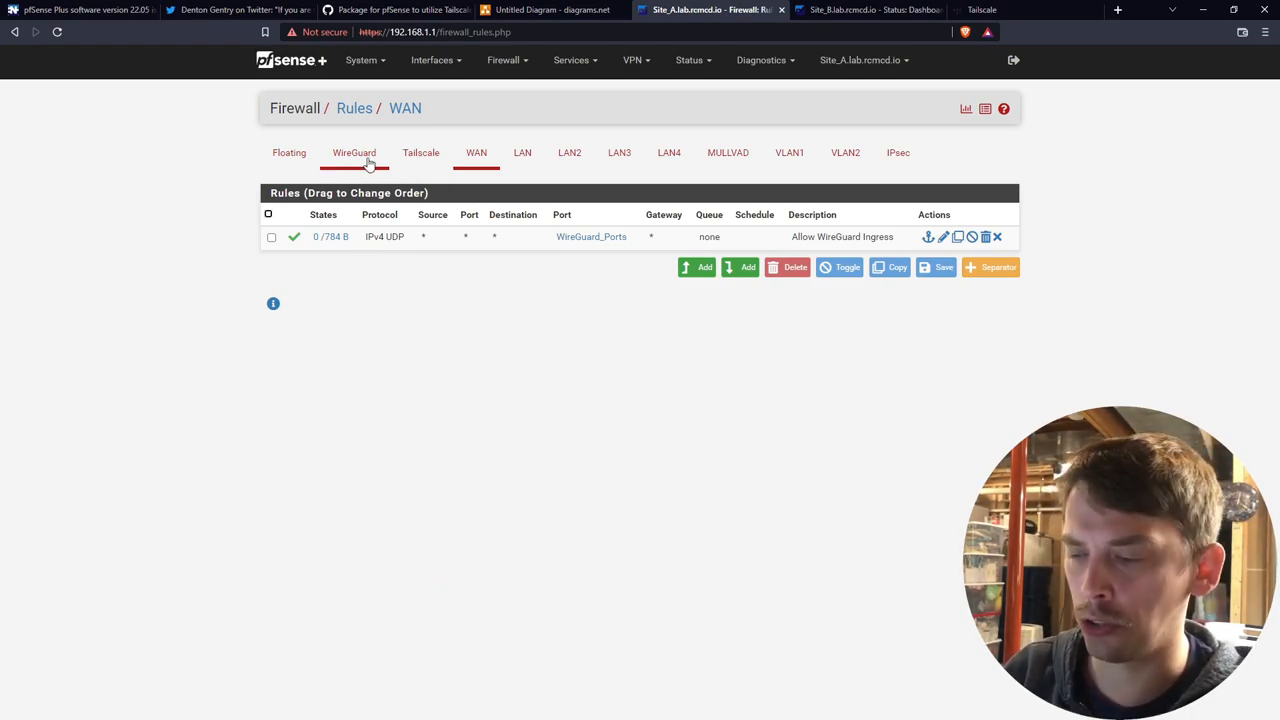
mouse_move(364, 160)
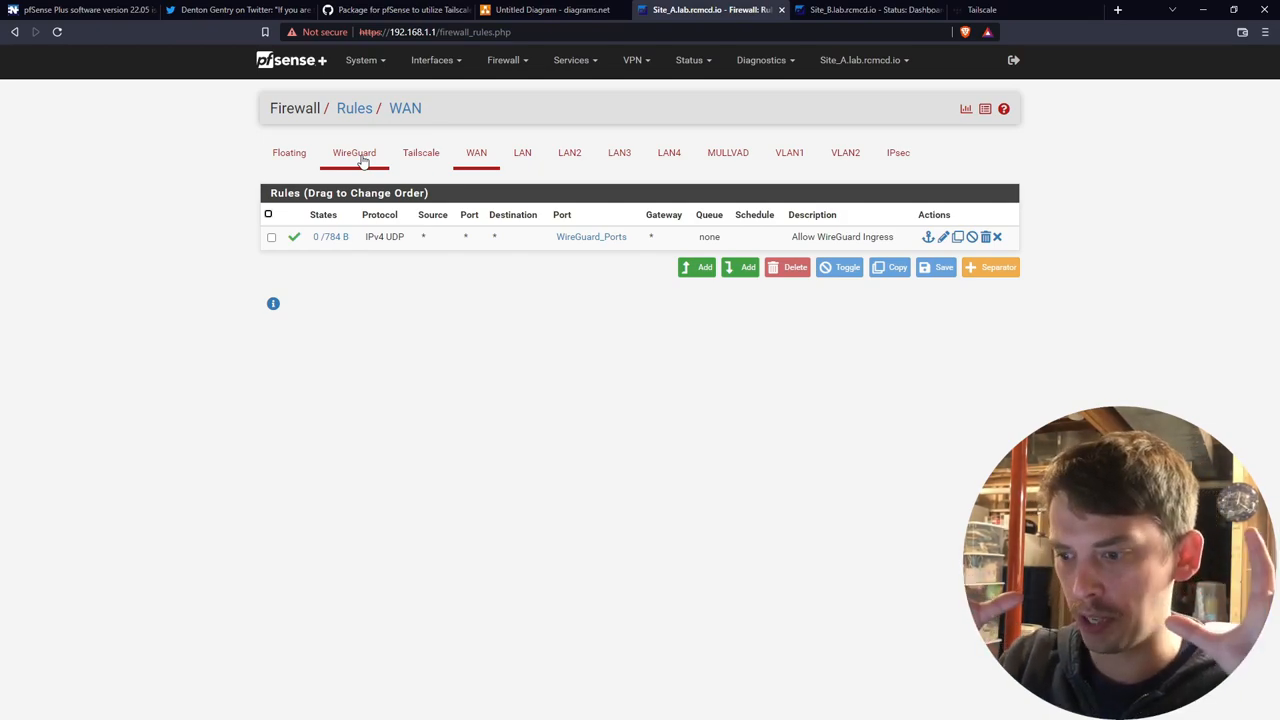
click(432, 60)
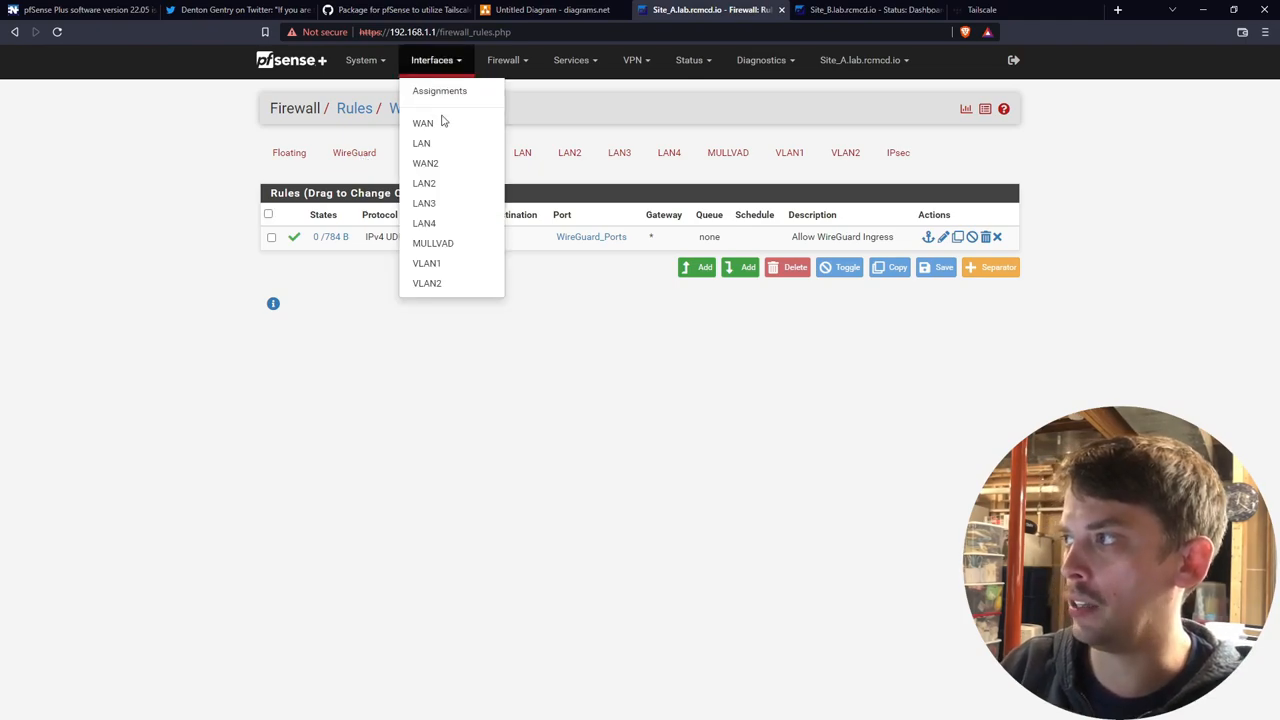
Check the tailscale0 port under Interface Assignments, then view the WireGuard and Tailscale interface groups
click(440, 90)
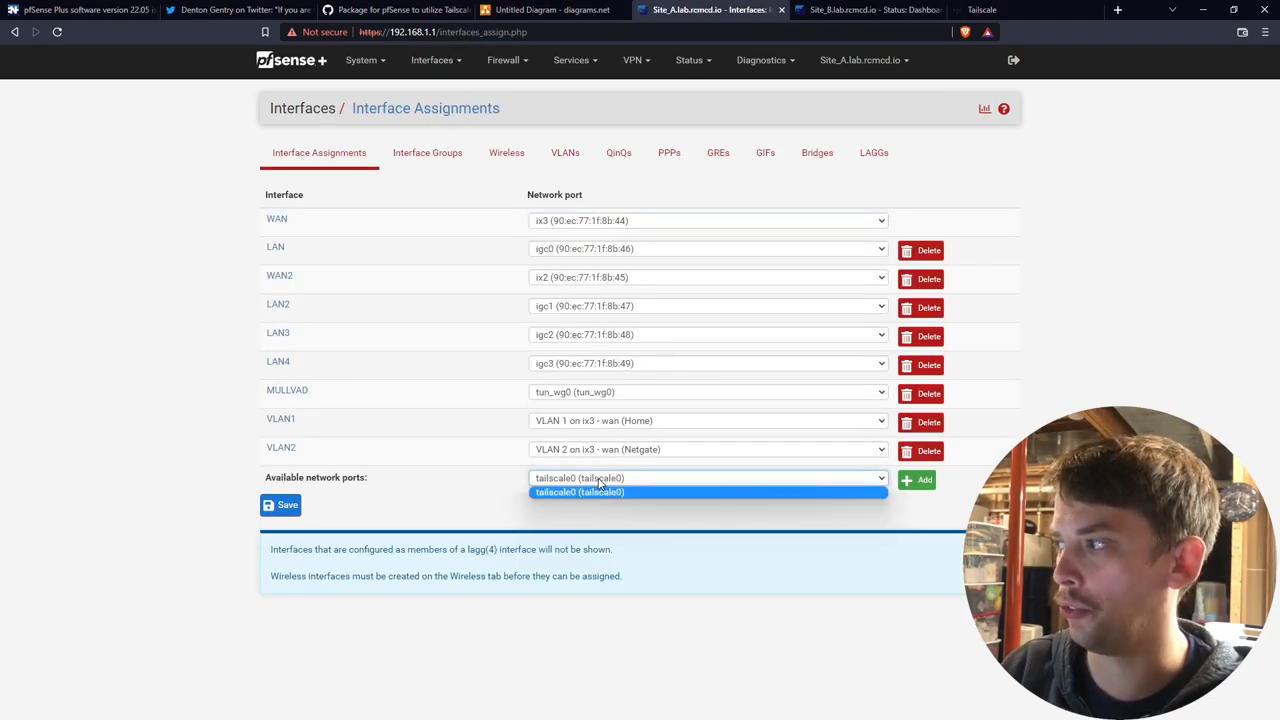
mouse_move(478, 120)
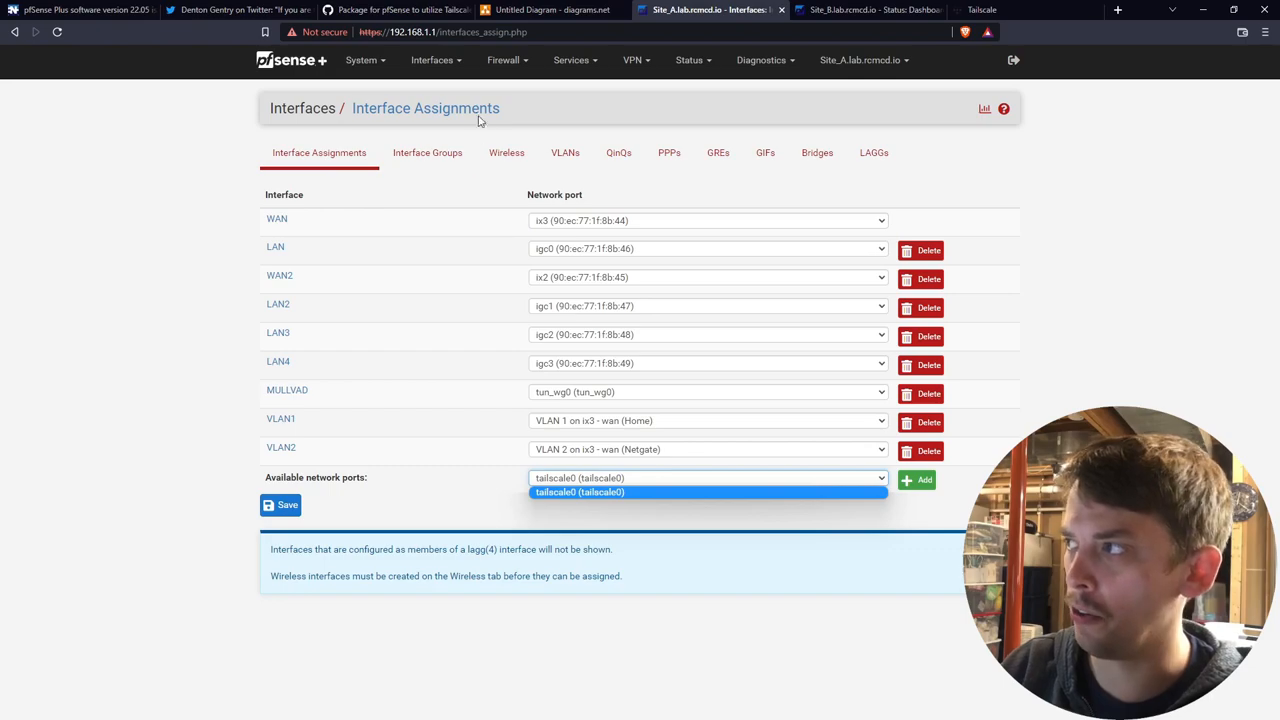
click(432, 60)
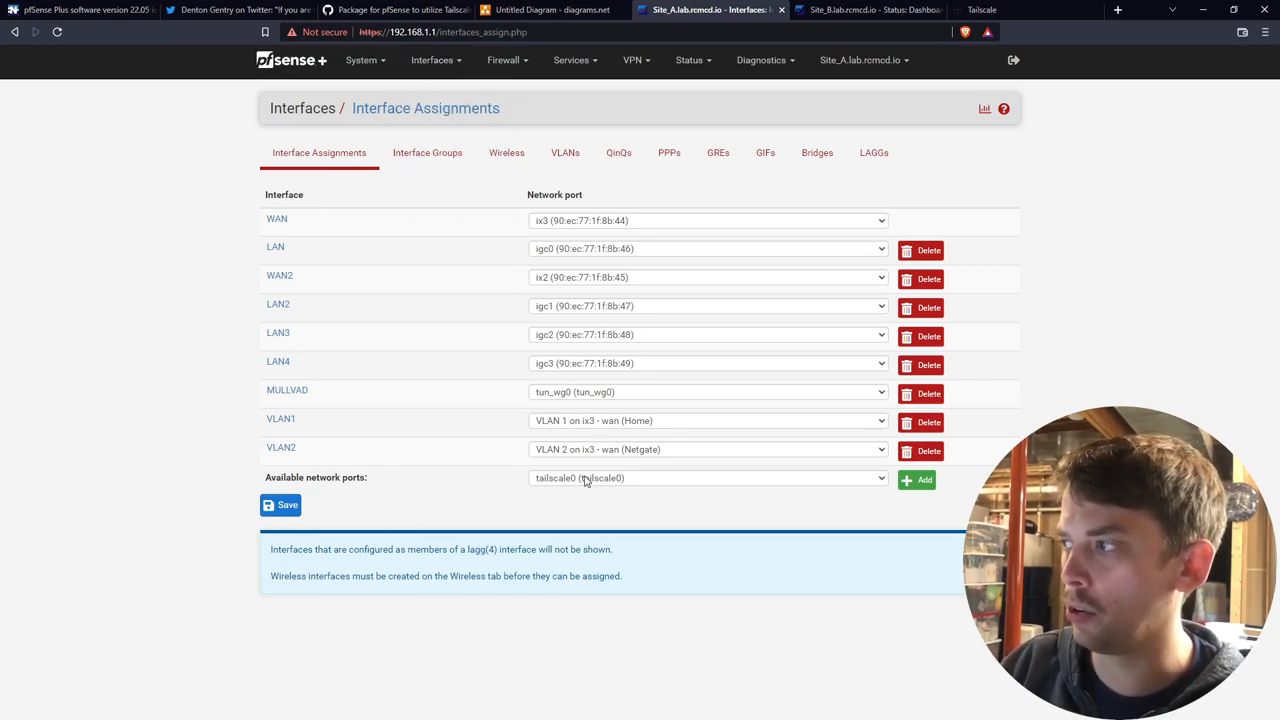
mouse_move(330, 384)
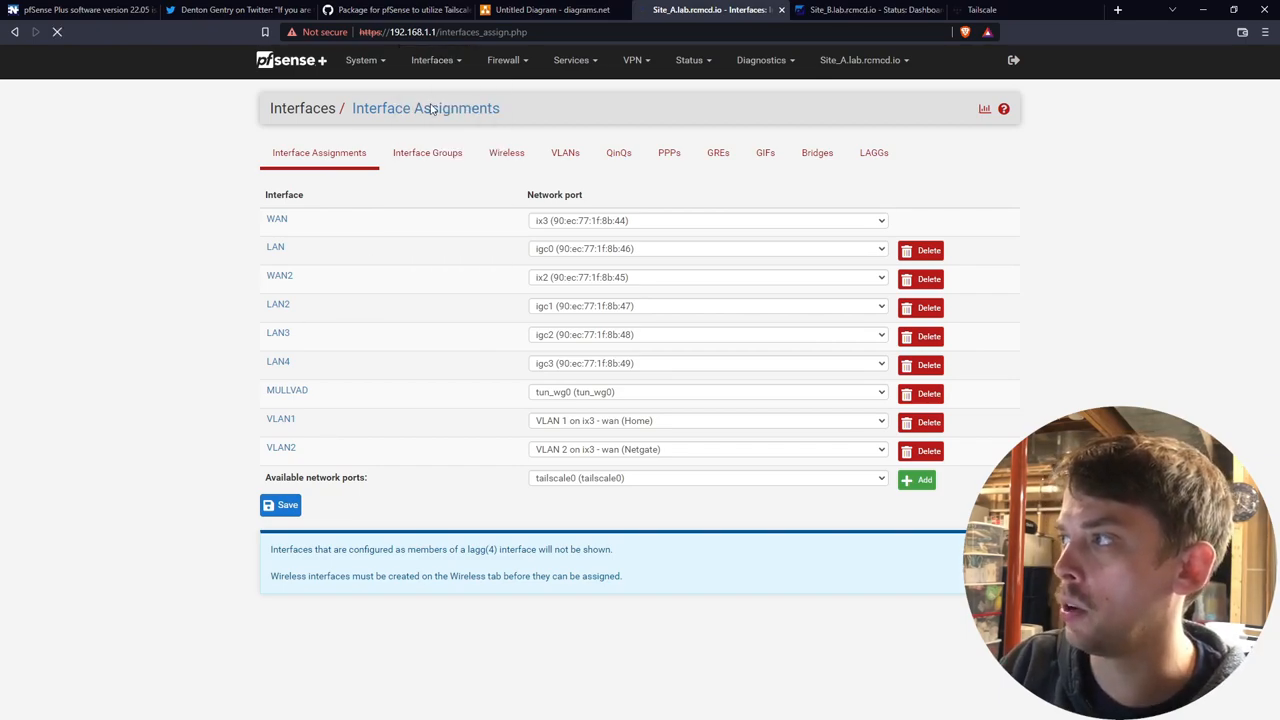
click(428, 152)
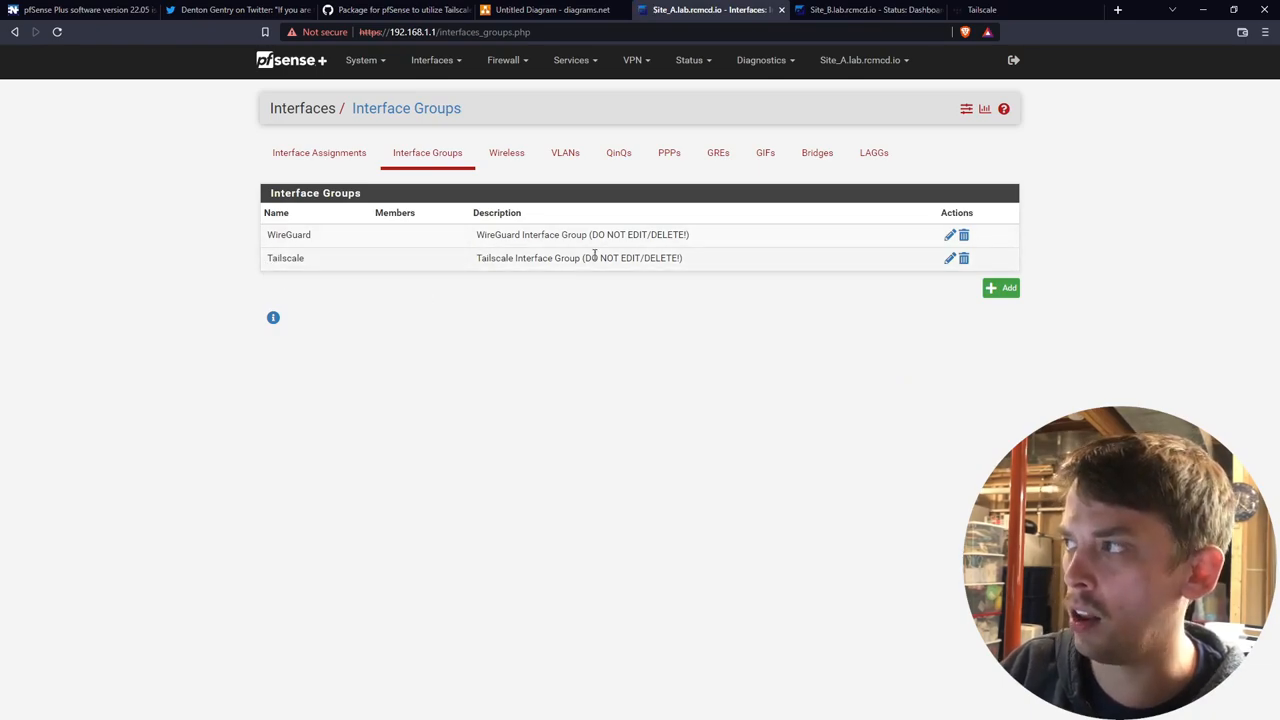
Review the Tailscale interface's allow-all IPv4 rule, then switch to the Tailscale Machines list
click(504, 60)
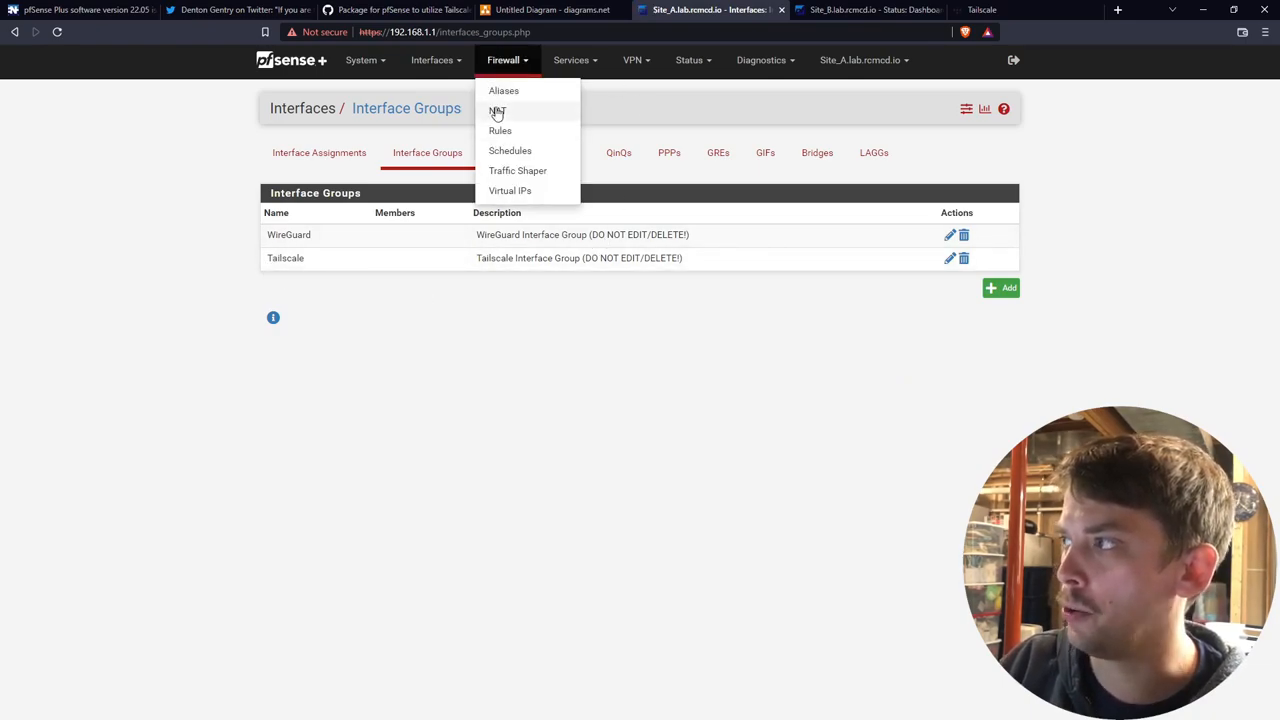
click(498, 110)
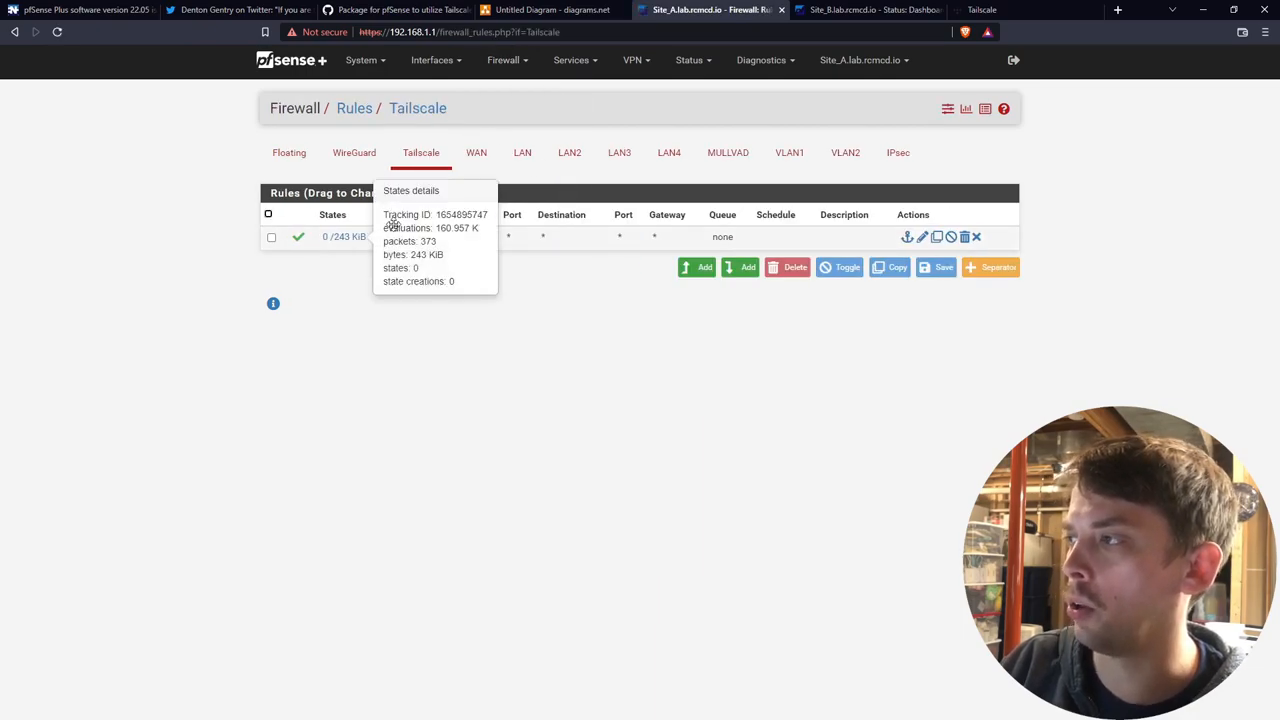
mouse_move(480, 336)
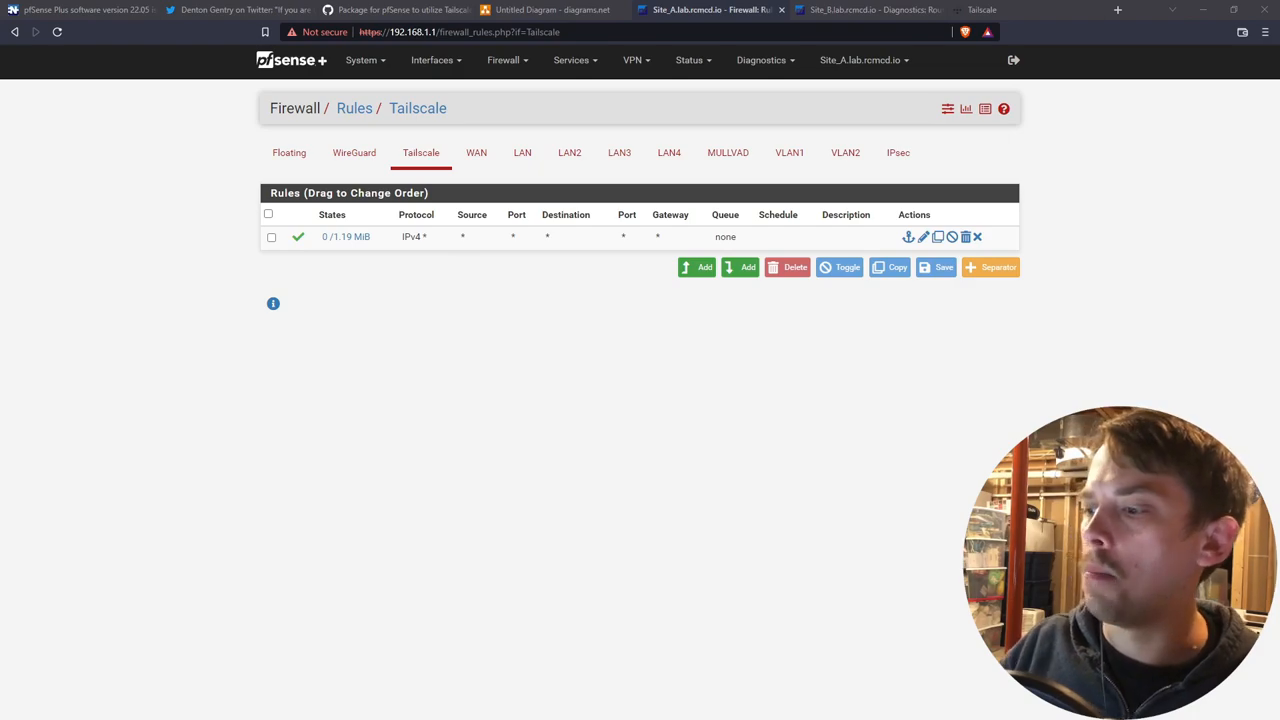
click(982, 10)
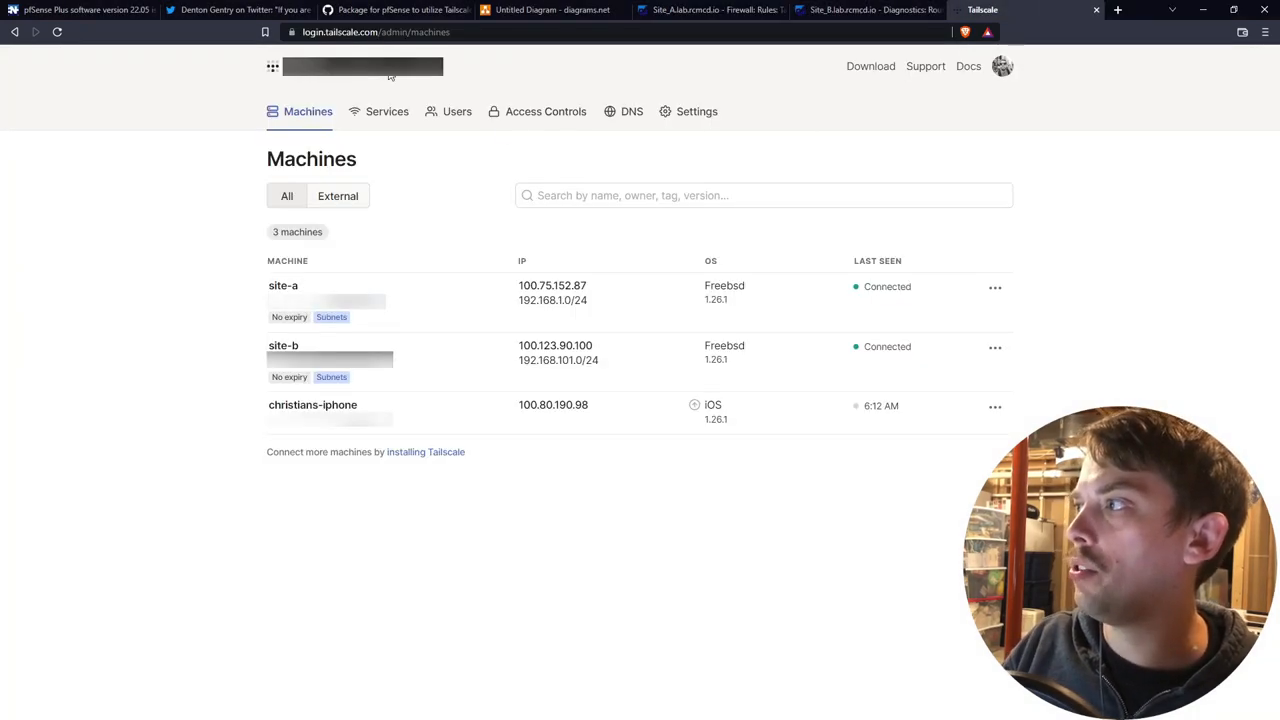
Review the default allow-all ACL policy under Access Controls, then return to Site A's pfSense
click(546, 112)
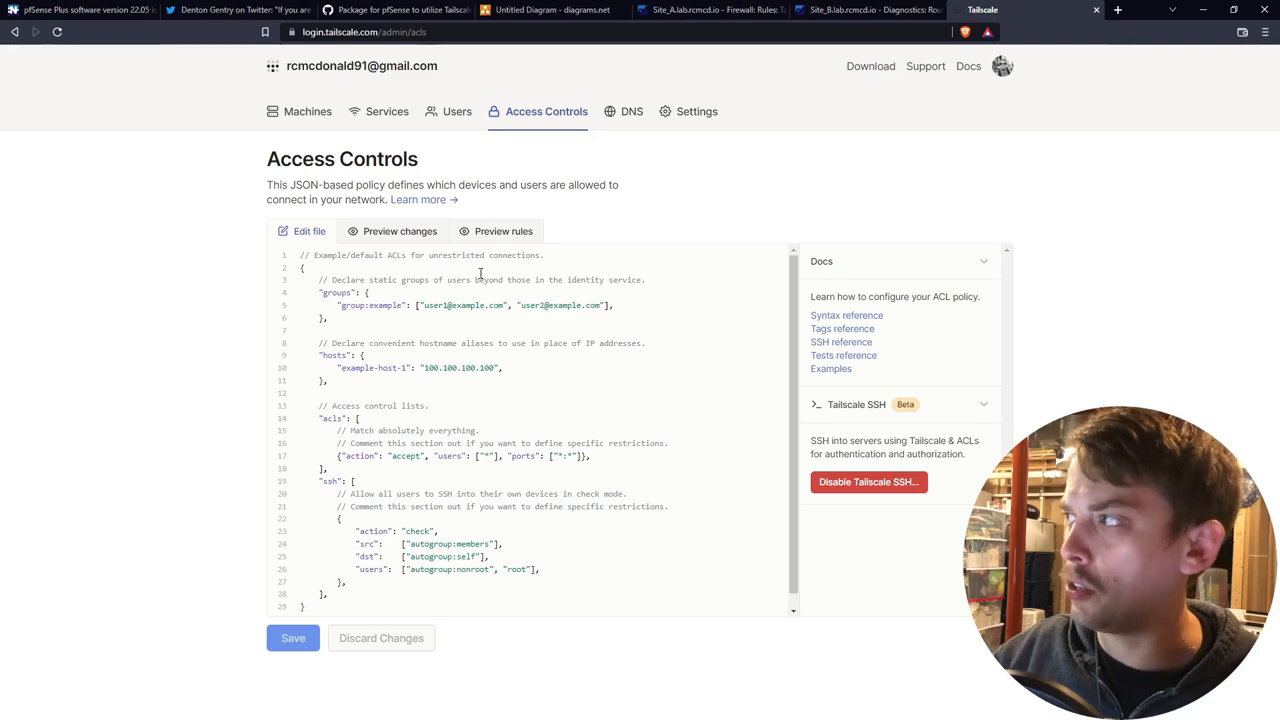
click(710, 8)
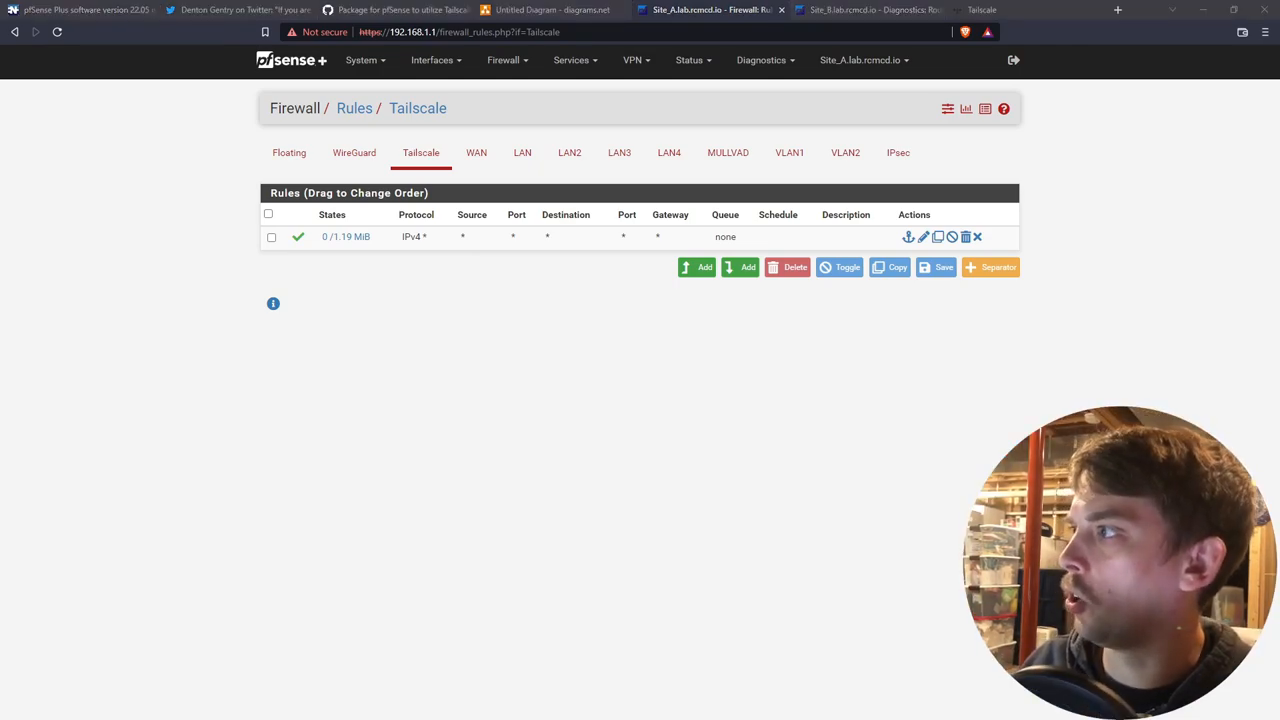
mouse_move(310, 436)
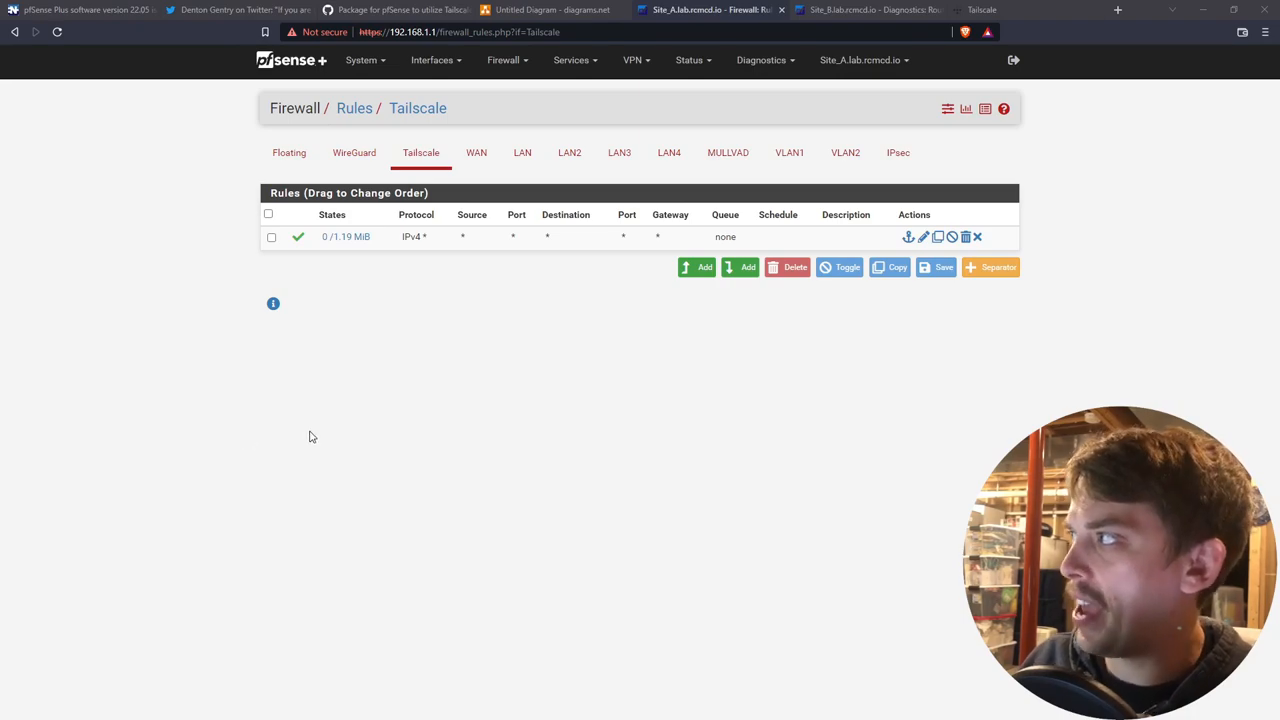
mouse_move(980, 10)
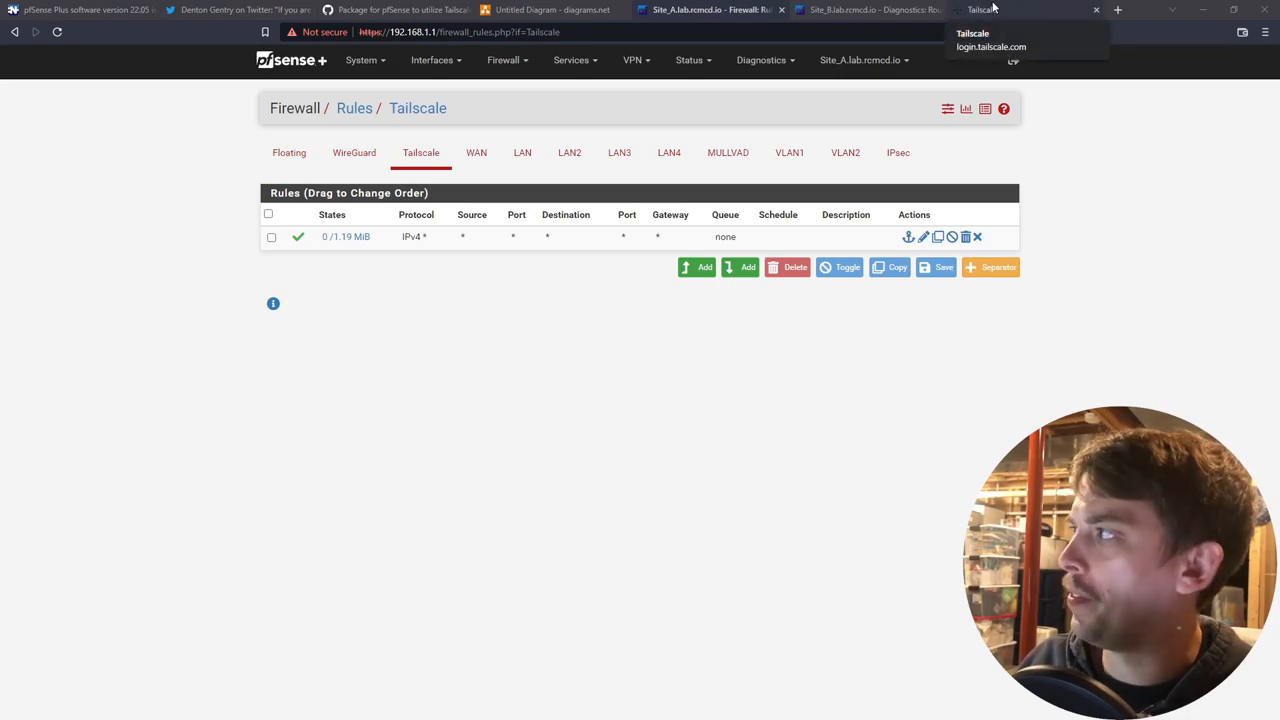
Switch to the Tailscale browser tab to reach the documentation home page
click(982, 10)
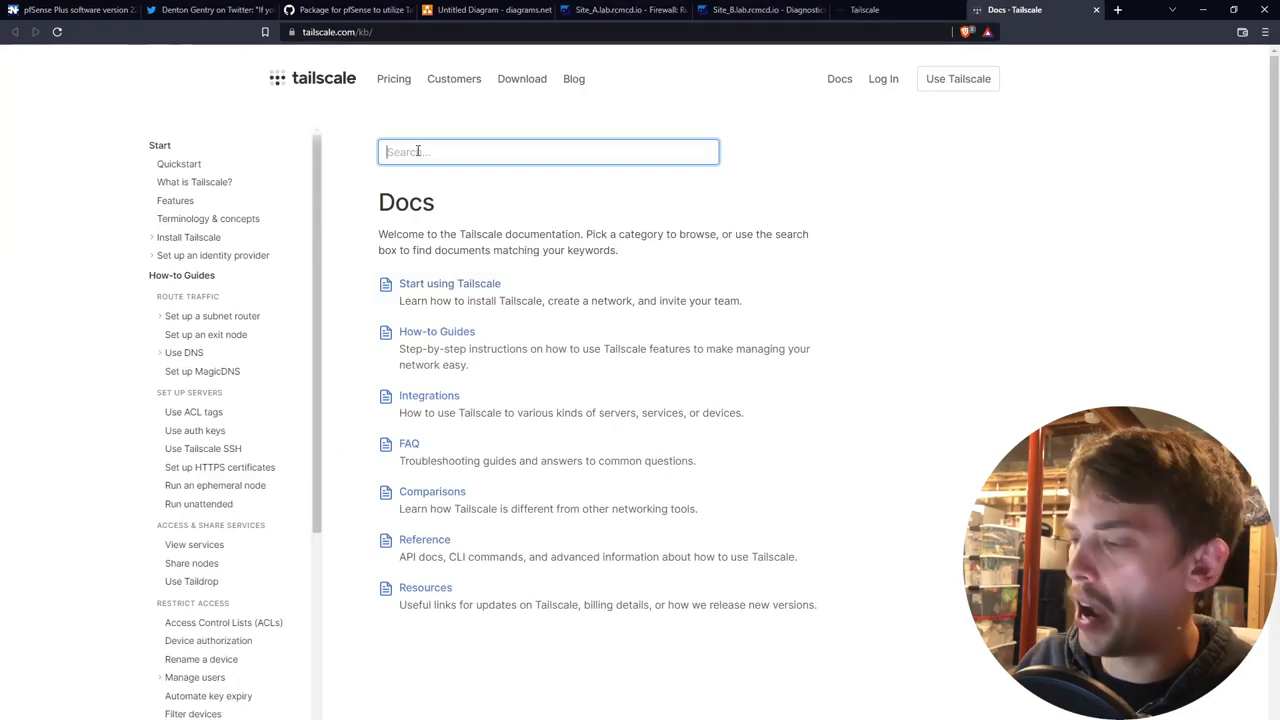
Search the docs for 'kernel' and open the Kernel vs. Netstack Subnet Routing & Exit Nodes article
text(kernel)
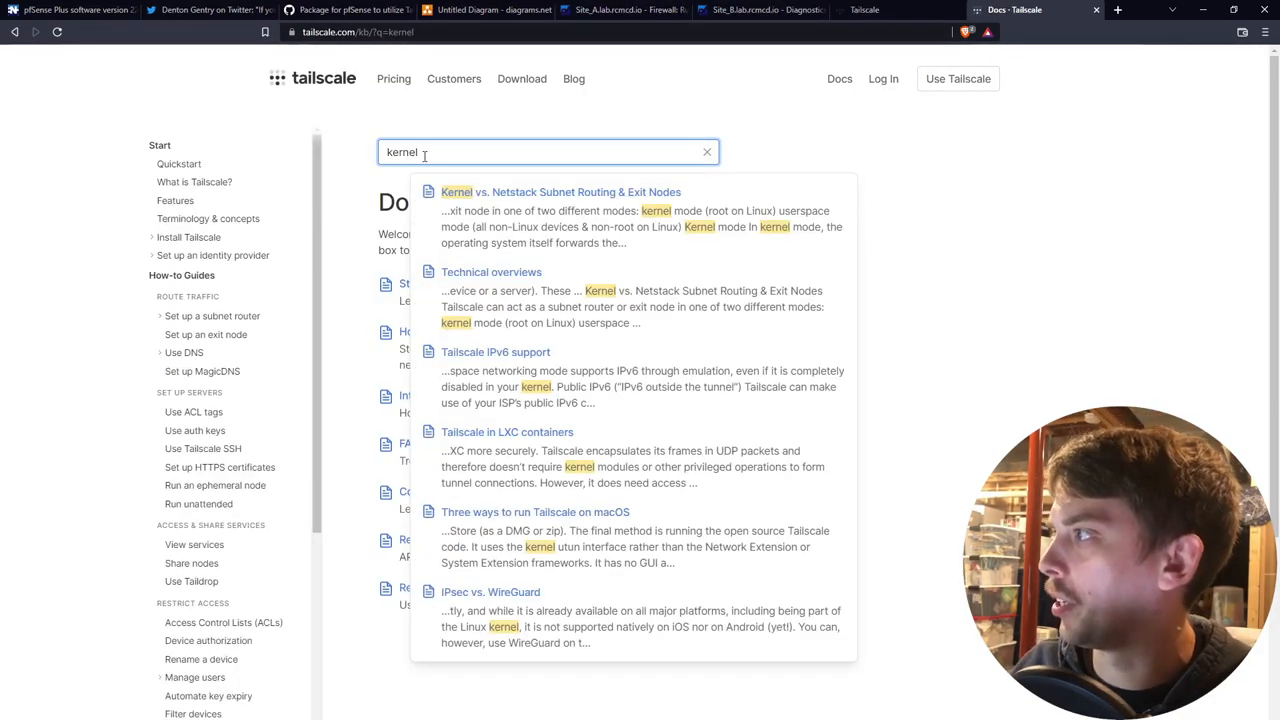
click(560, 192)
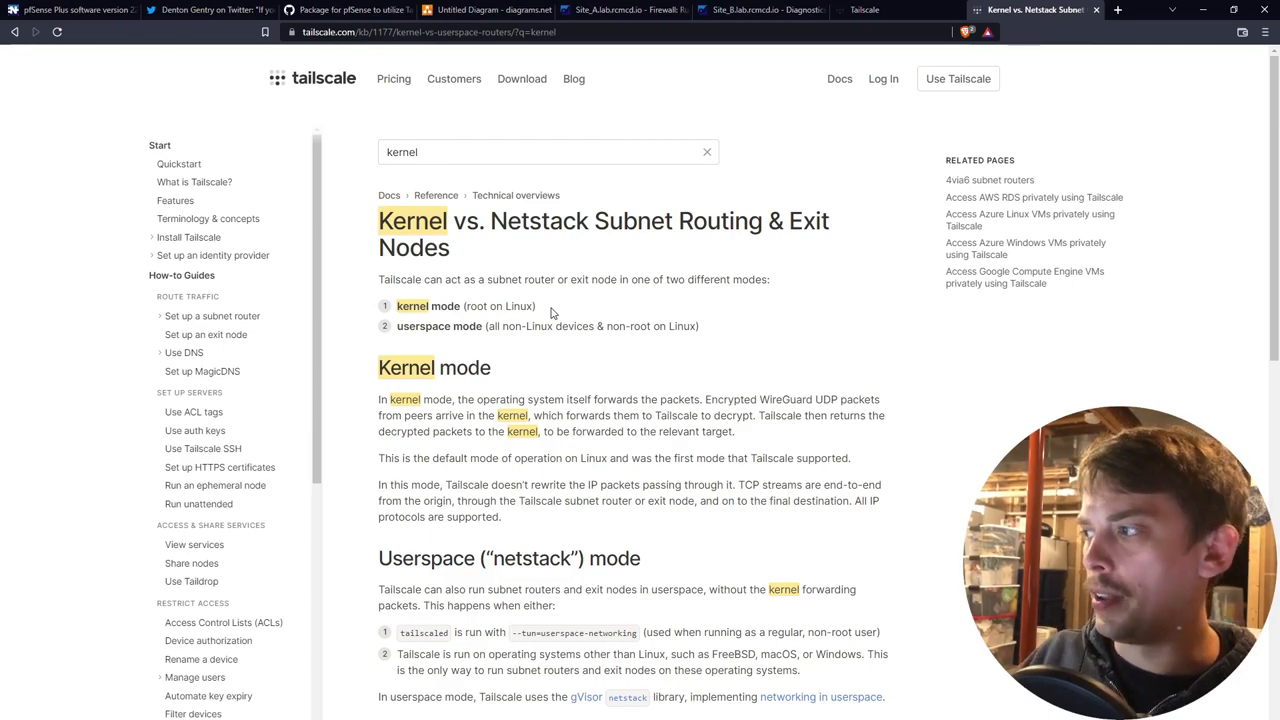
Scroll through the article's Performance and Summary sections, then back to its top
scroll(down, 3)
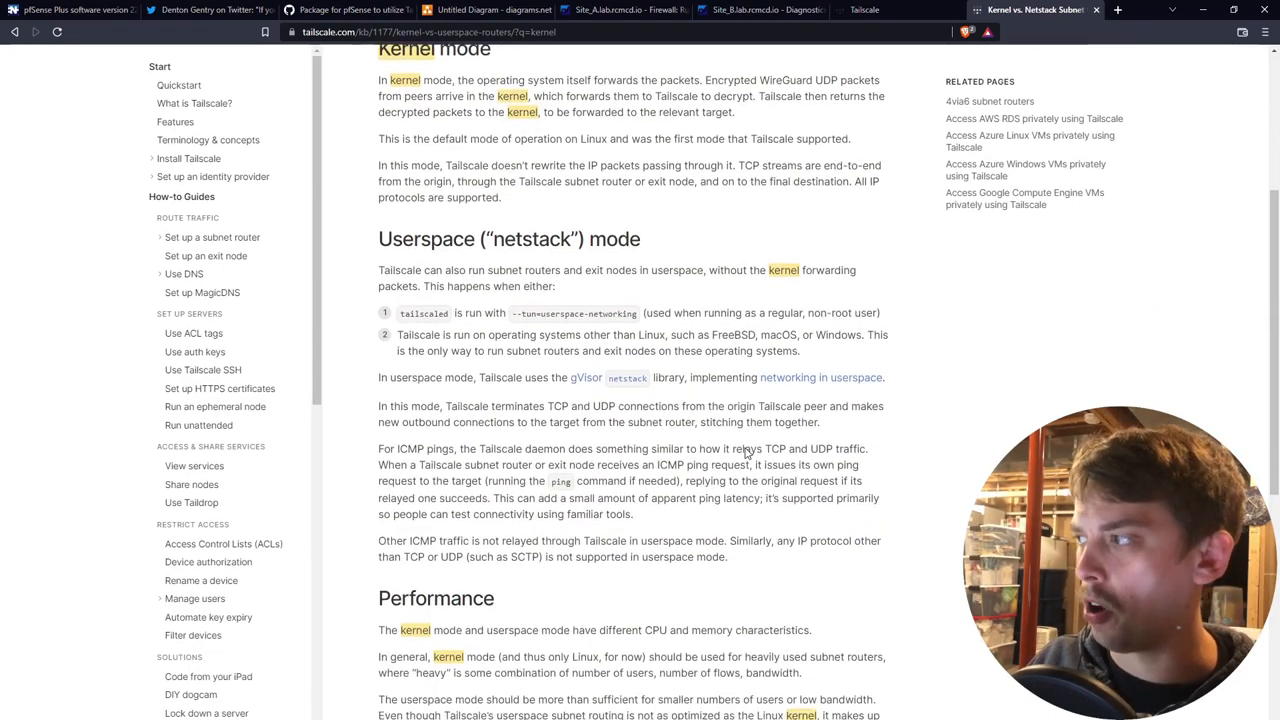
scroll(down, 3)
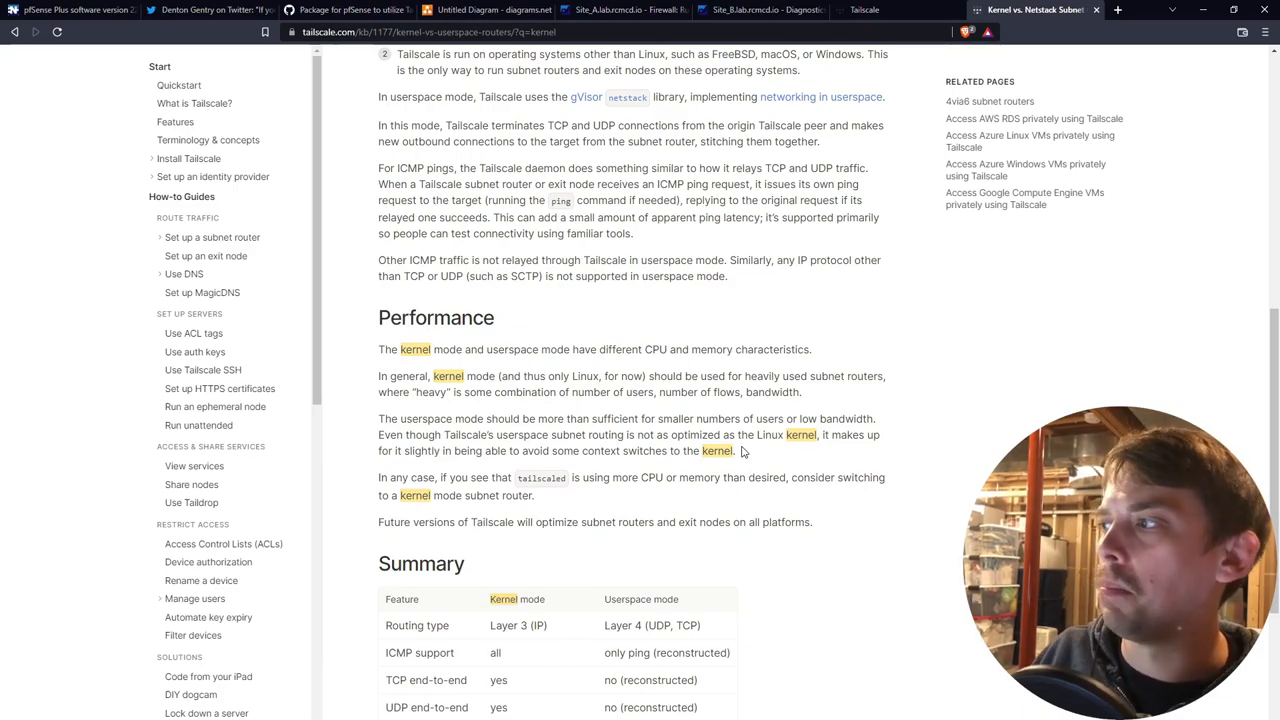
scroll(down, 3)
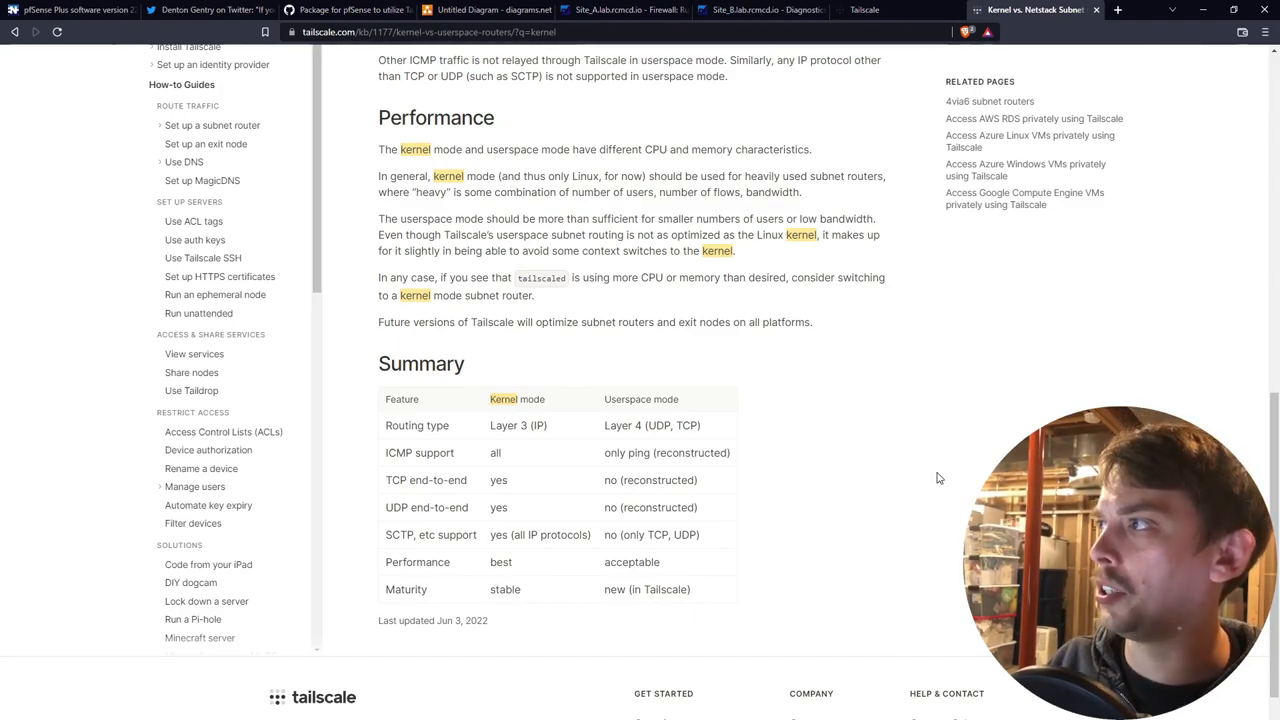
scroll(up, 3)
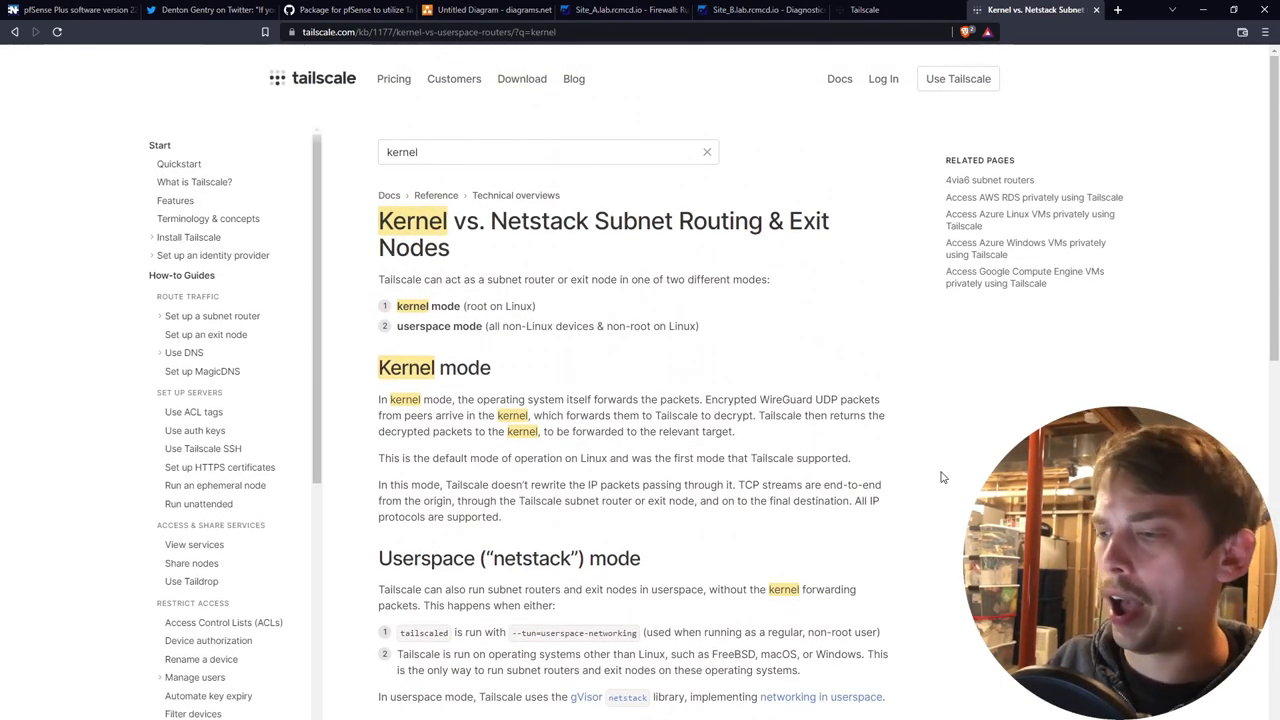
scroll(down, 3)
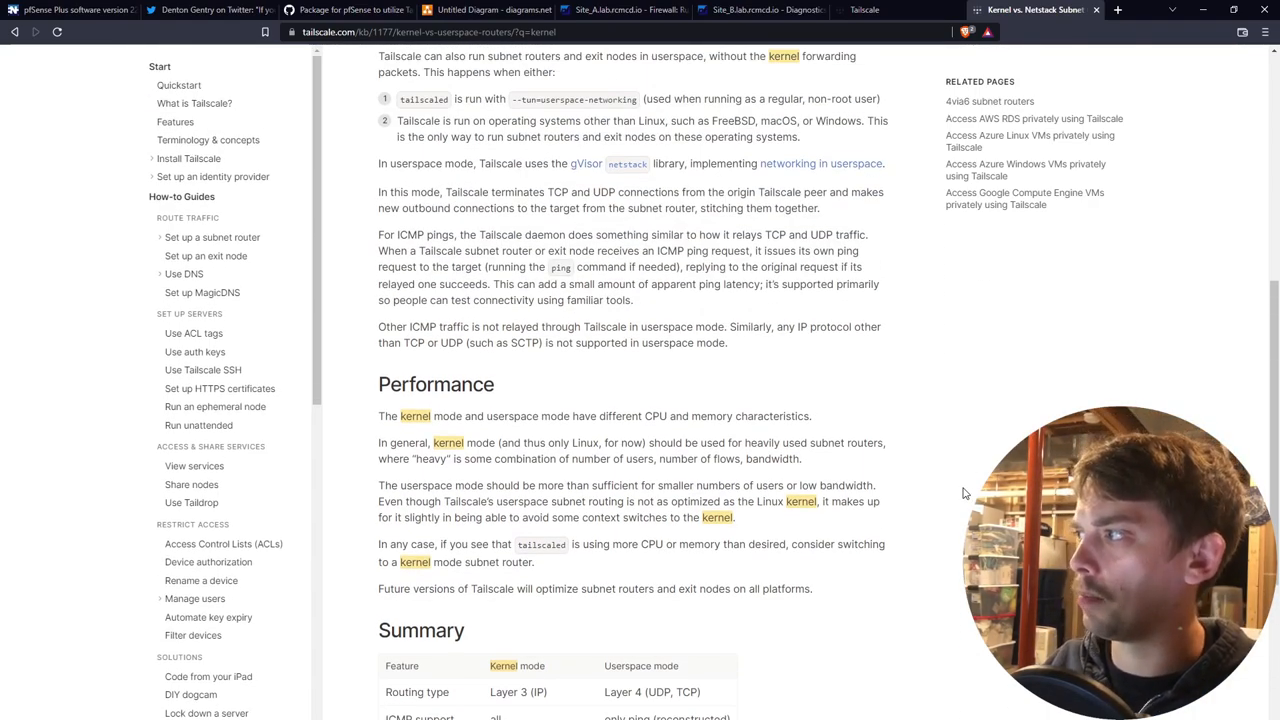
scroll(down, 3)
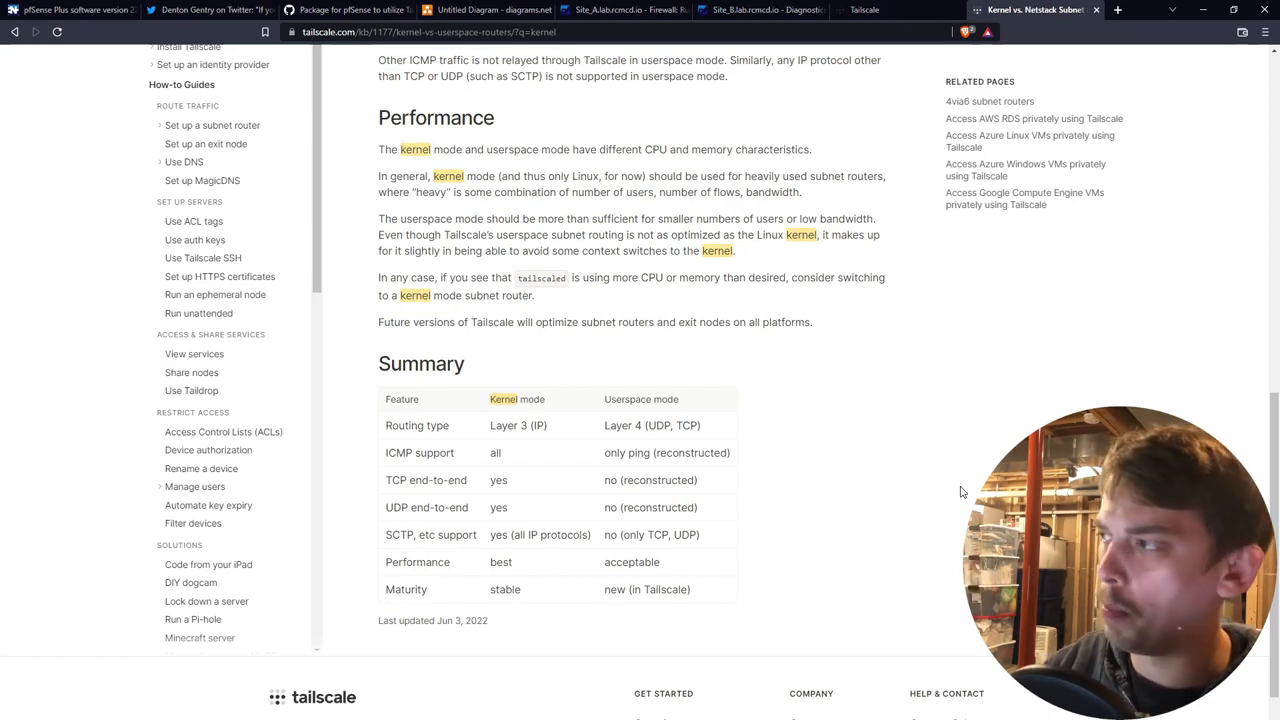
scroll(up, 3)
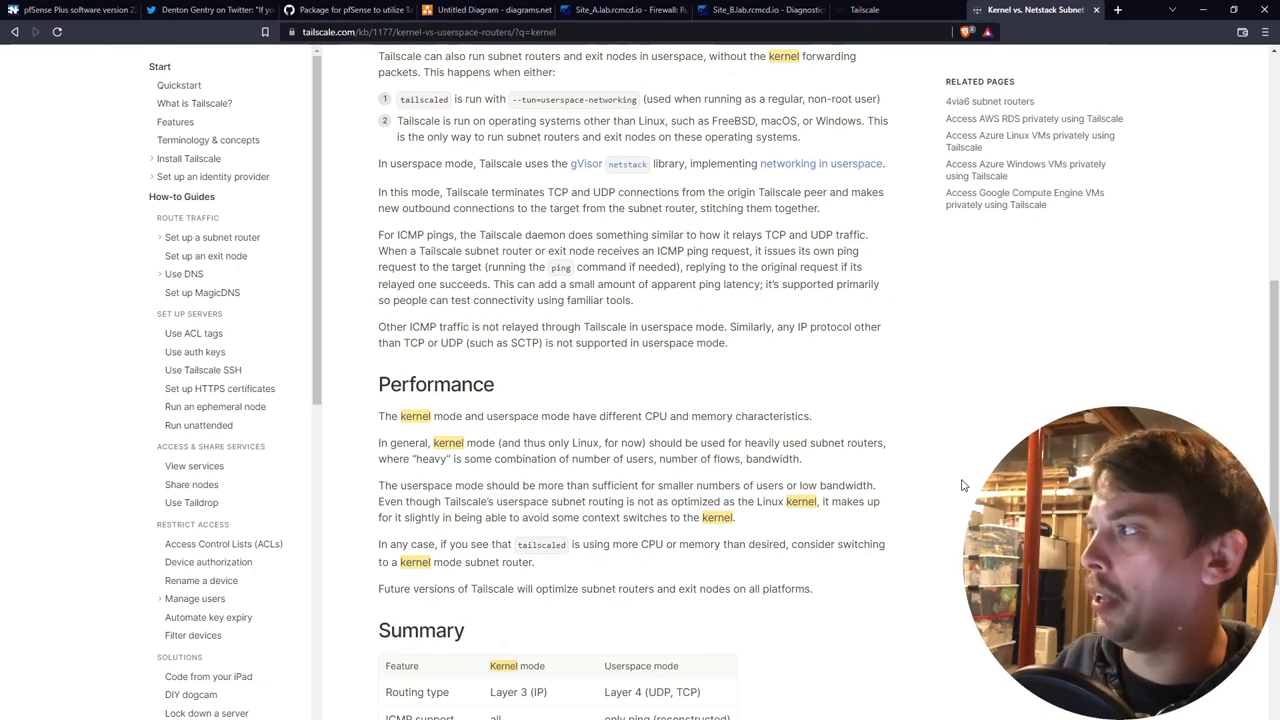
scroll(up, 3)
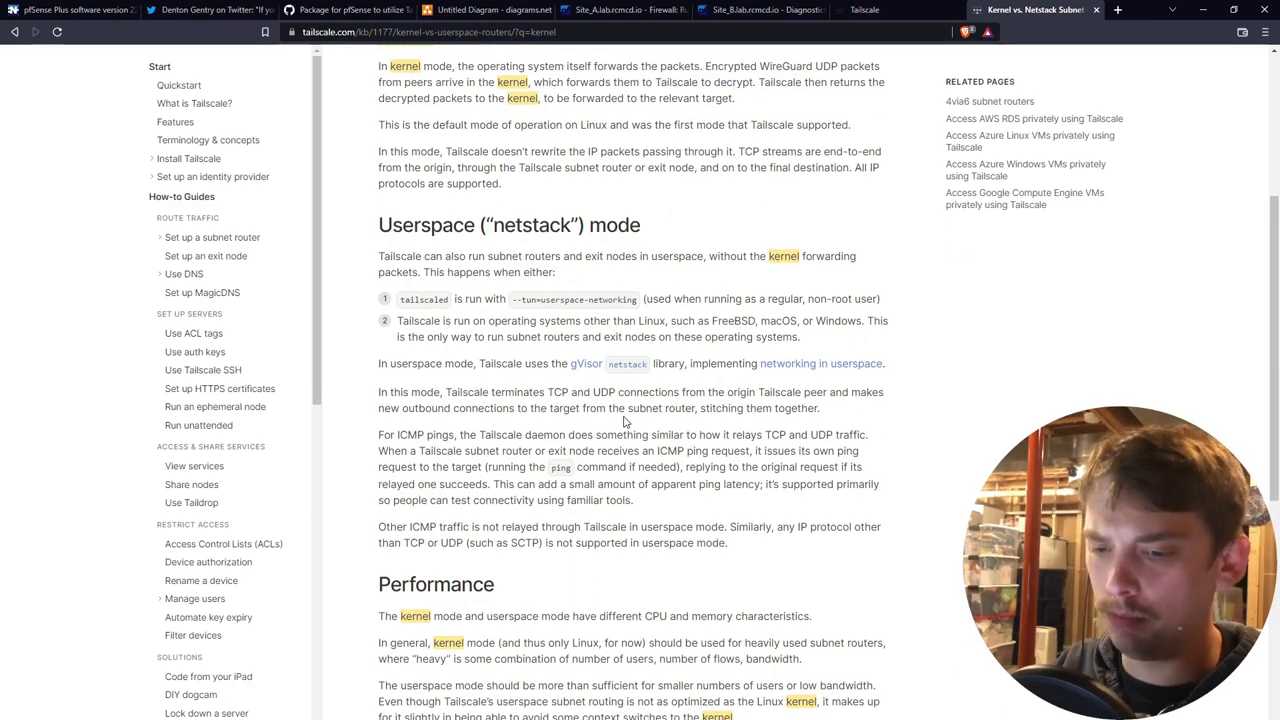
scroll(up, 3)
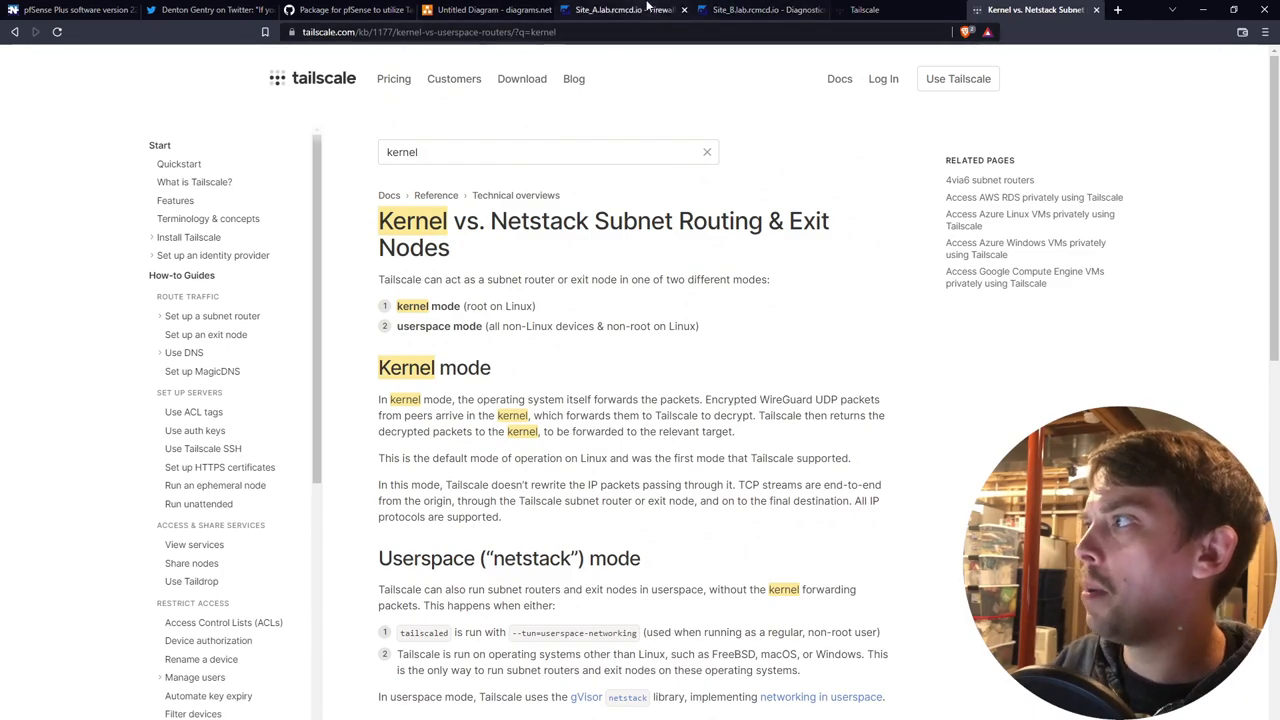
Check Site A's dashboard, then Site B's, selecting the Site B LAN address in the user line
click(624, 10)
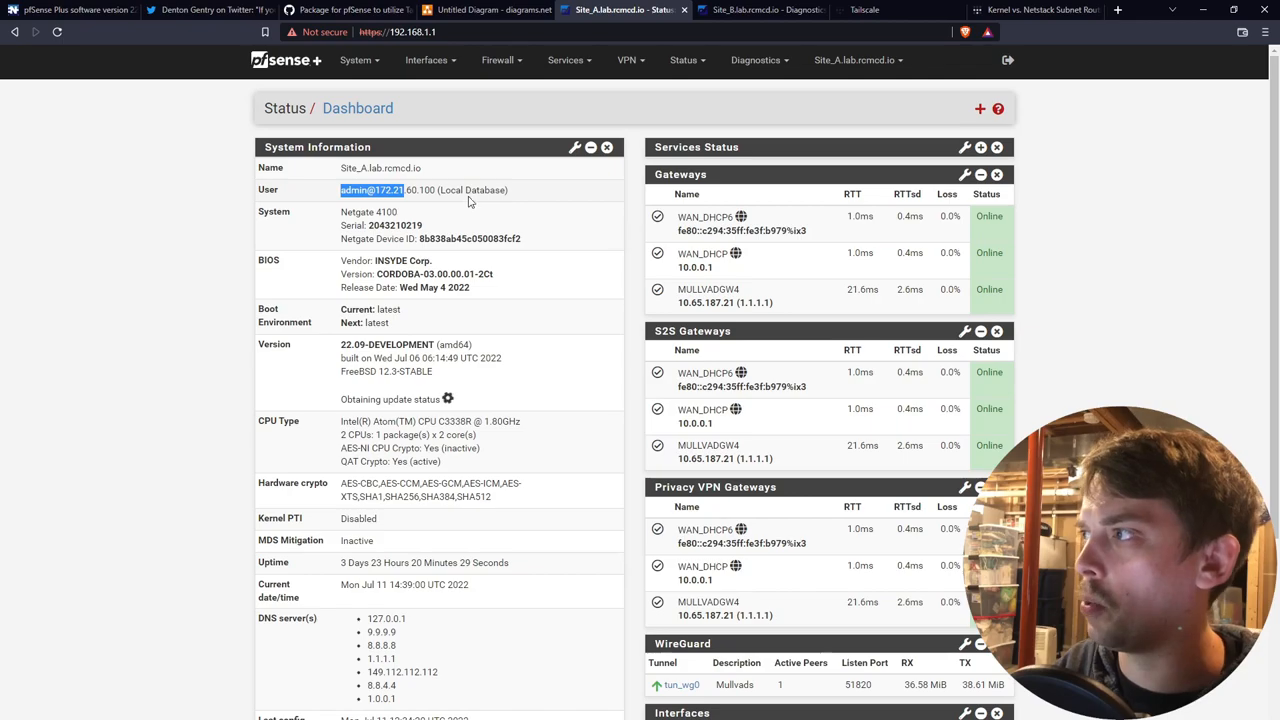
click(760, 10)
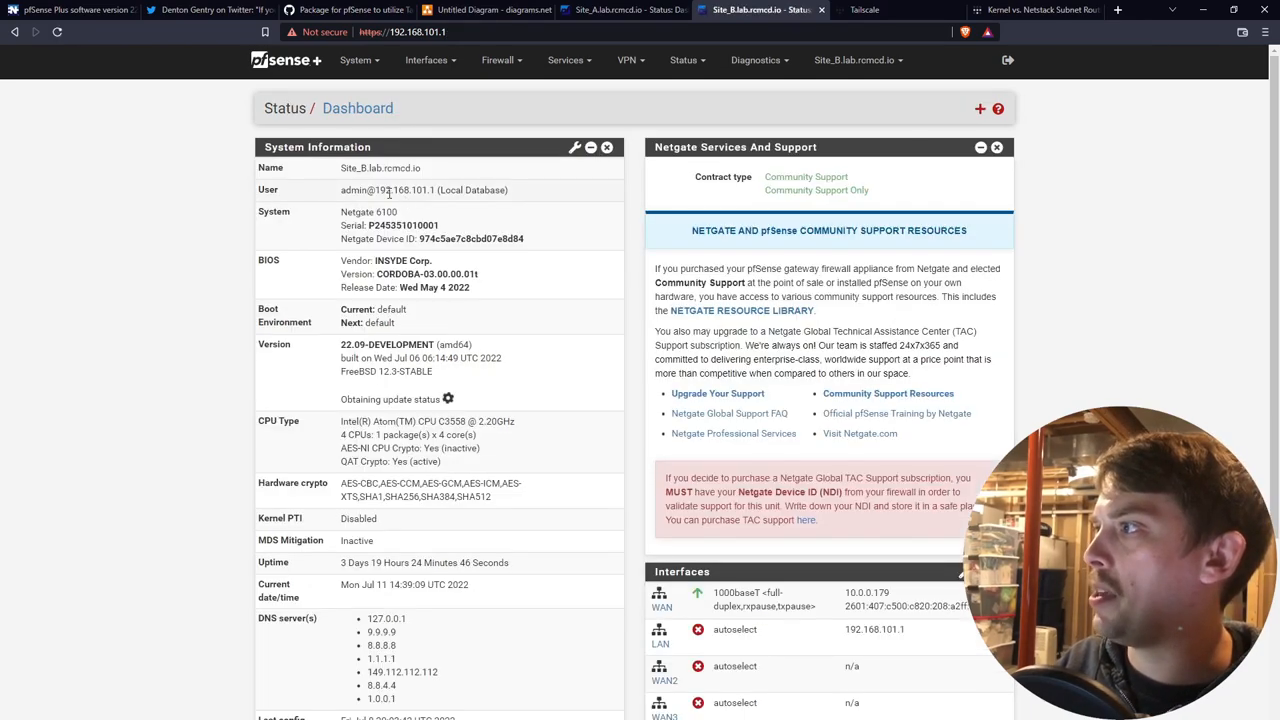
double_click(380, 190)
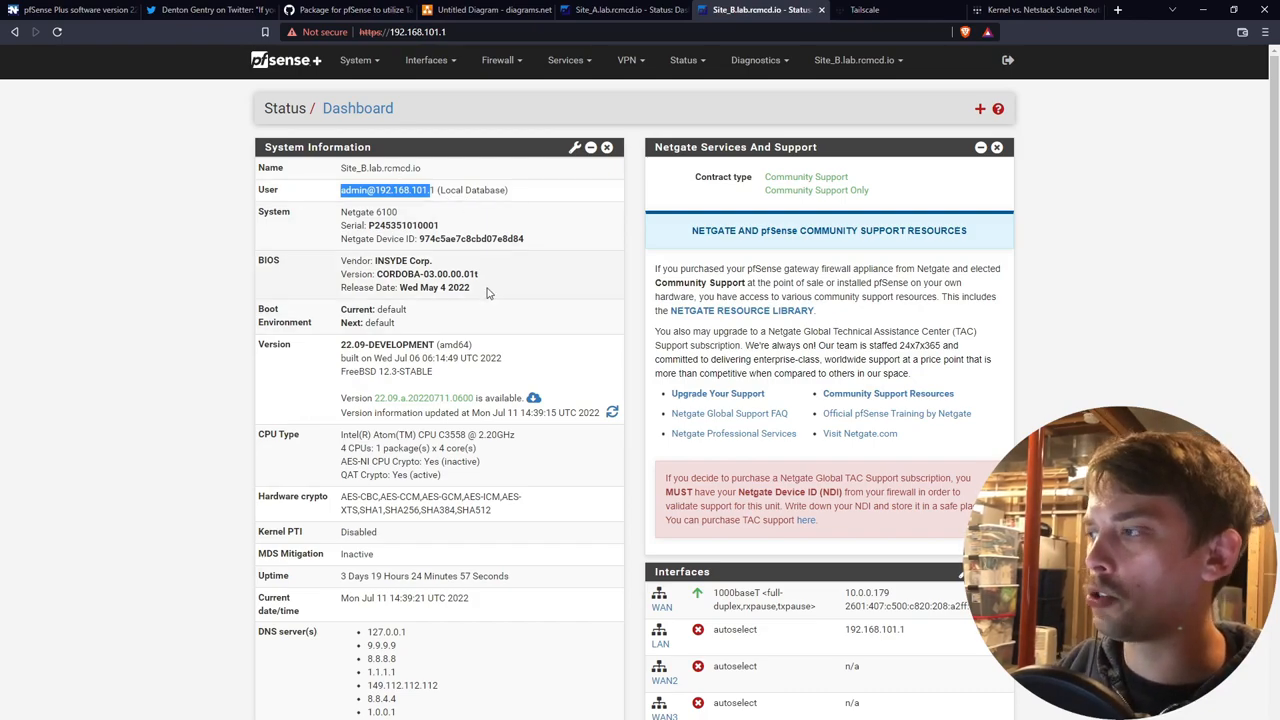
mouse_move(588, 280)
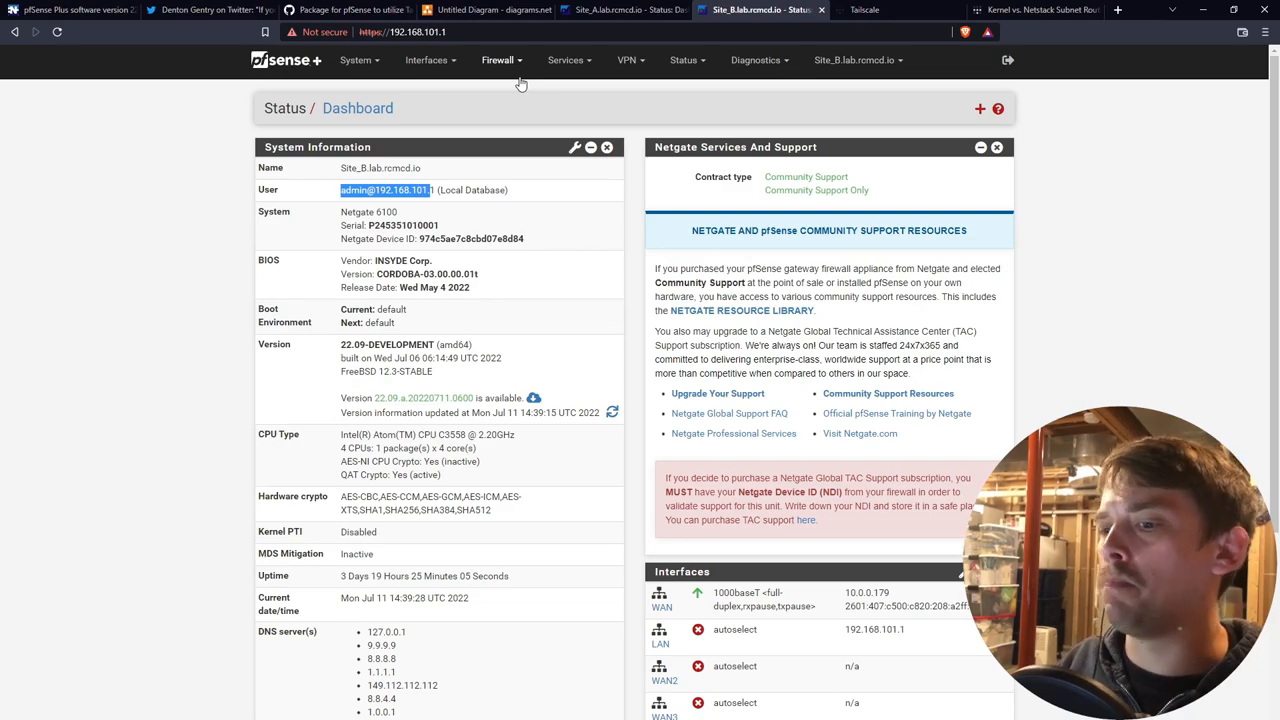
View Site B's LAN firewall rules with the anti-lockout and allow-all IPv4 rules
click(498, 60)
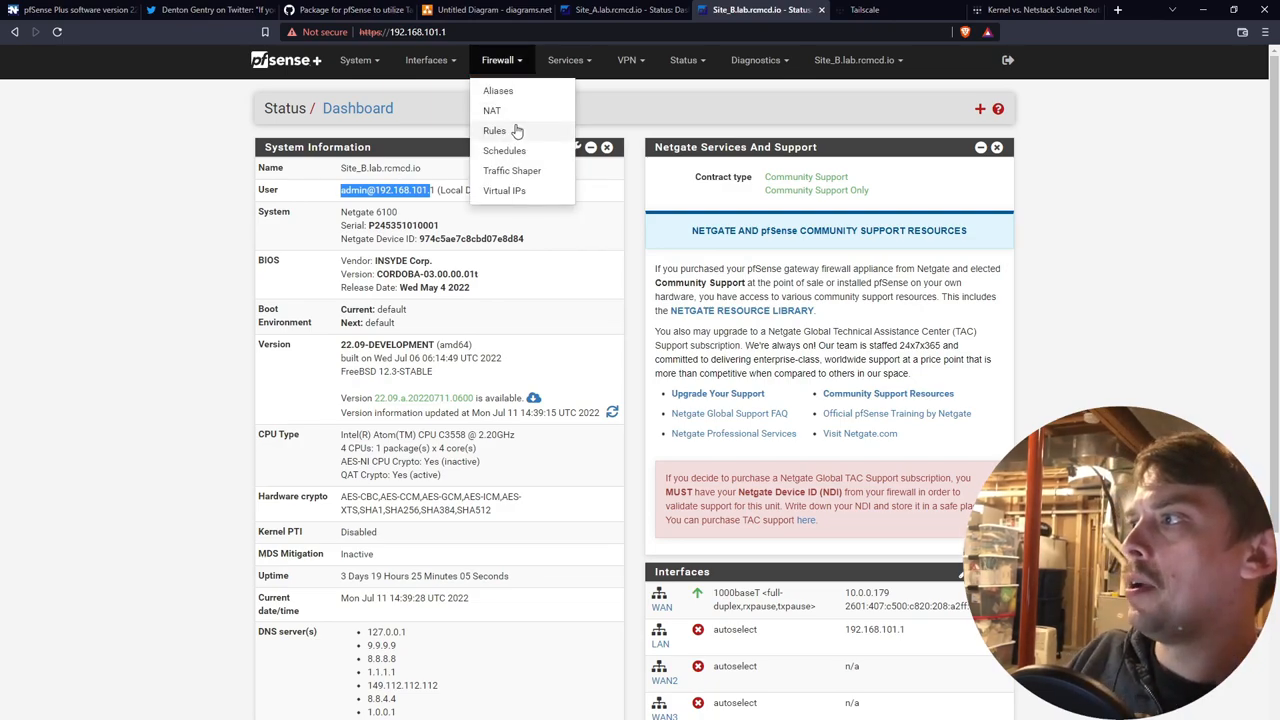
click(494, 130)
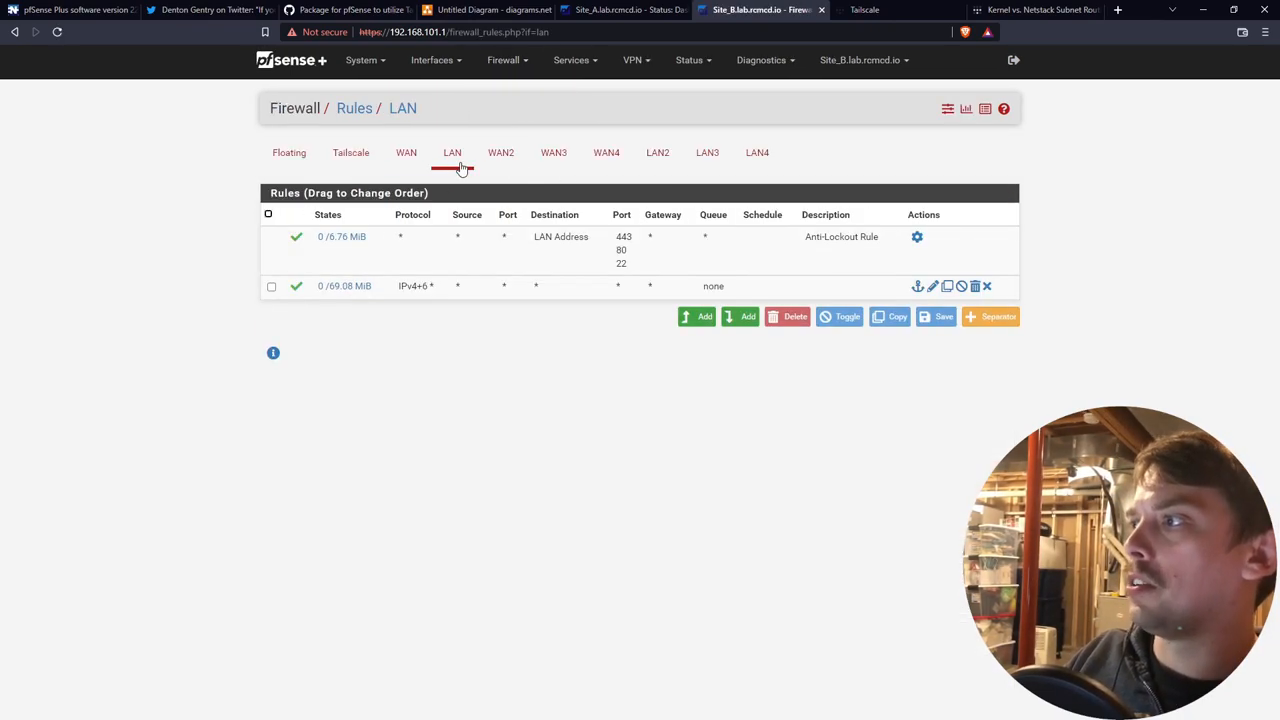
mouse_move(390, 124)
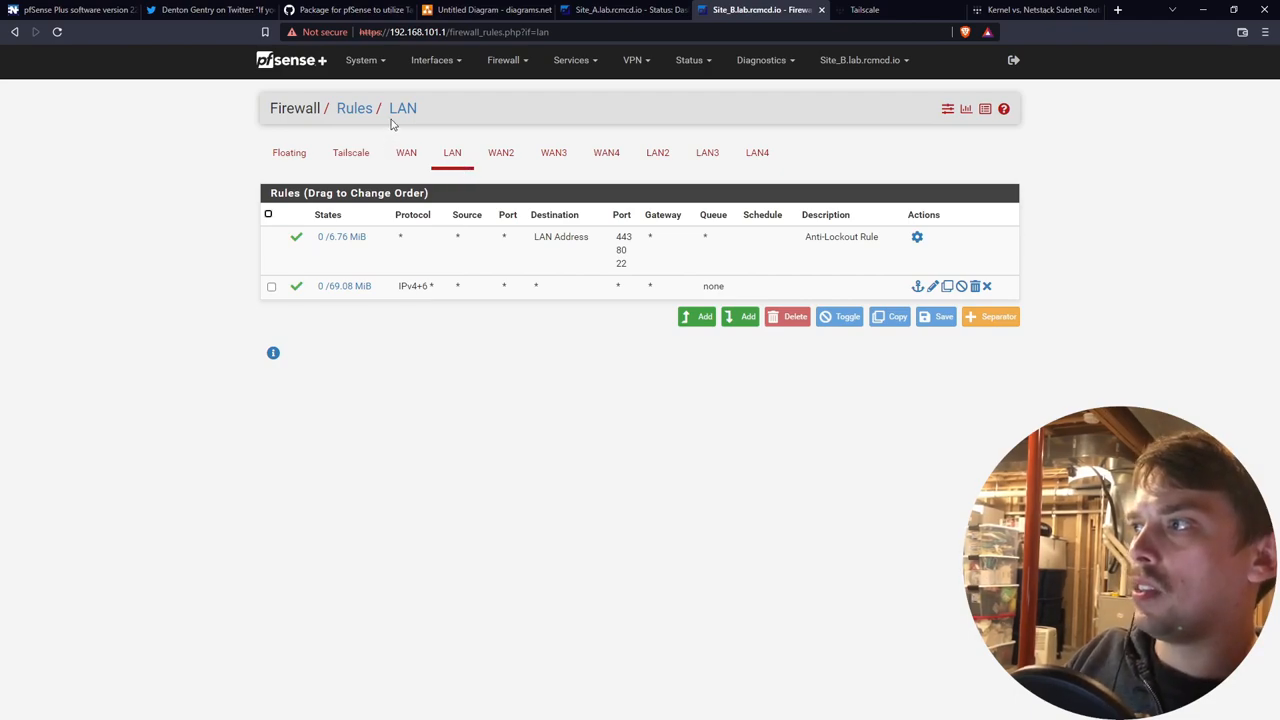
mouse_move(352, 160)
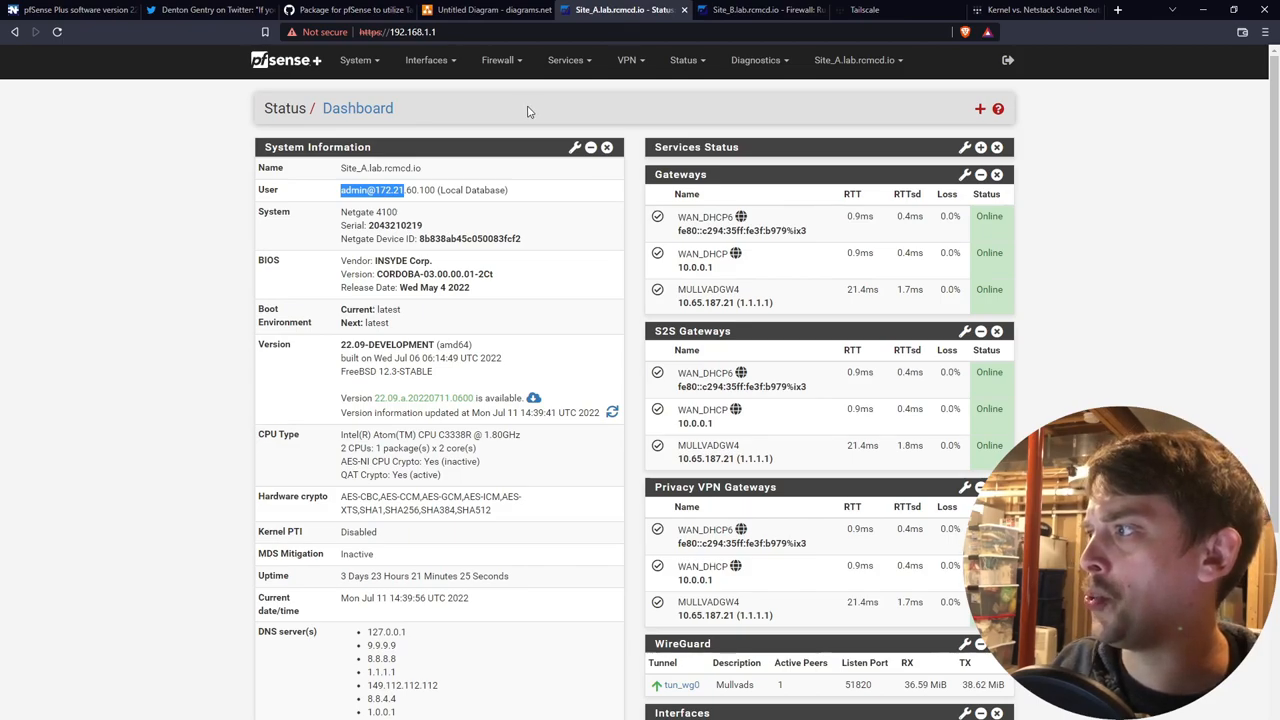
mouse_move(520, 104)
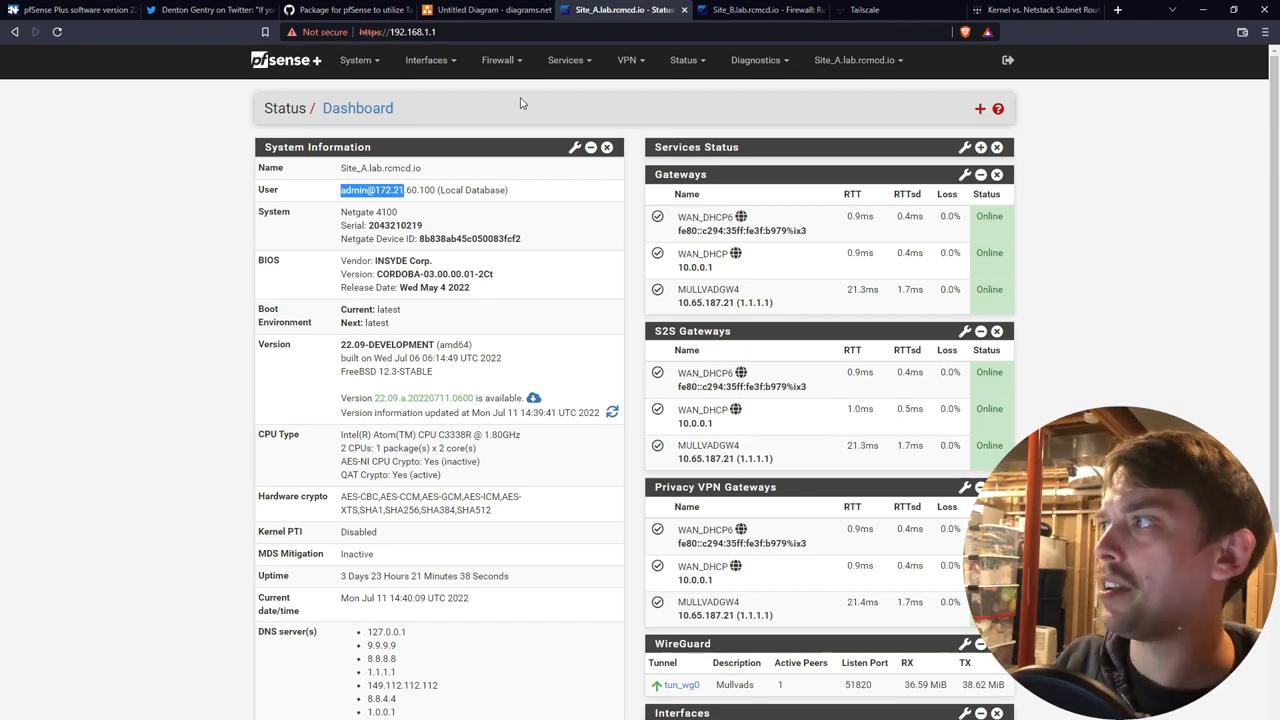
mouse_move(498, 60)
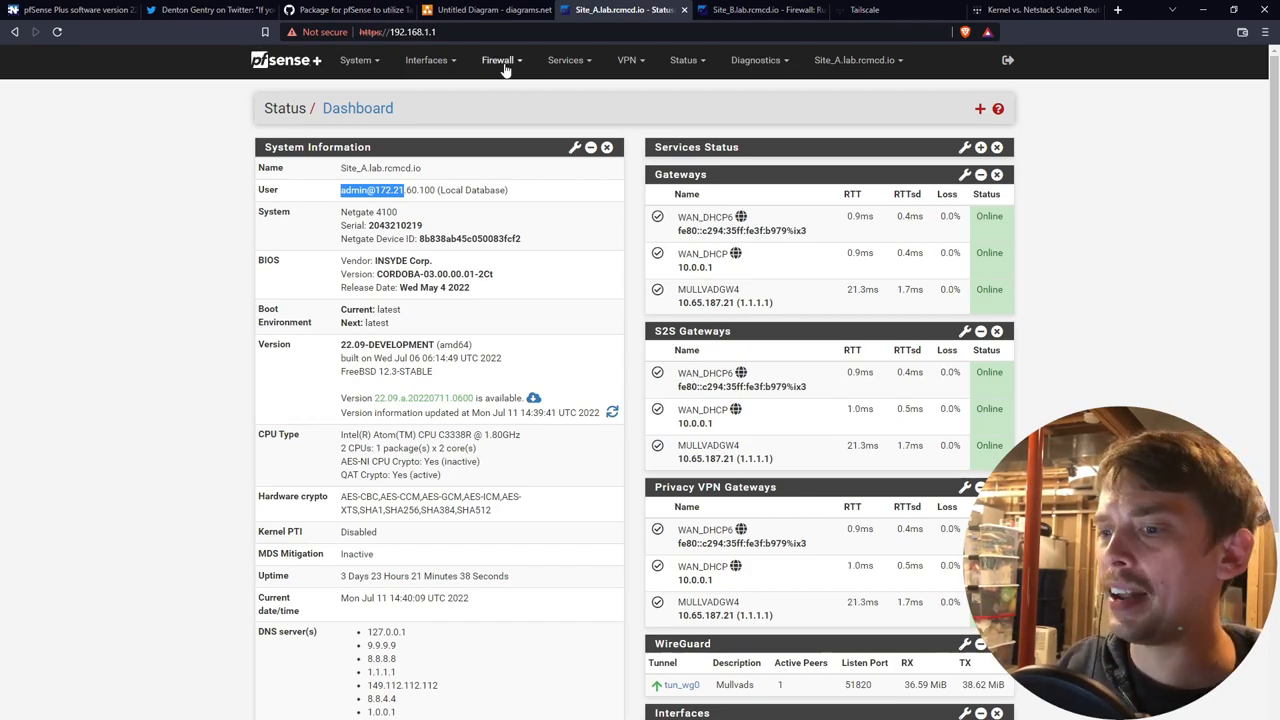
Review Site A's hybrid outbound NAT with two Tailscale mappings, then switch to Site B
click(498, 60)
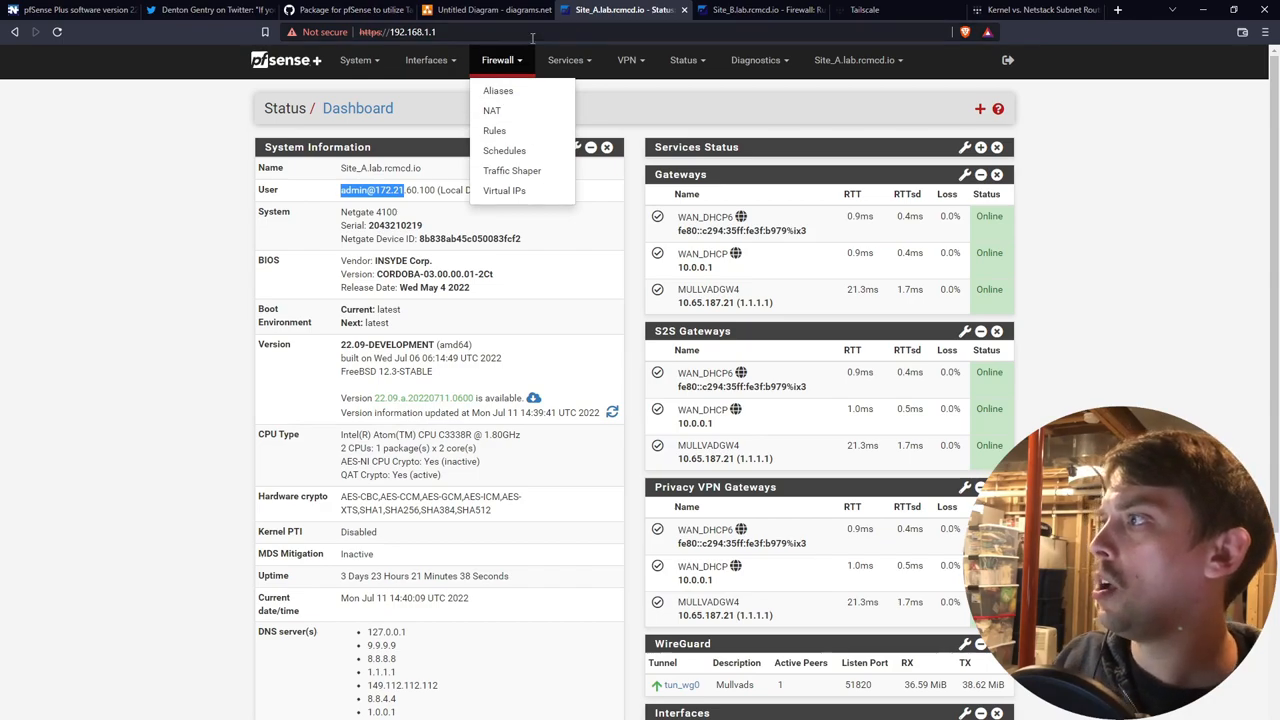
click(492, 110)
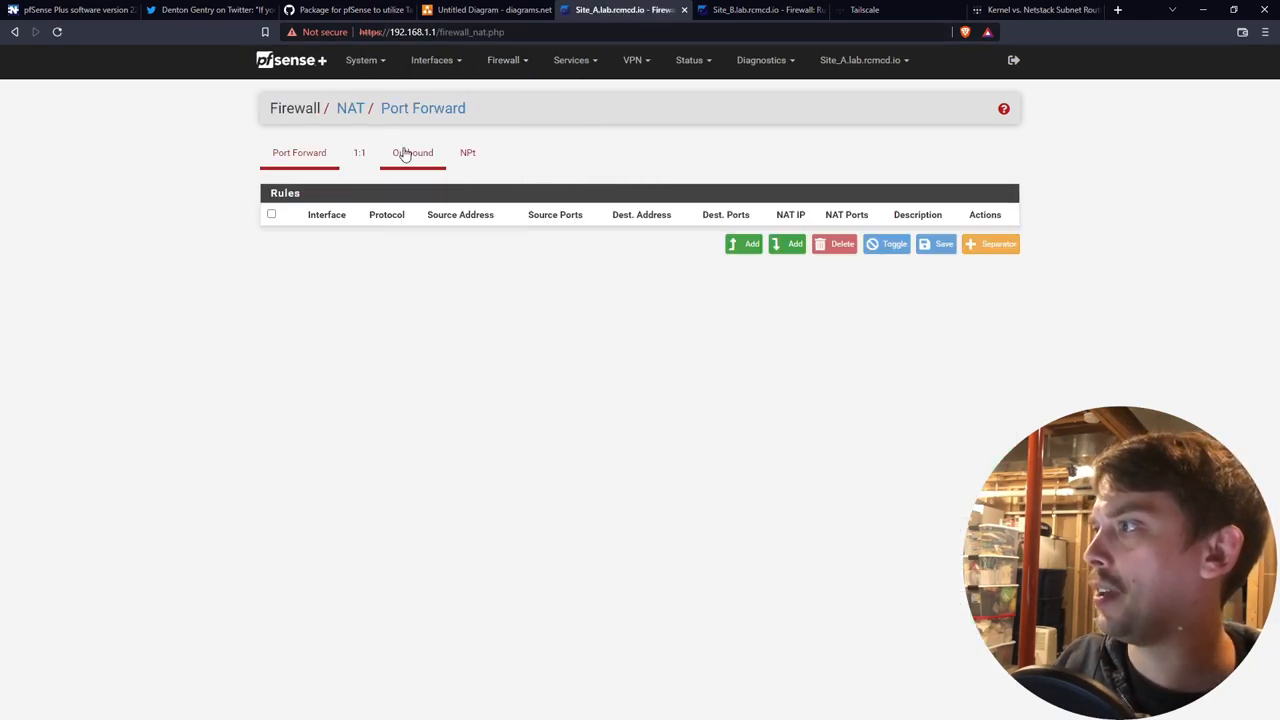
click(412, 152)
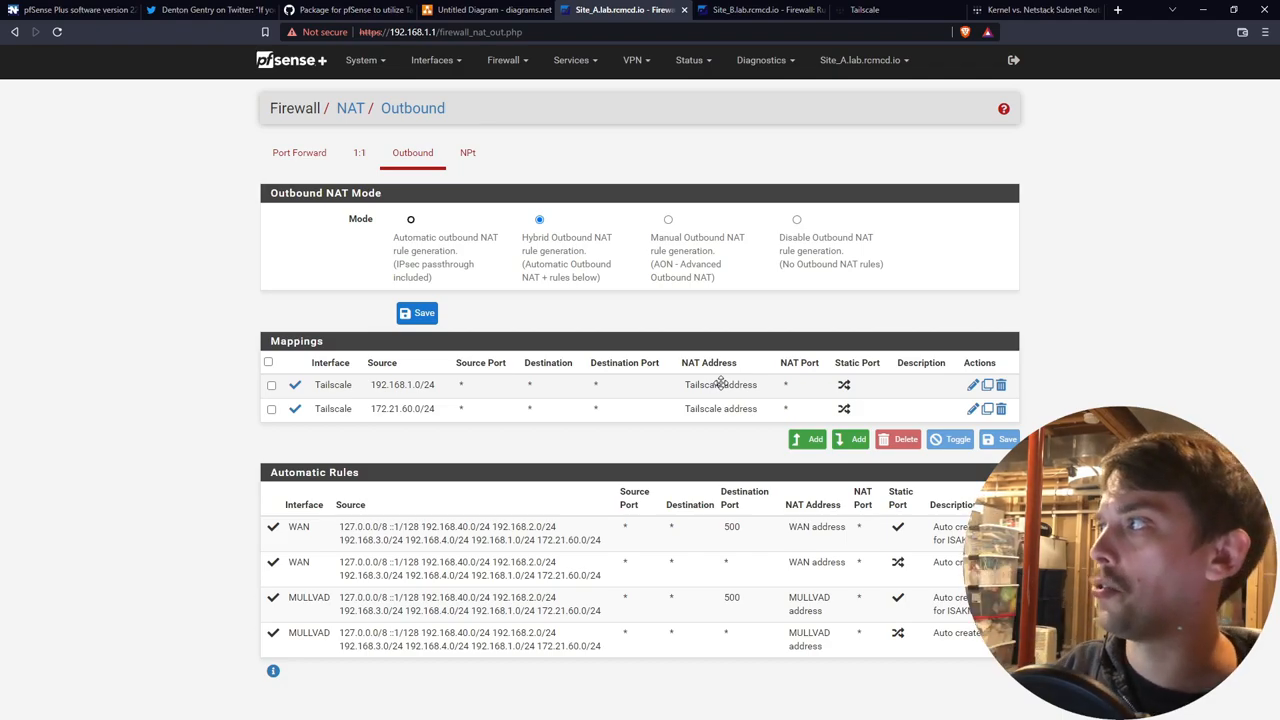
click(864, 10)
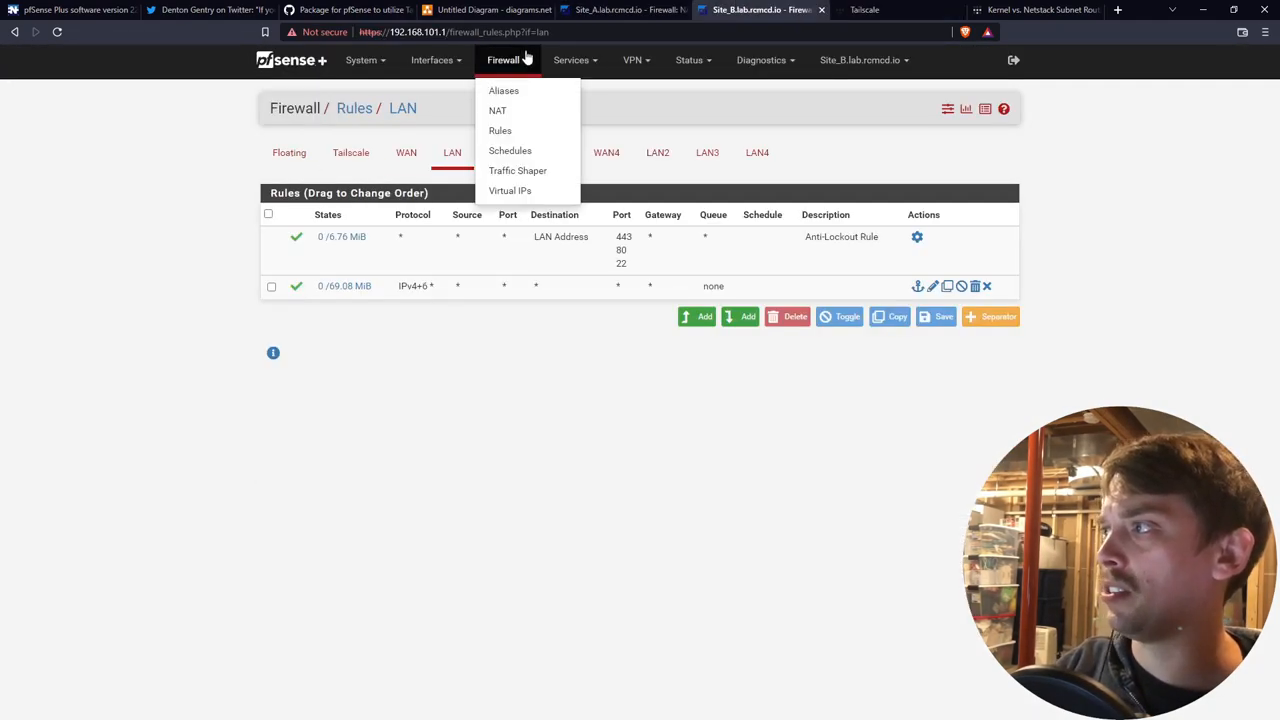
Check Site B's hybrid outbound NAT mapping for 192.168.101.0/24, then return to Site A's mappings
click(496, 110)
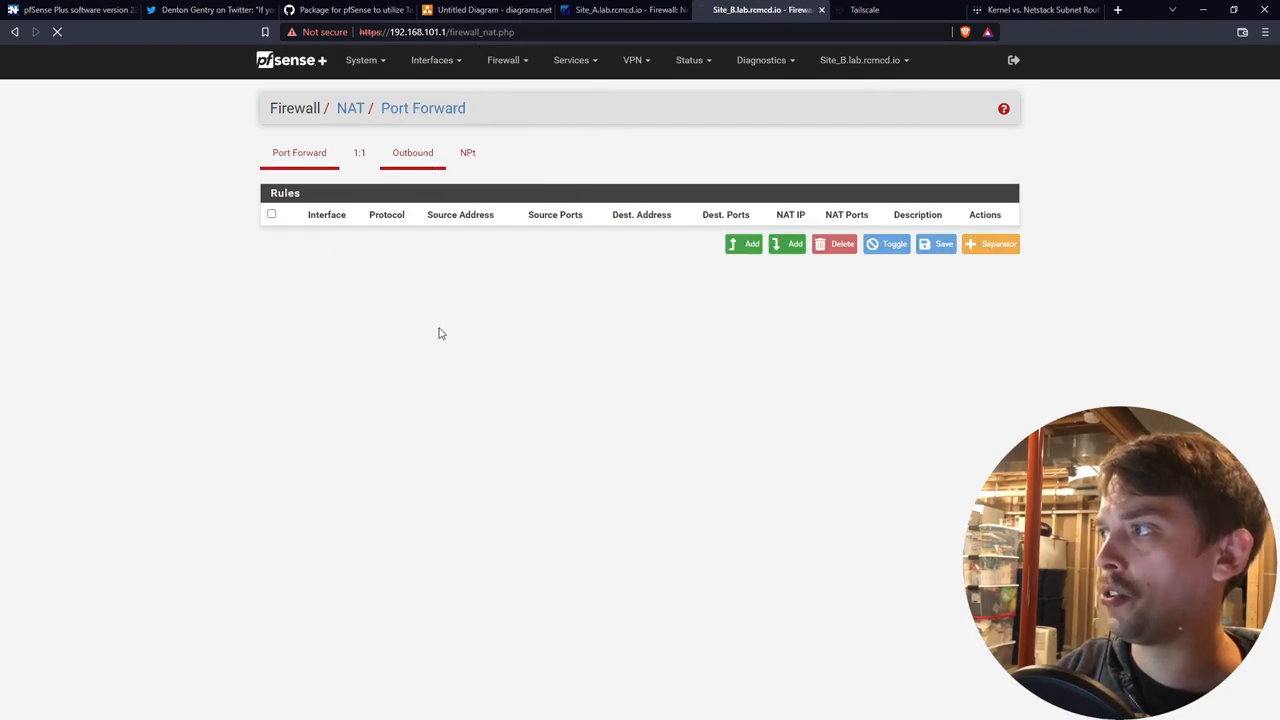
click(412, 152)
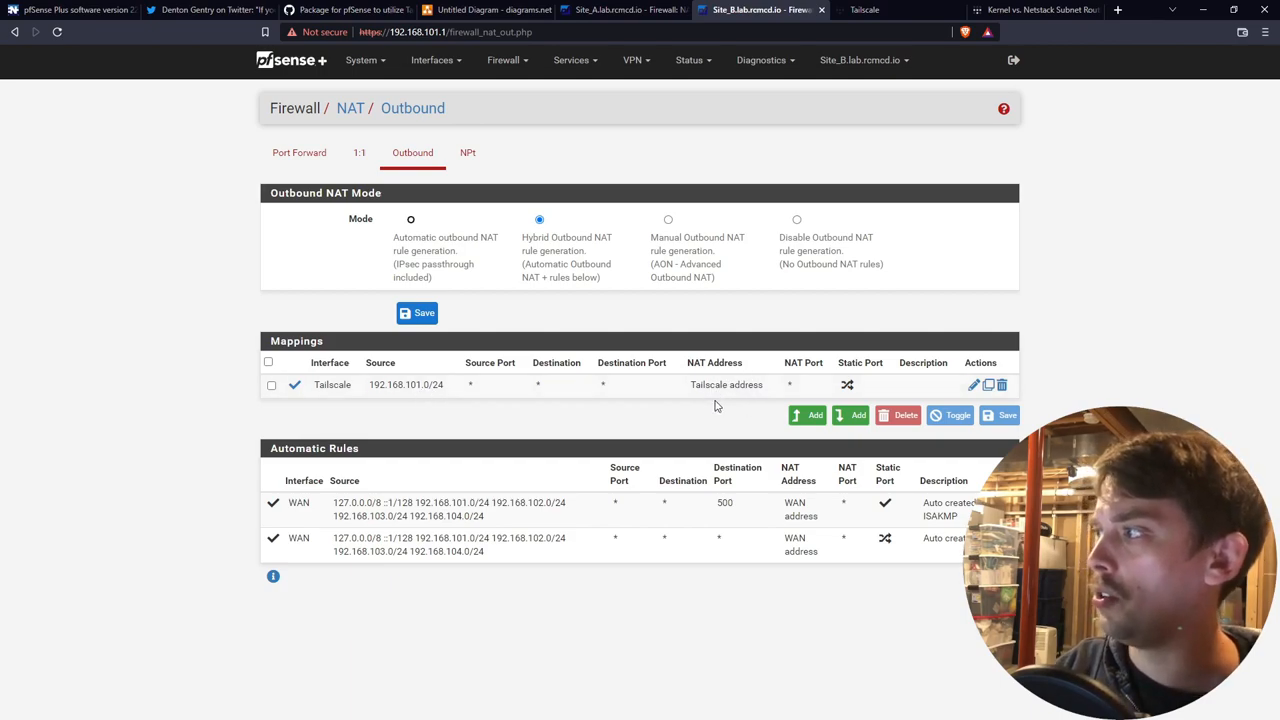
mouse_move(496, 332)
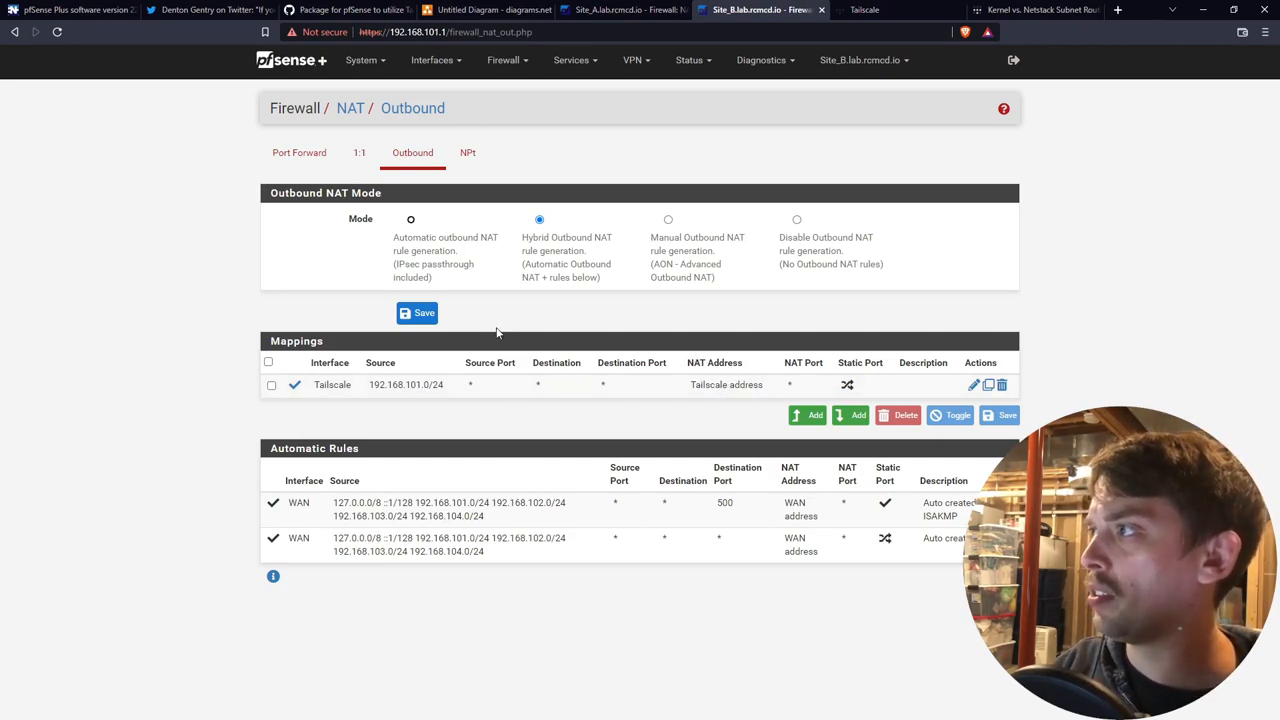
click(504, 60)
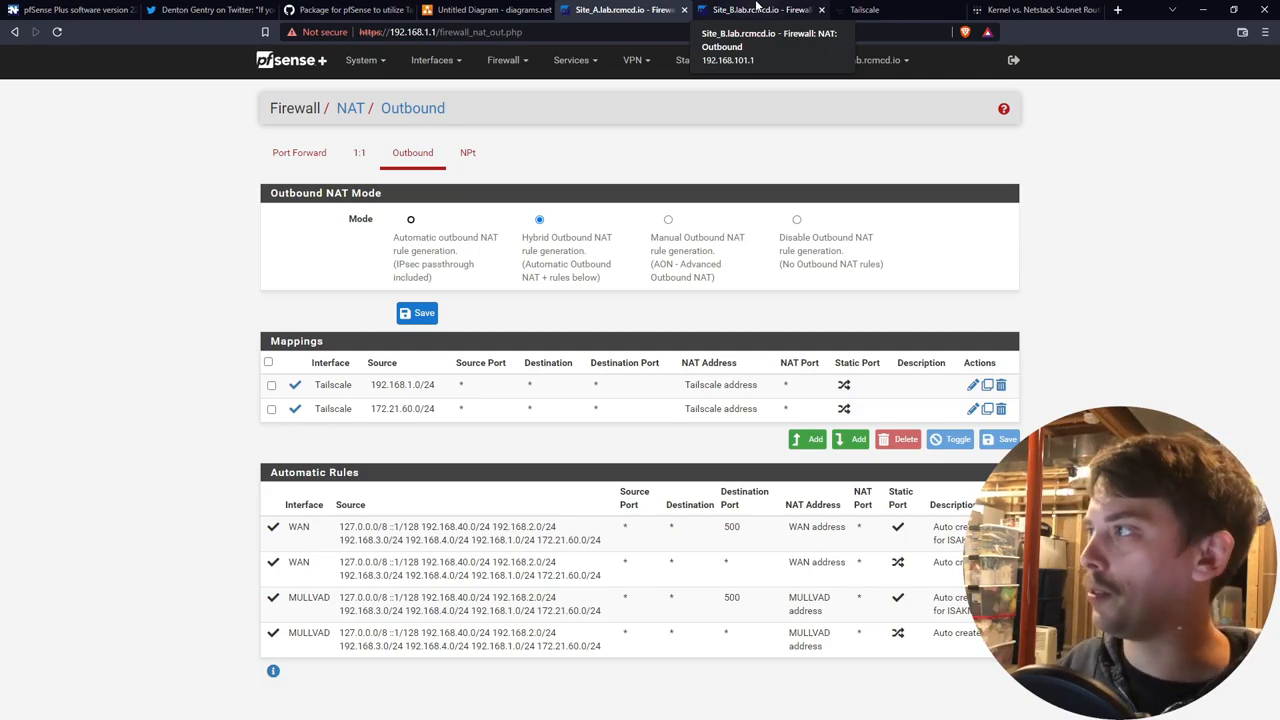
click(620, 10)
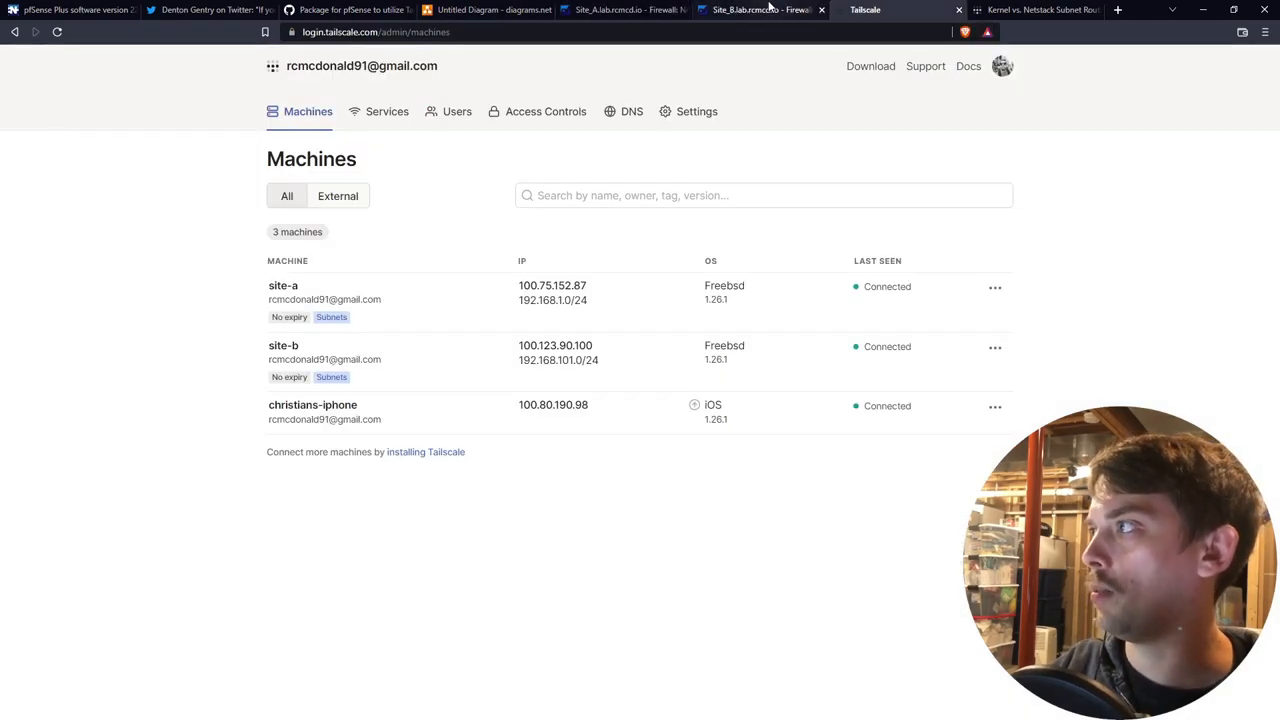
click(620, 10)
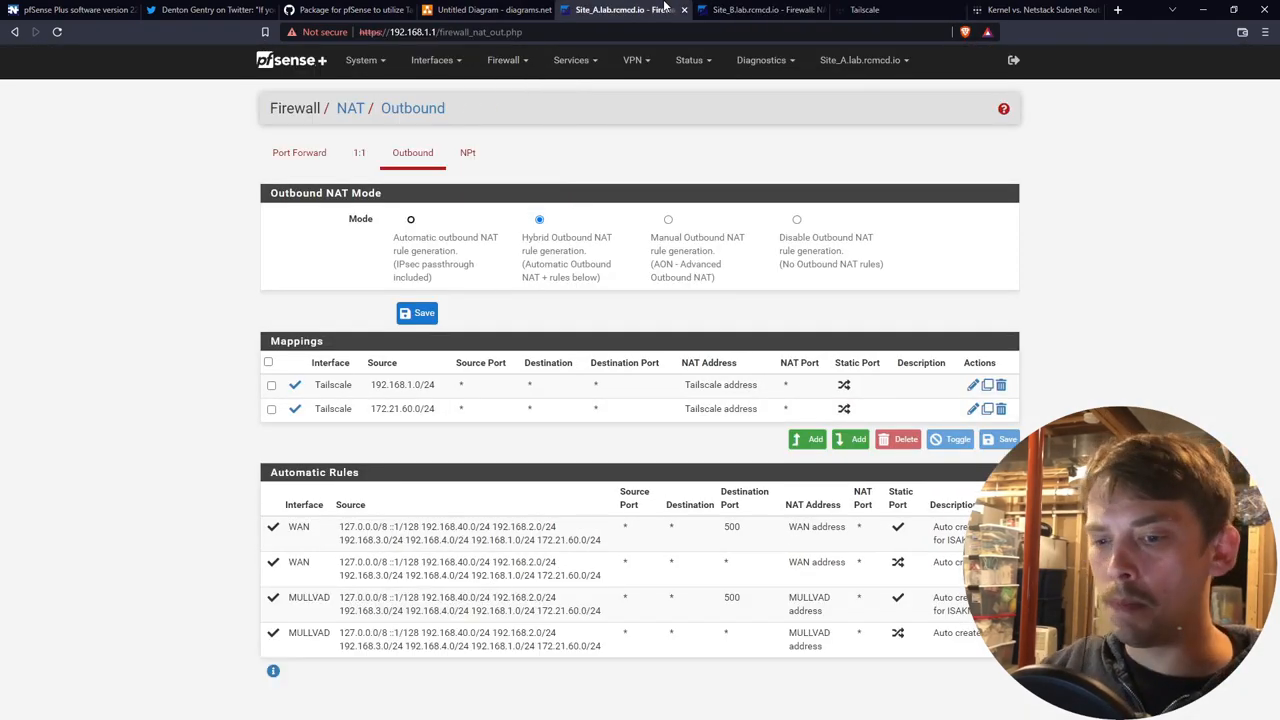